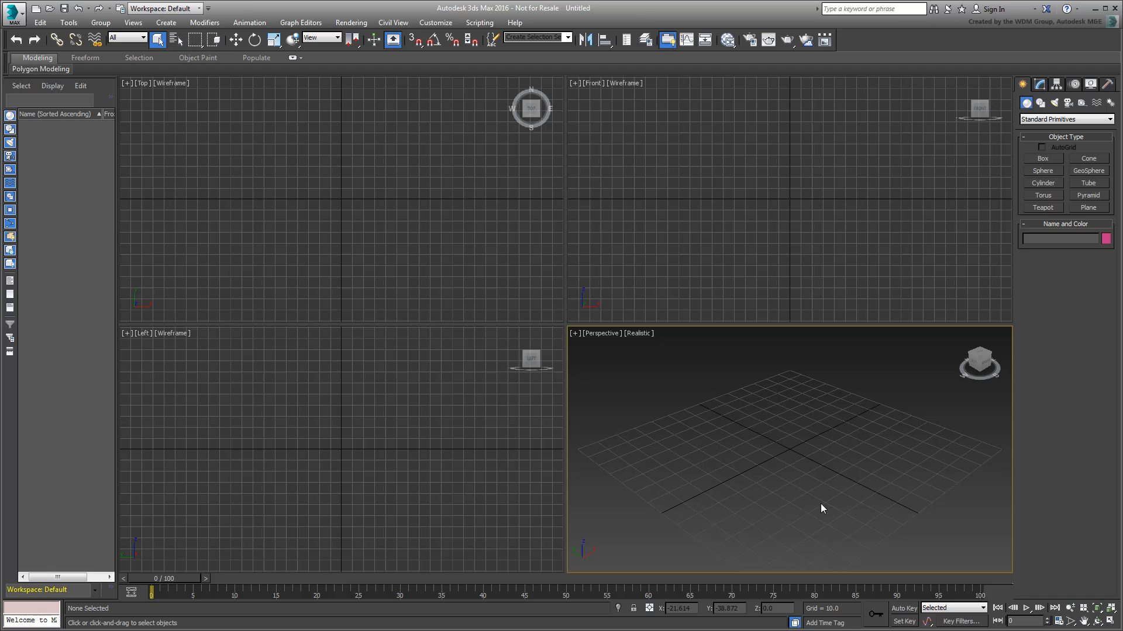
# Open an empty Max Creation Graph editor from the Scripting menu.
pyautogui.click(480, 22)
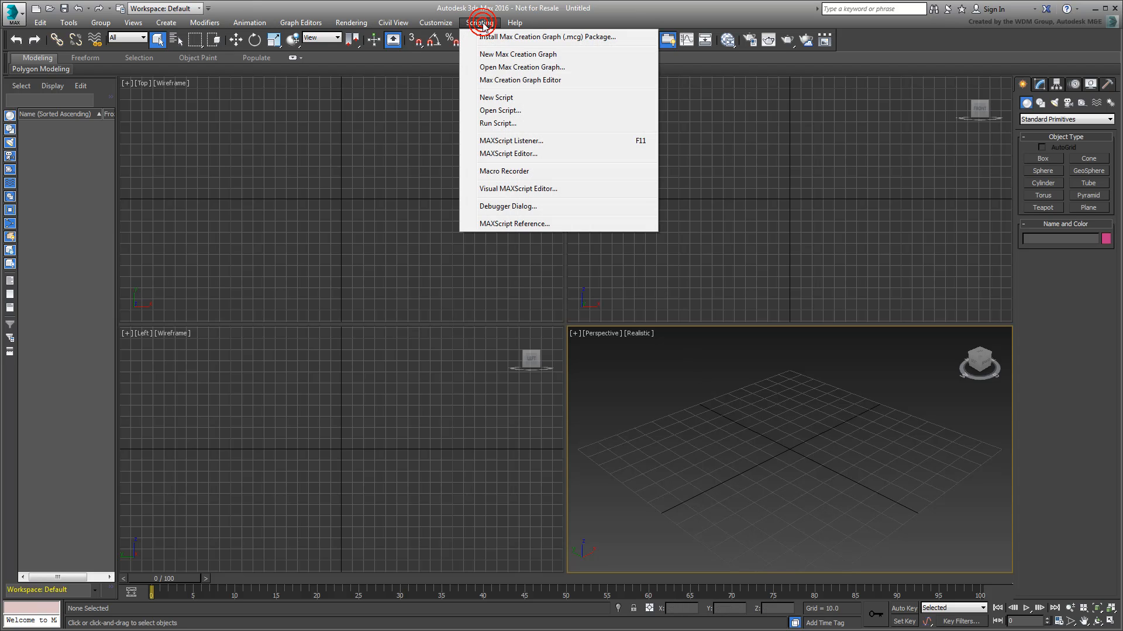
pyautogui.click(519, 79)
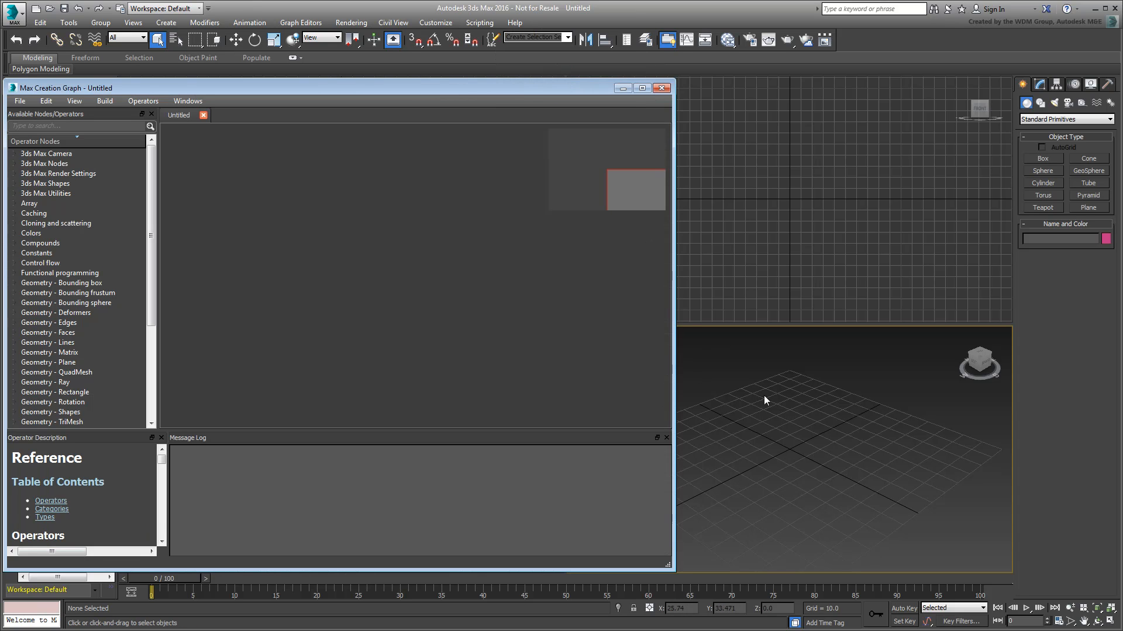
pyautogui.moveTo(803, 436)
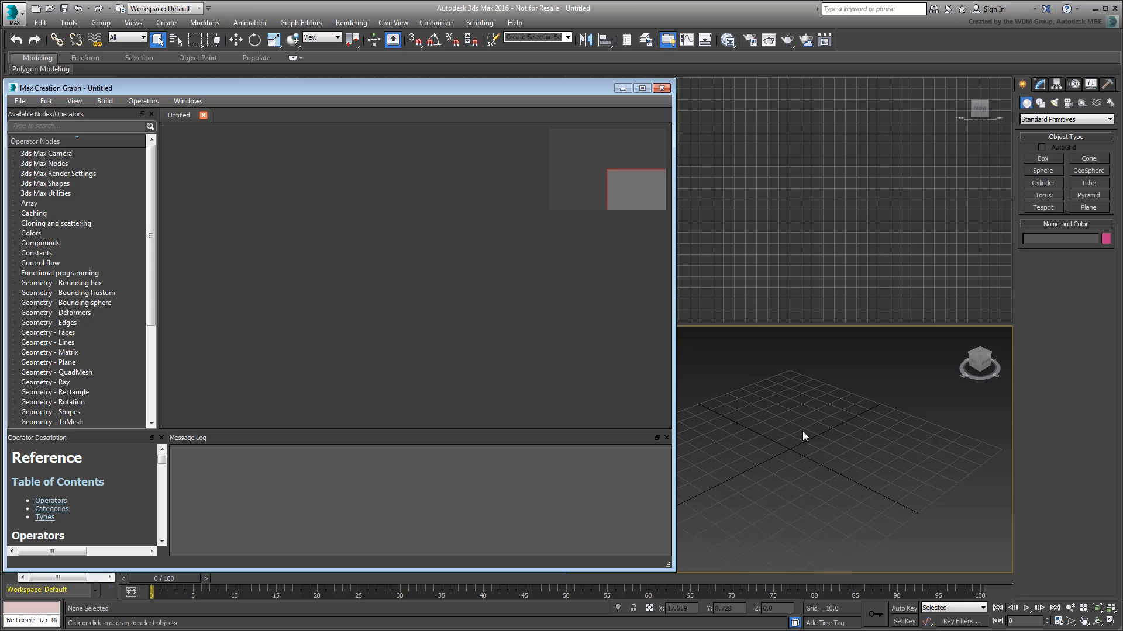
pyautogui.moveTo(444, 260)
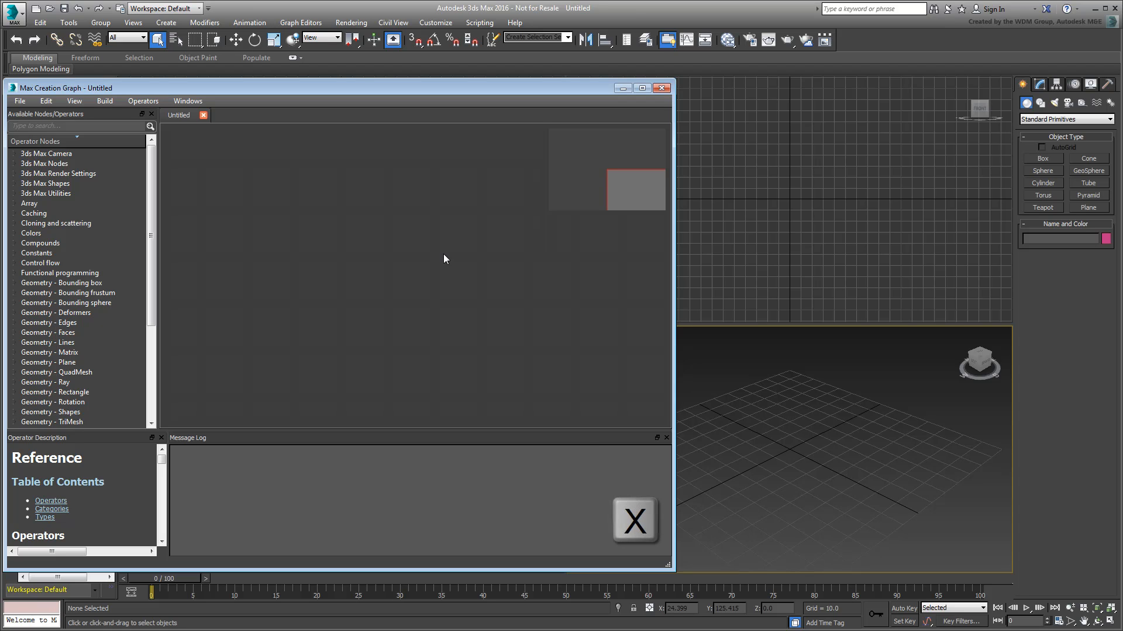
# Add an Output: geometry node and place it toward the right of the graph.
pyautogui.write('o')
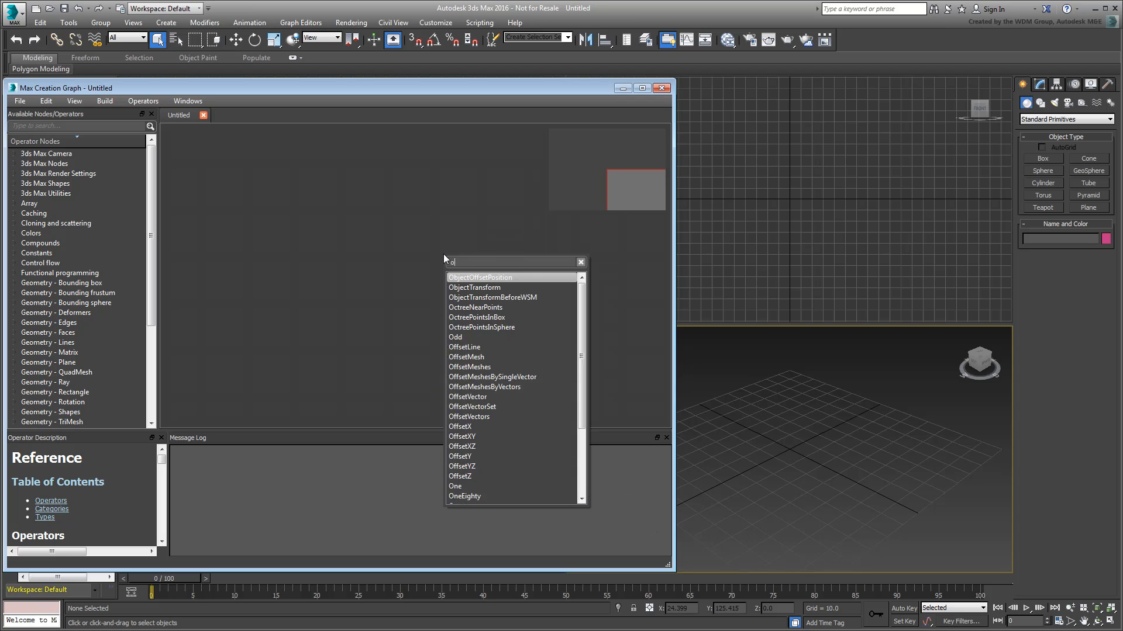
pyautogui.write('utpu')
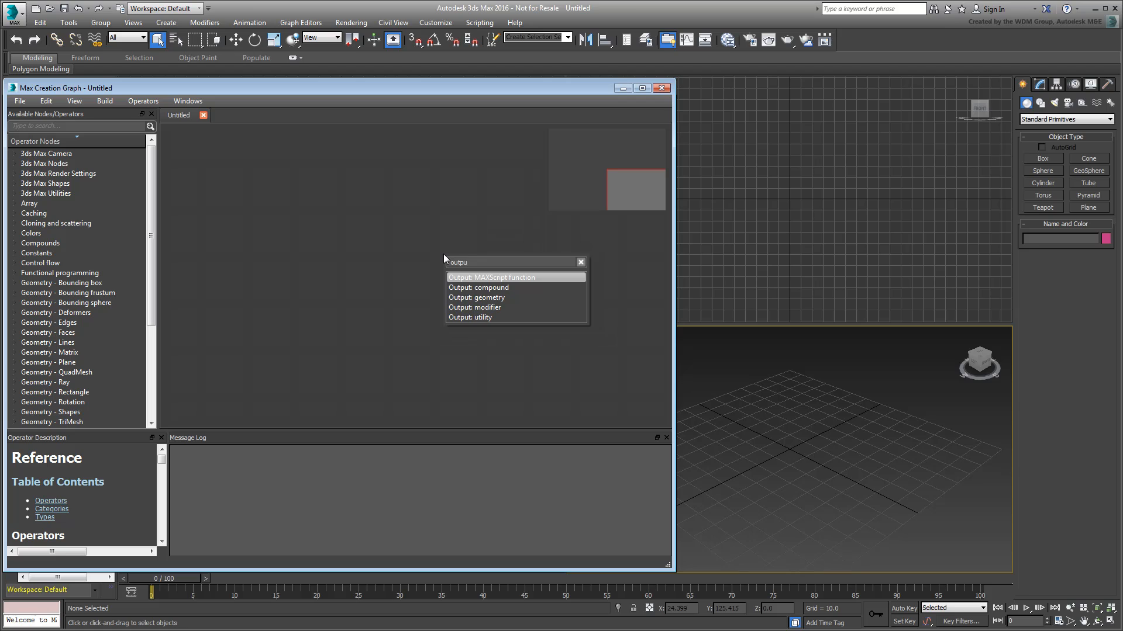
pyautogui.click(476, 297)
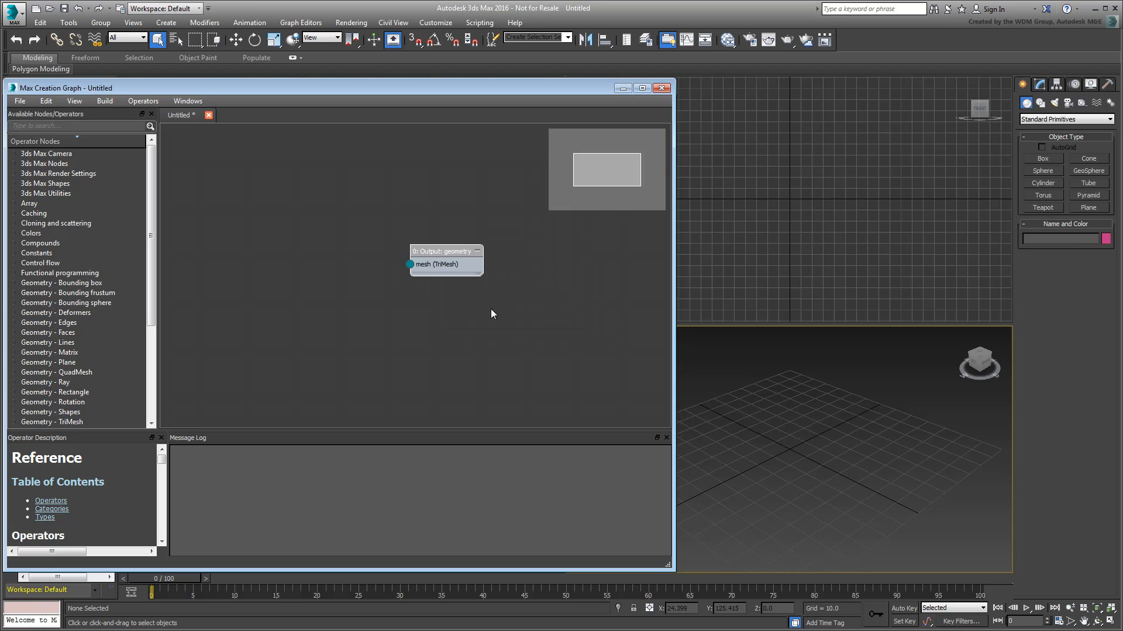
pyautogui.moveTo(445, 261); pyautogui.dragTo(550, 292)
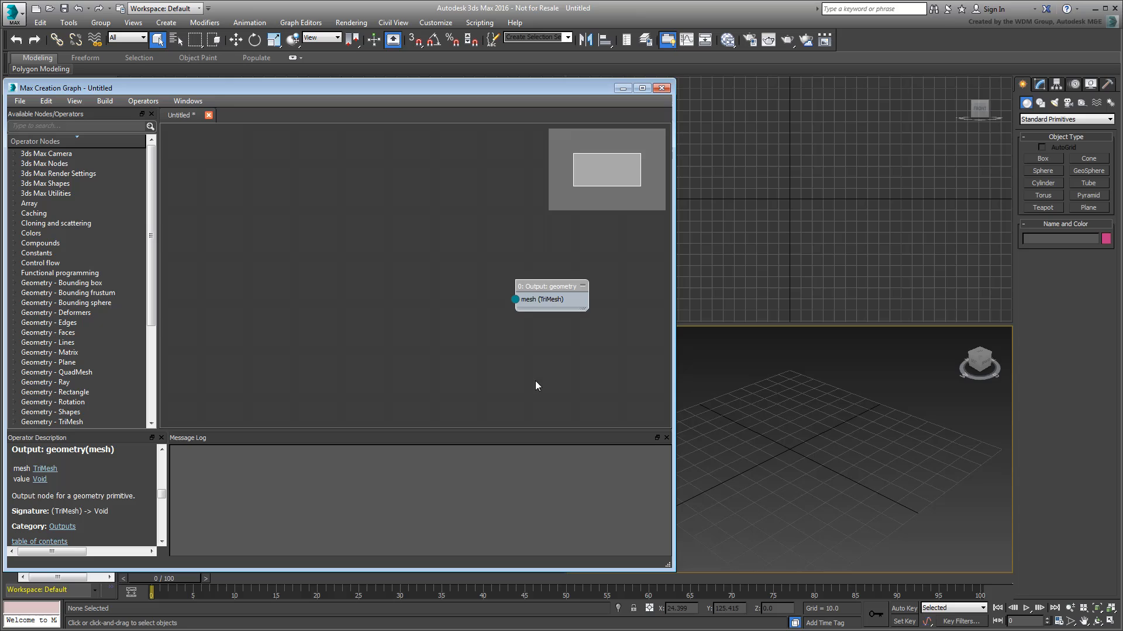
pyautogui.moveTo(544, 380)
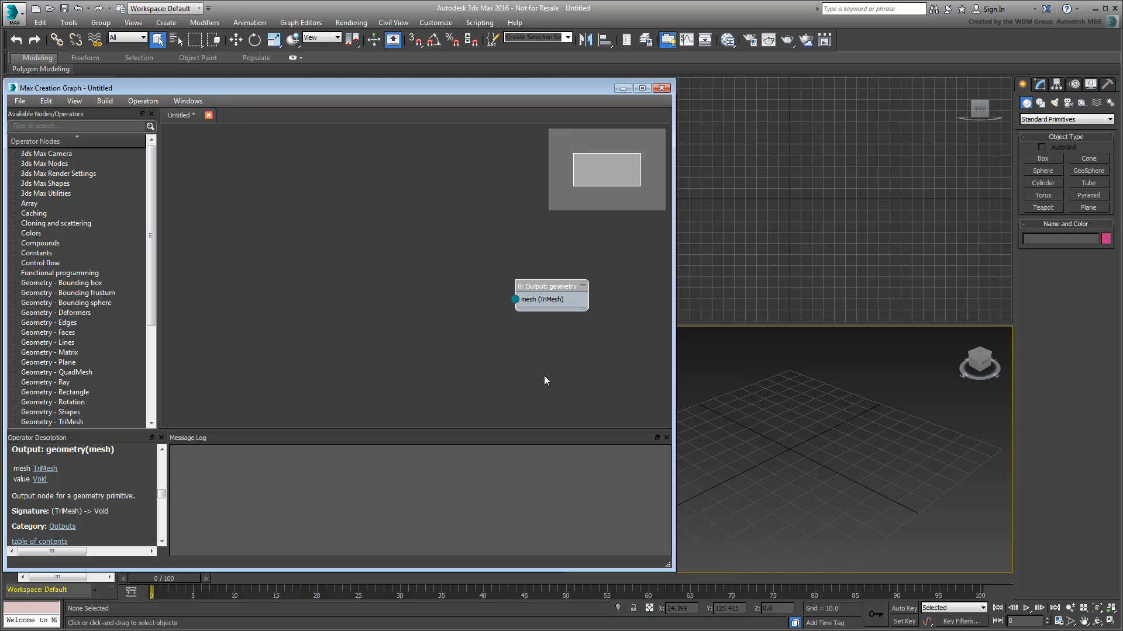
pyautogui.moveTo(492, 349)
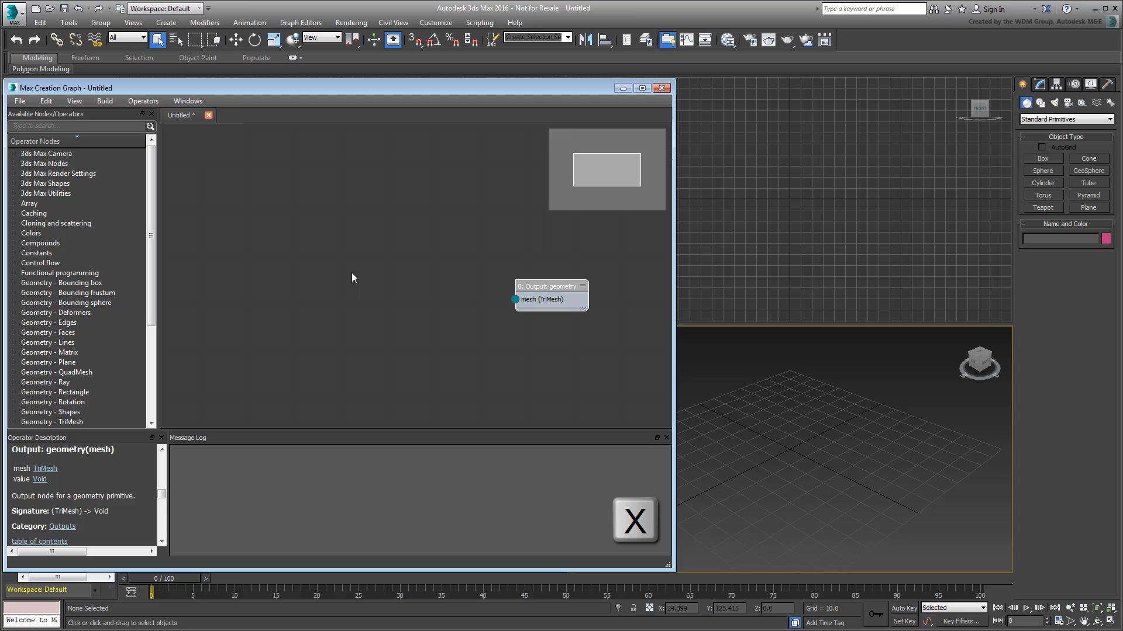
# Add a Parameter: INode named Parent wired into a CheckNodeValidity node.
pyautogui.write('pai')
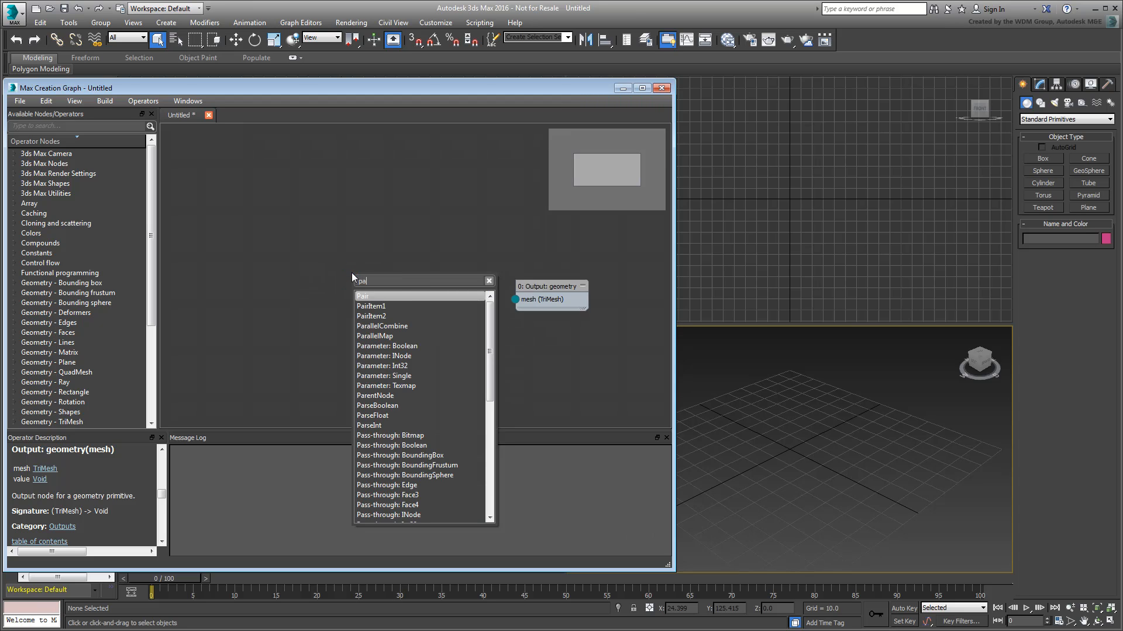
pyautogui.write('para')
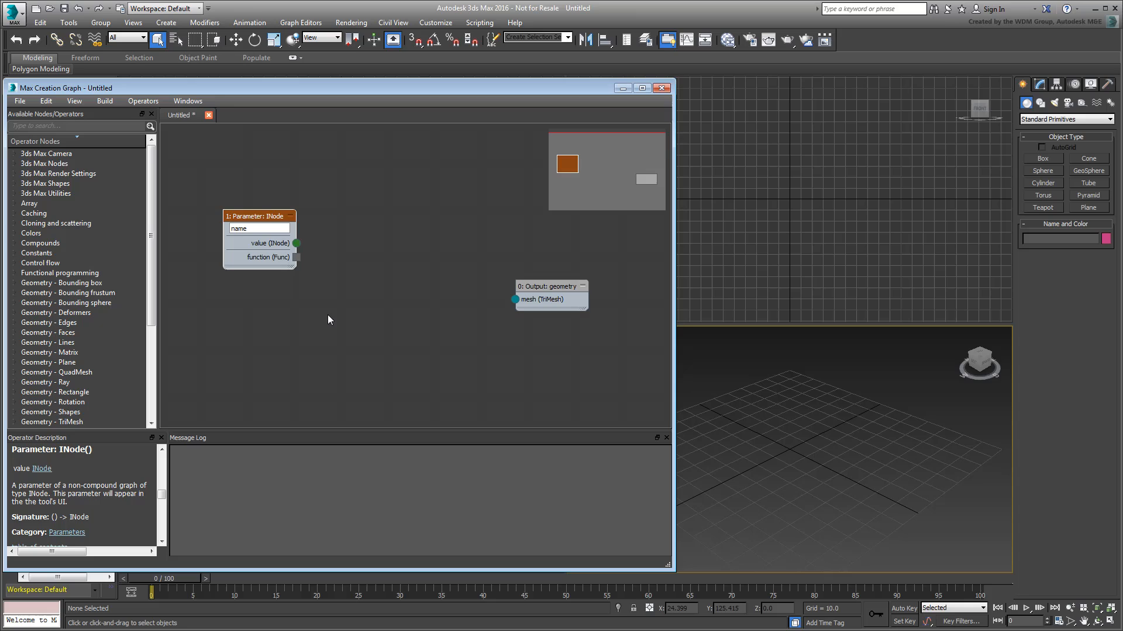
pyautogui.write('Parent')
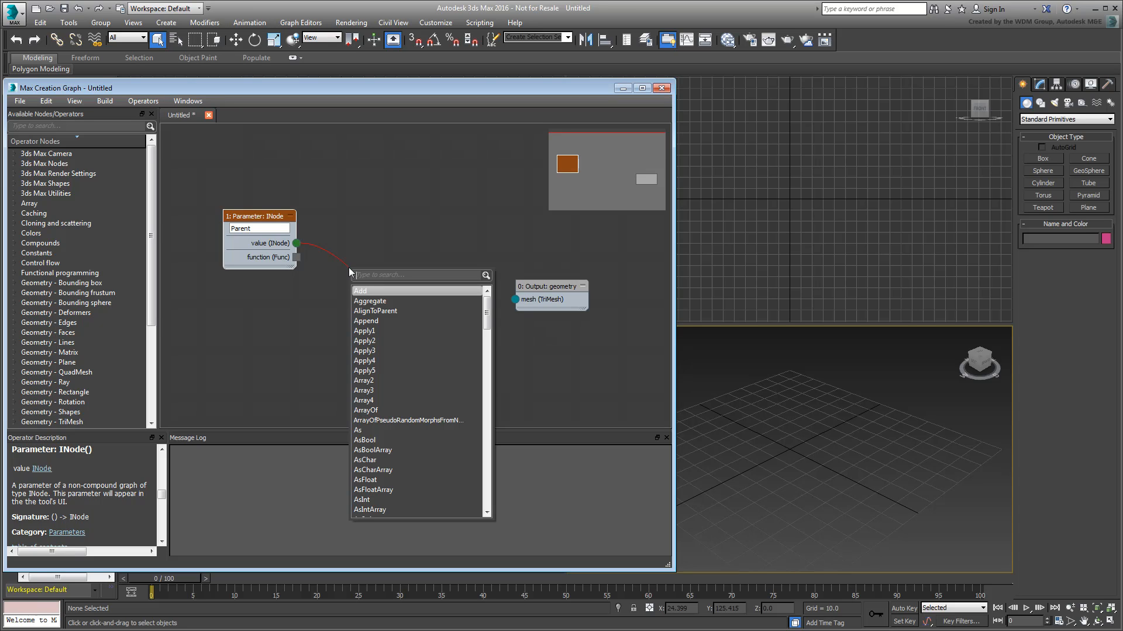
pyautogui.write('check')
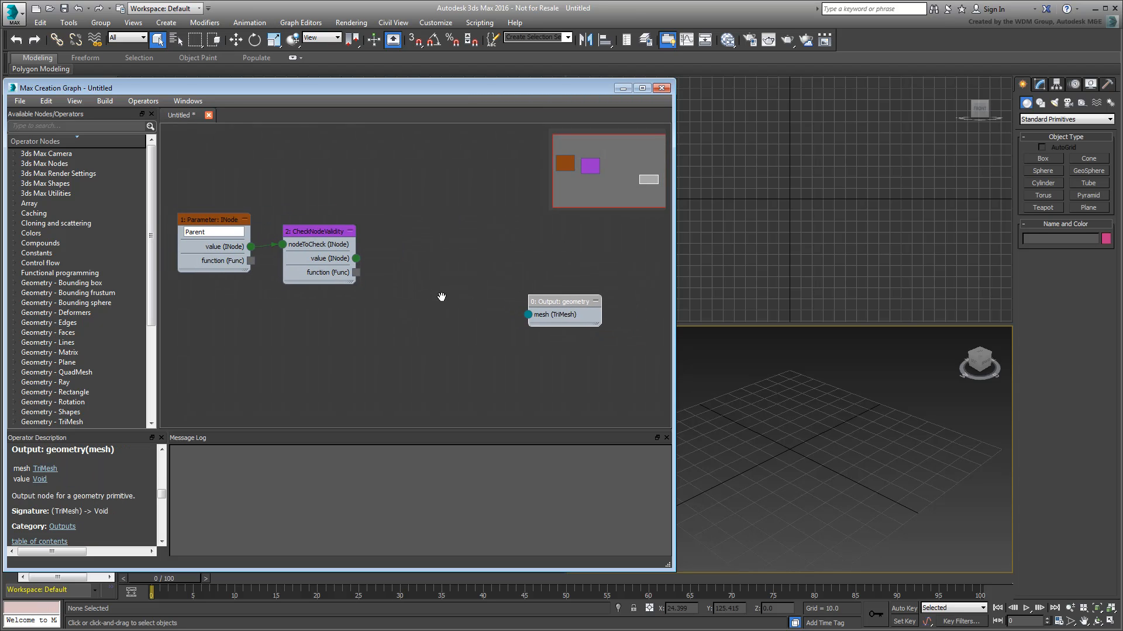
# Wire the CheckNodeValidity value into a new ChildNodes node.
pyautogui.moveTo(363, 273); pyautogui.dragTo(413, 280)
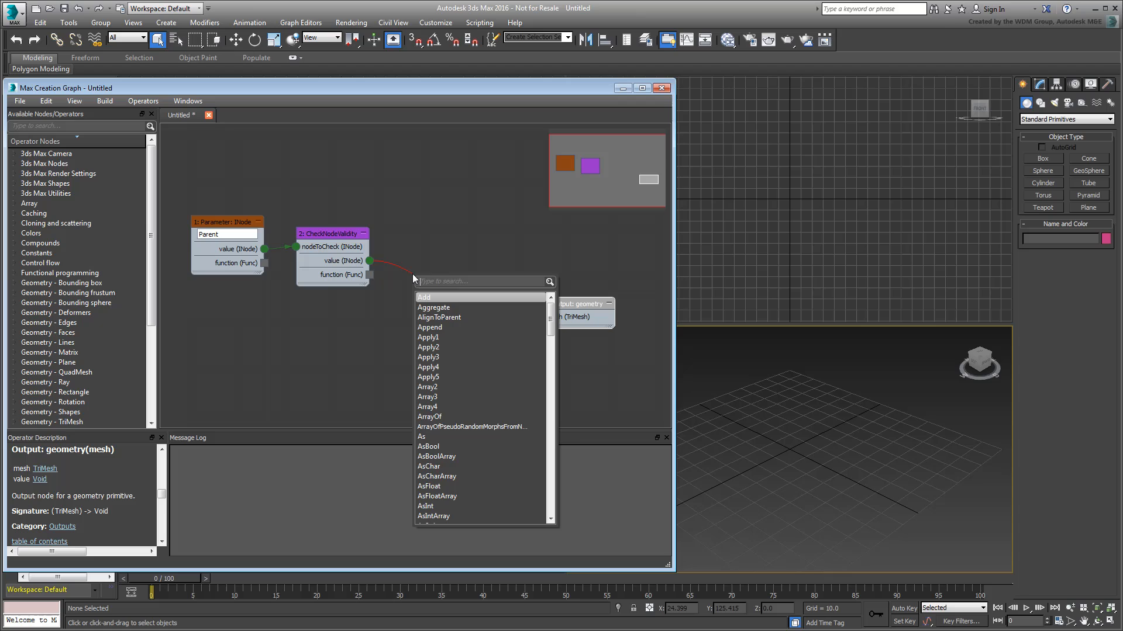
pyautogui.write('child')
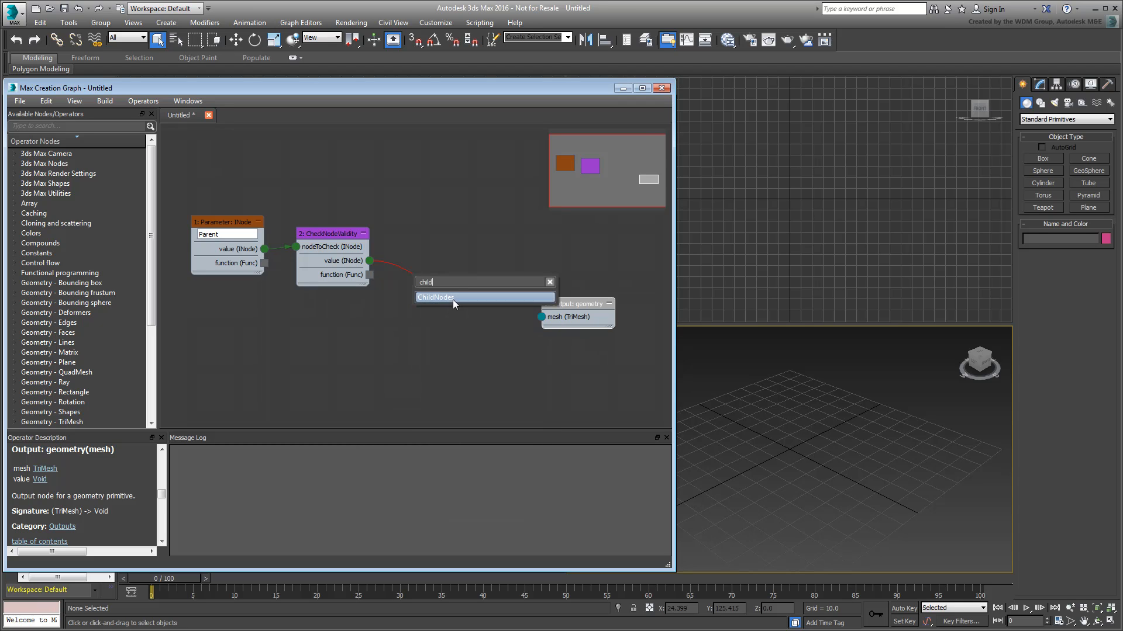
pyautogui.click(435, 297)
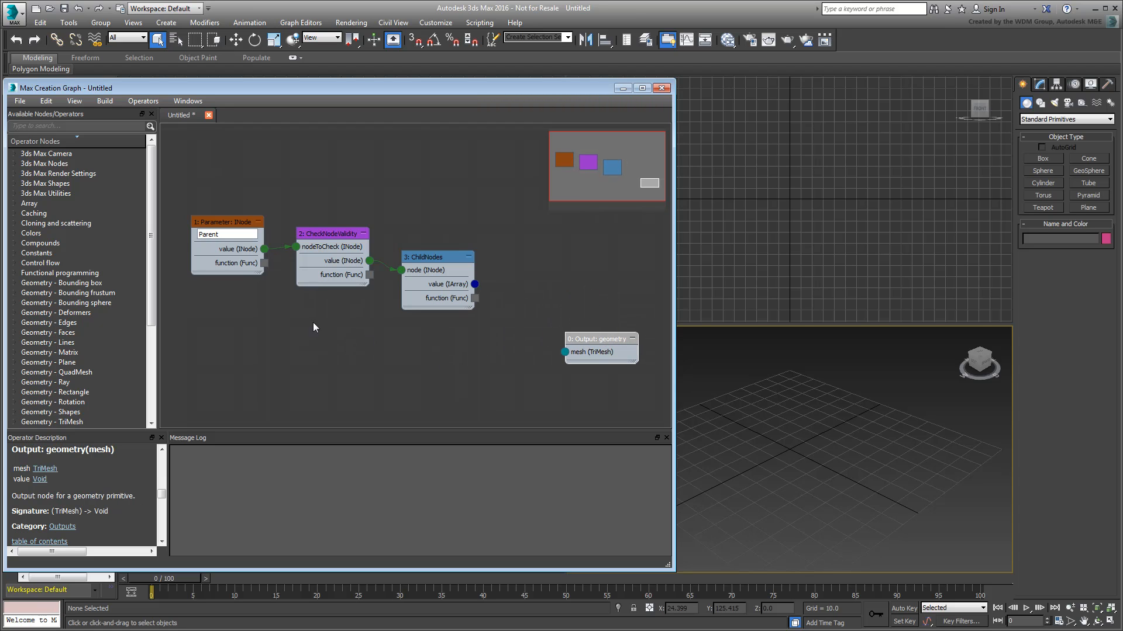
# Duplicate the parameter chain as Substitute and feed its value into a MeshFromNode node.
pyautogui.press('shift')
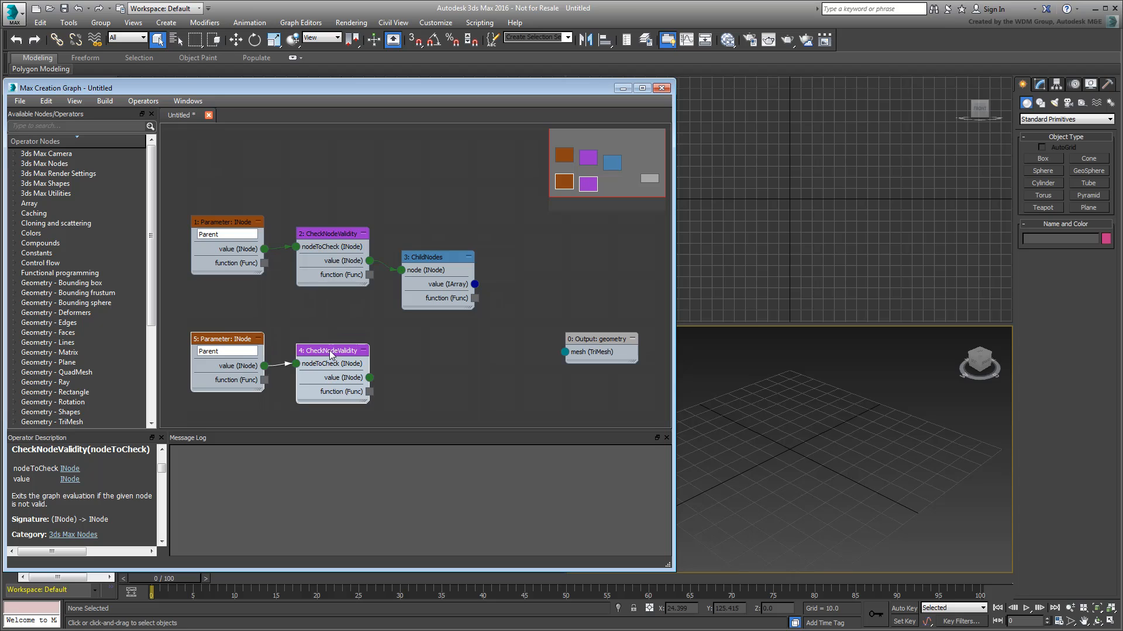
pyautogui.click(226, 350)
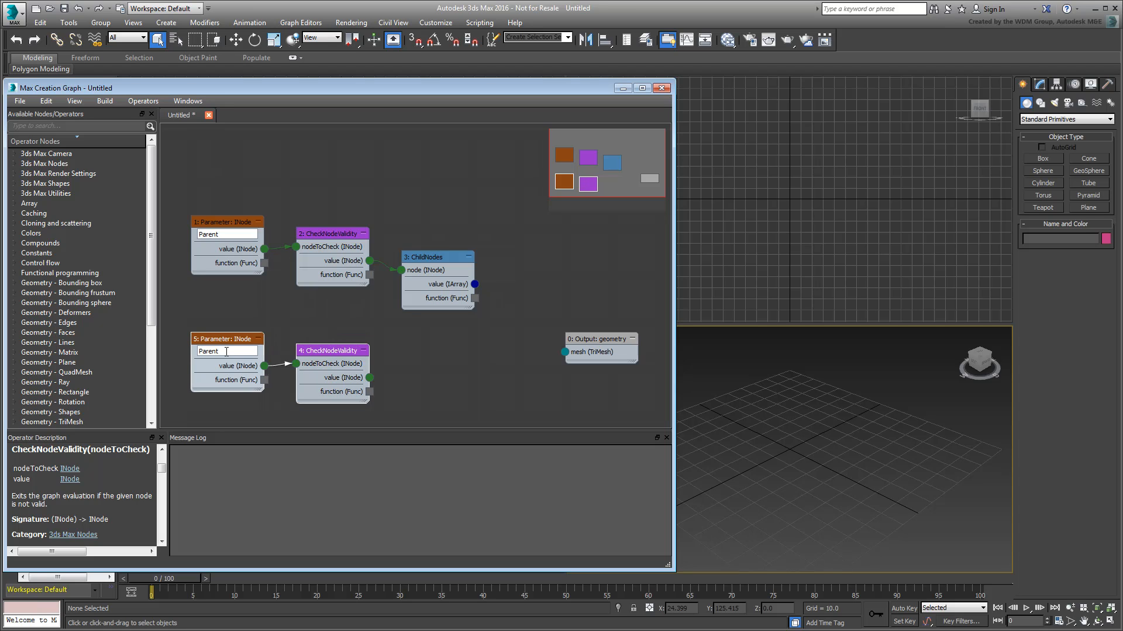
pyautogui.doubleClick(208, 352)
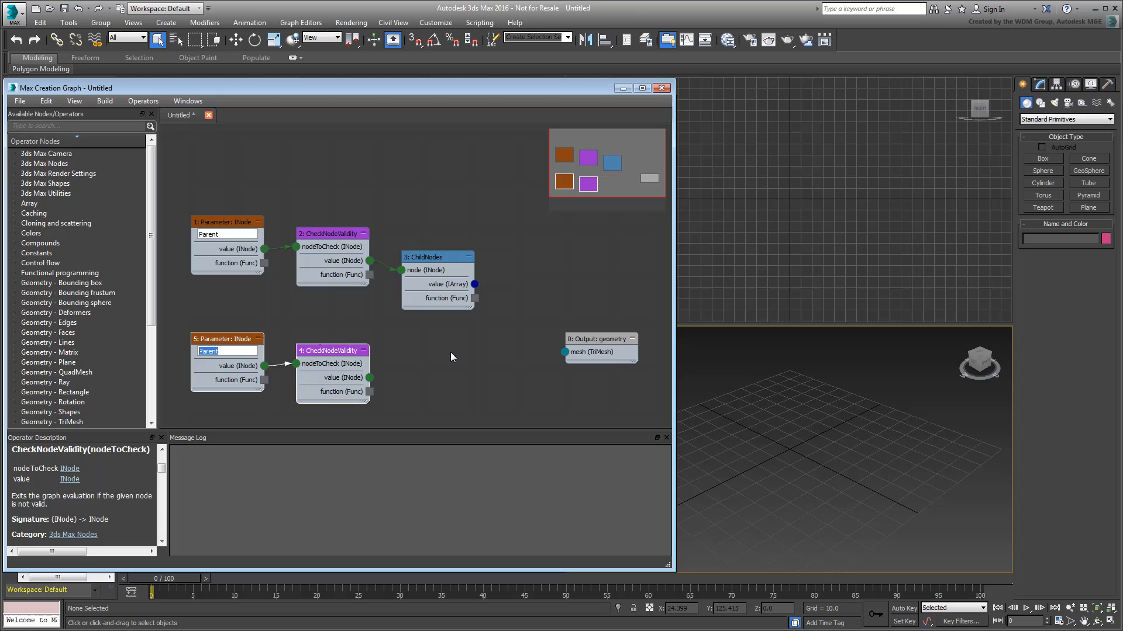
pyautogui.write('Substitute')
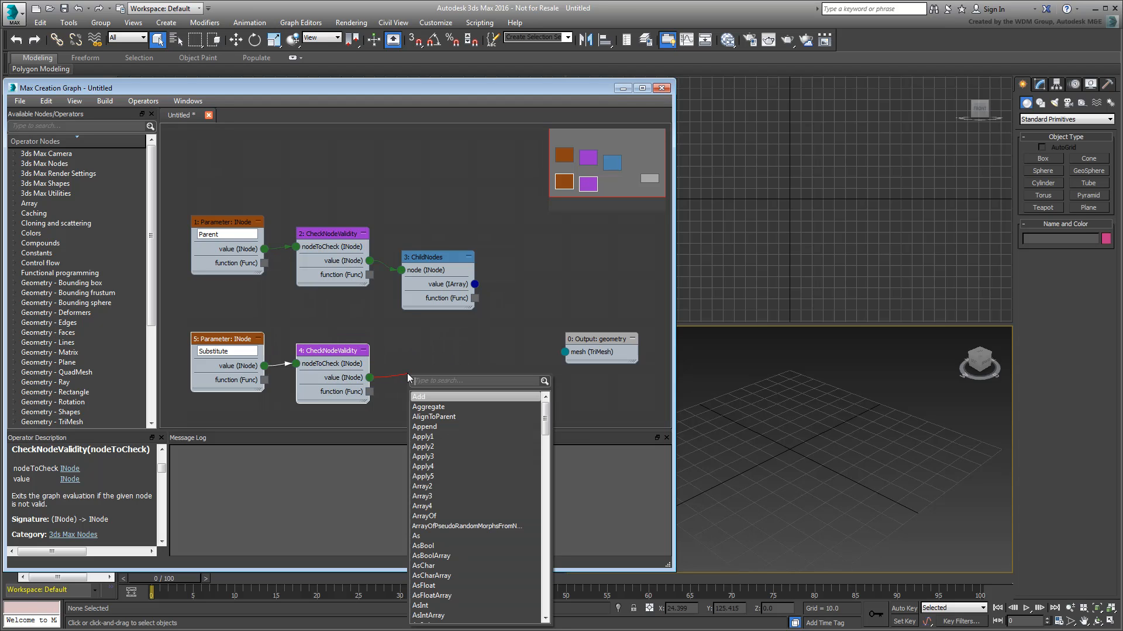
pyautogui.write('meshf')
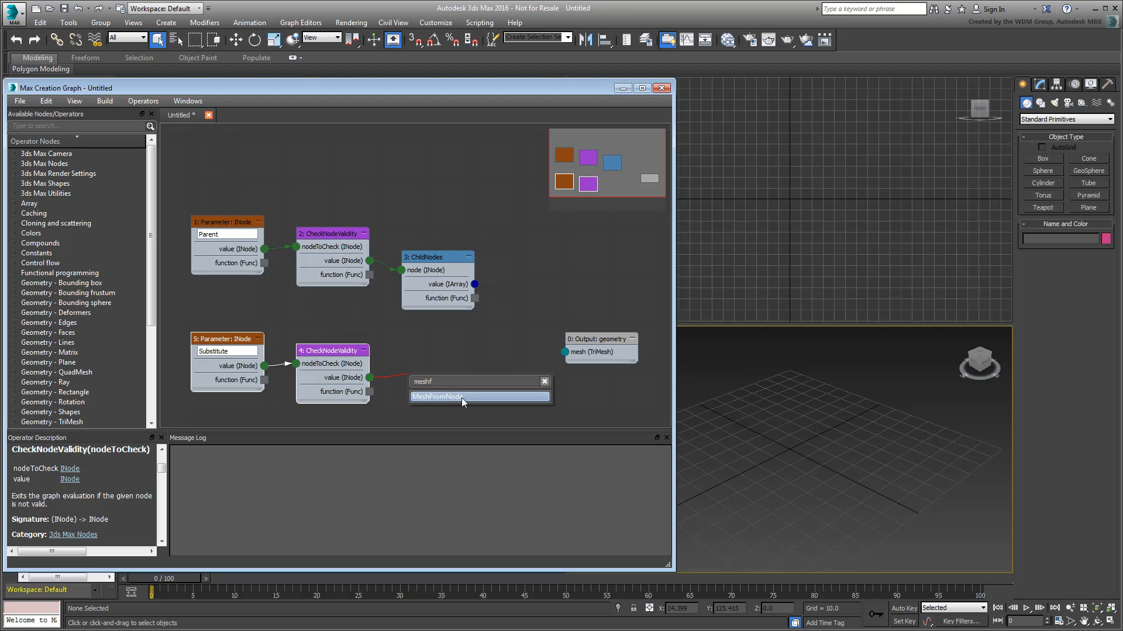
pyautogui.click(436, 396)
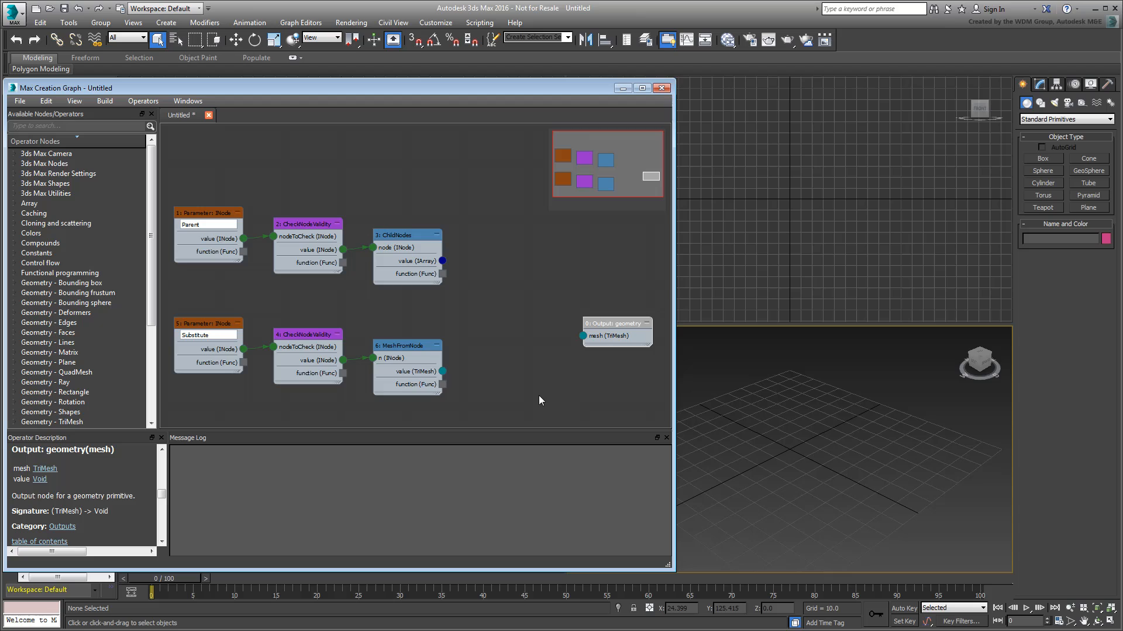
# Add a TransformMesh after MeshFromNode with its matrix fed by a WorldTransform node.
pyautogui.moveTo(442, 371); pyautogui.dragTo(498, 371)
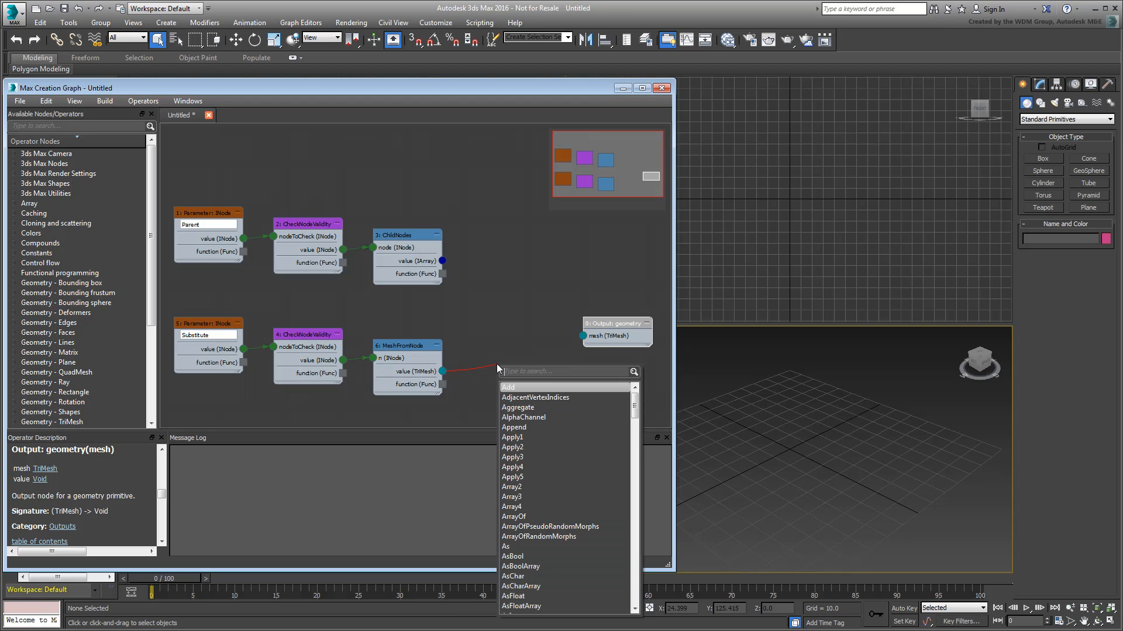
pyautogui.write('trans')
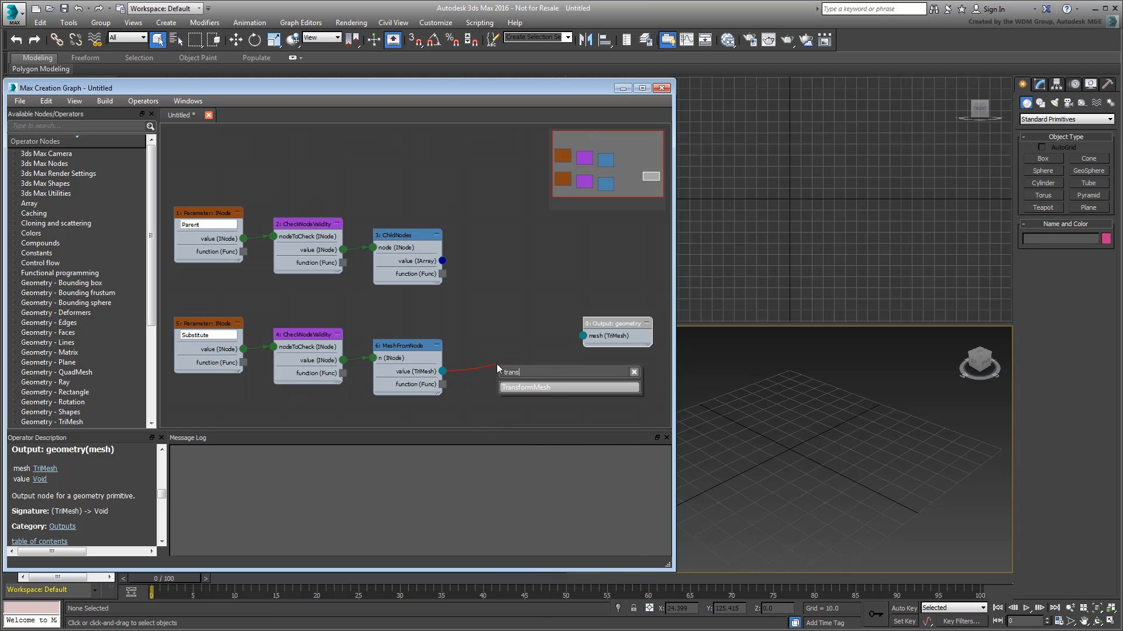
pyautogui.click(525, 387)
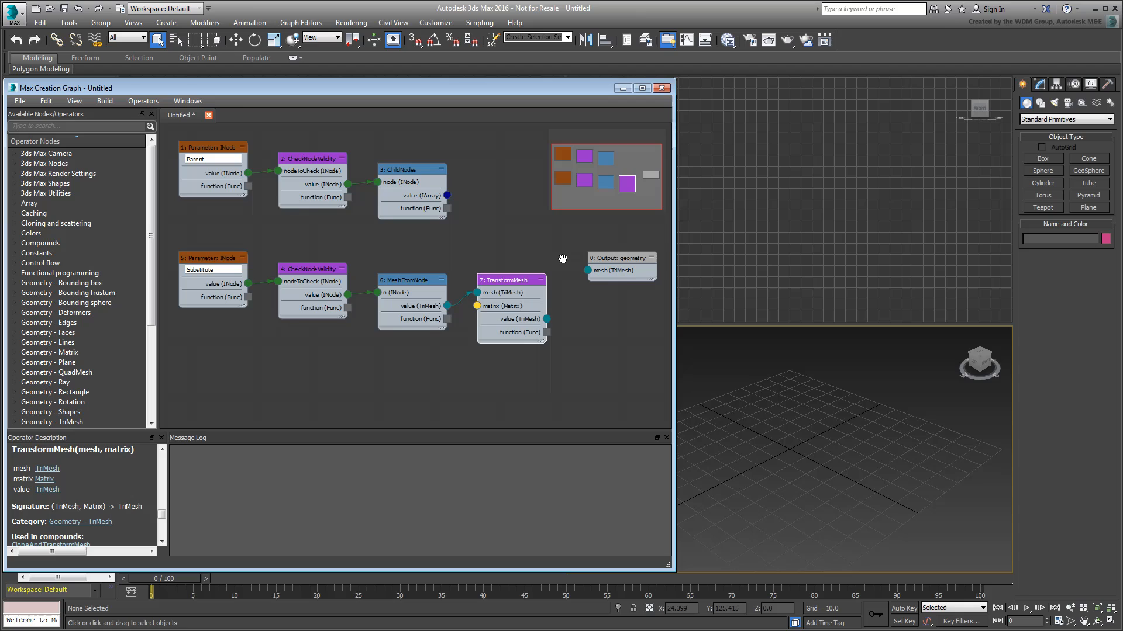
pyautogui.moveTo(511, 279); pyautogui.dragTo(511, 313)
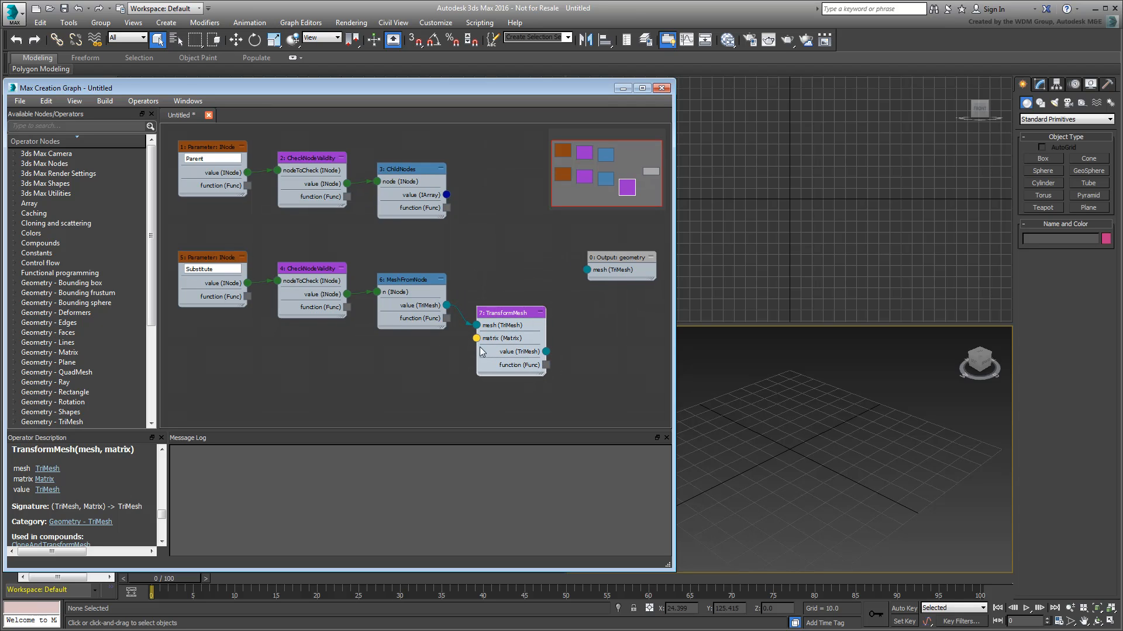
pyautogui.moveTo(476, 338); pyautogui.dragTo(442, 369)
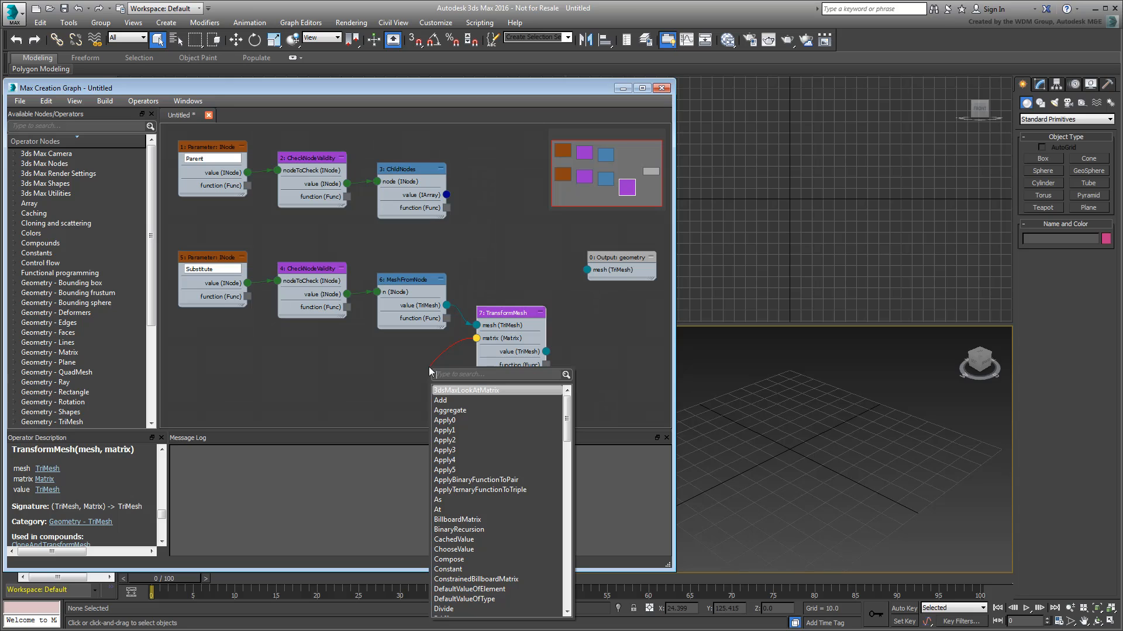
pyautogui.write('worl')
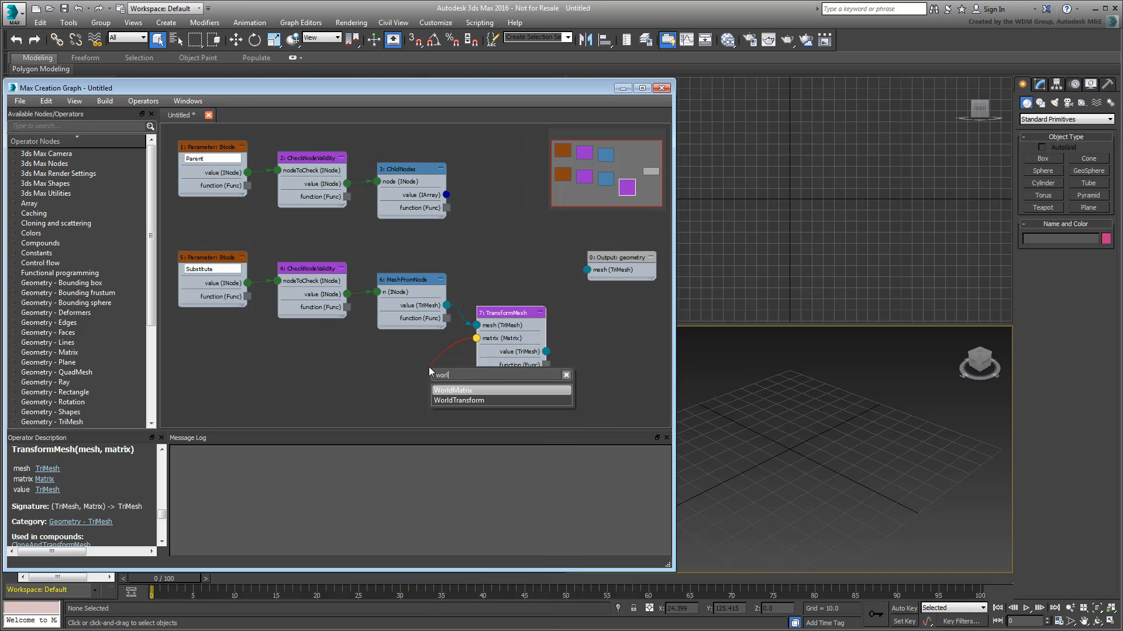
pyautogui.click(459, 400)
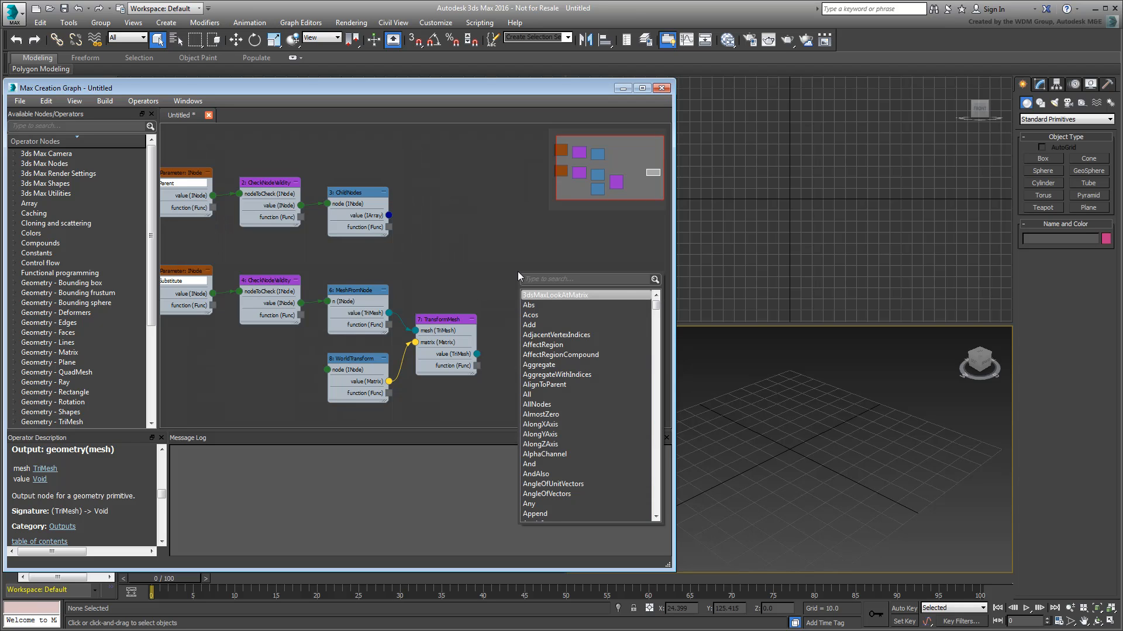
# Add a Map node taking ChildNodes as xs and the TransformMesh function as fxn.
pyautogui.write('map')
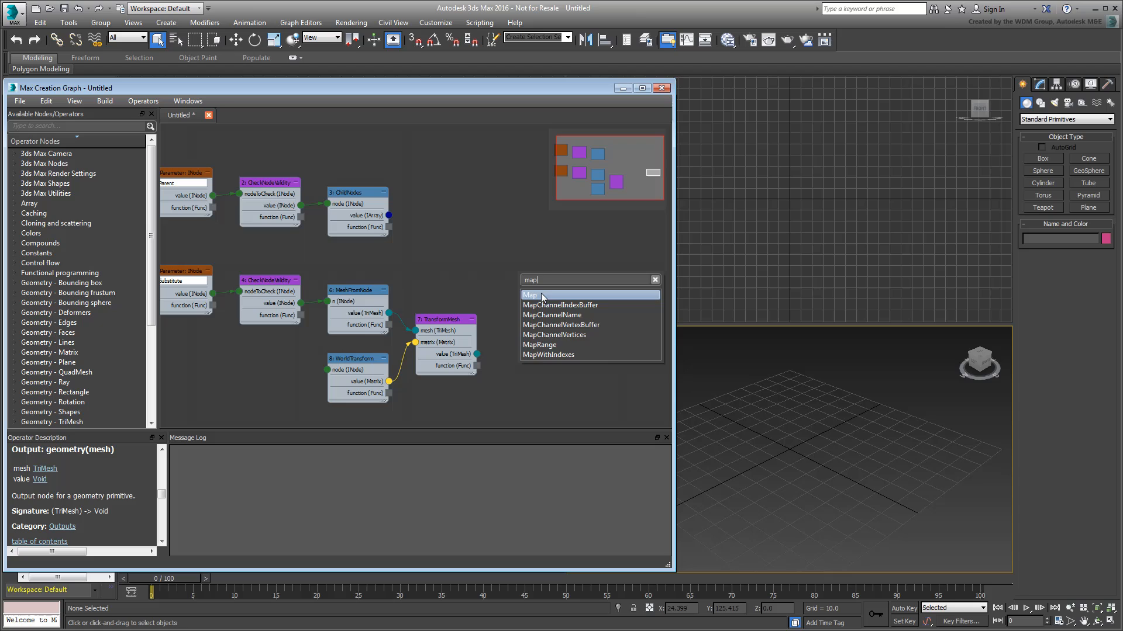
pyautogui.click(530, 294)
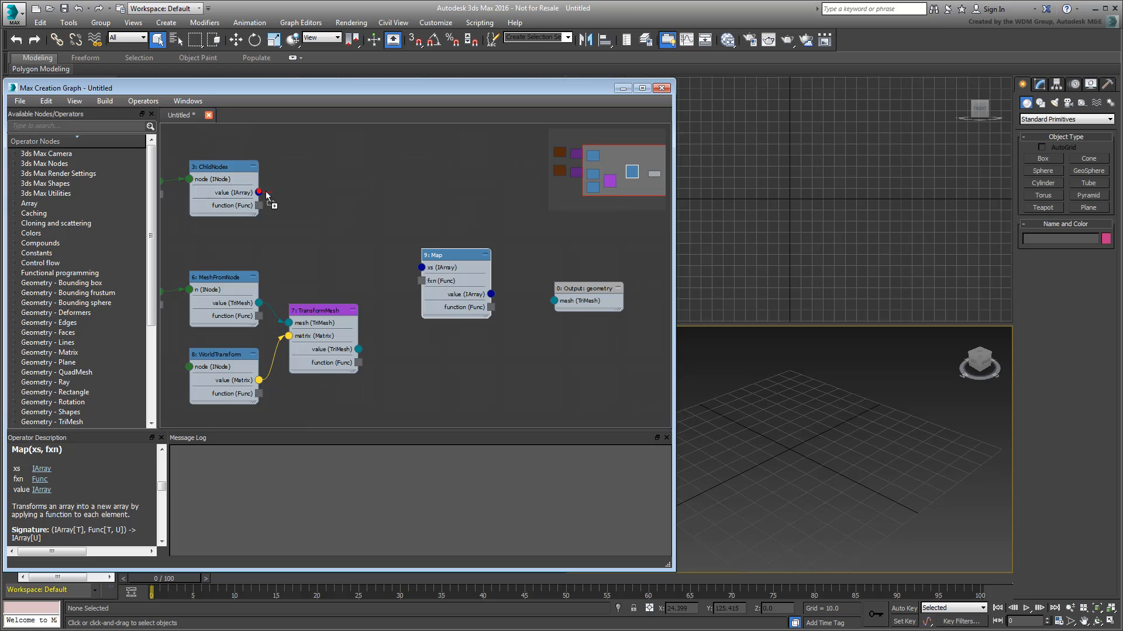
pyautogui.moveTo(260, 192); pyautogui.dragTo(421, 267)
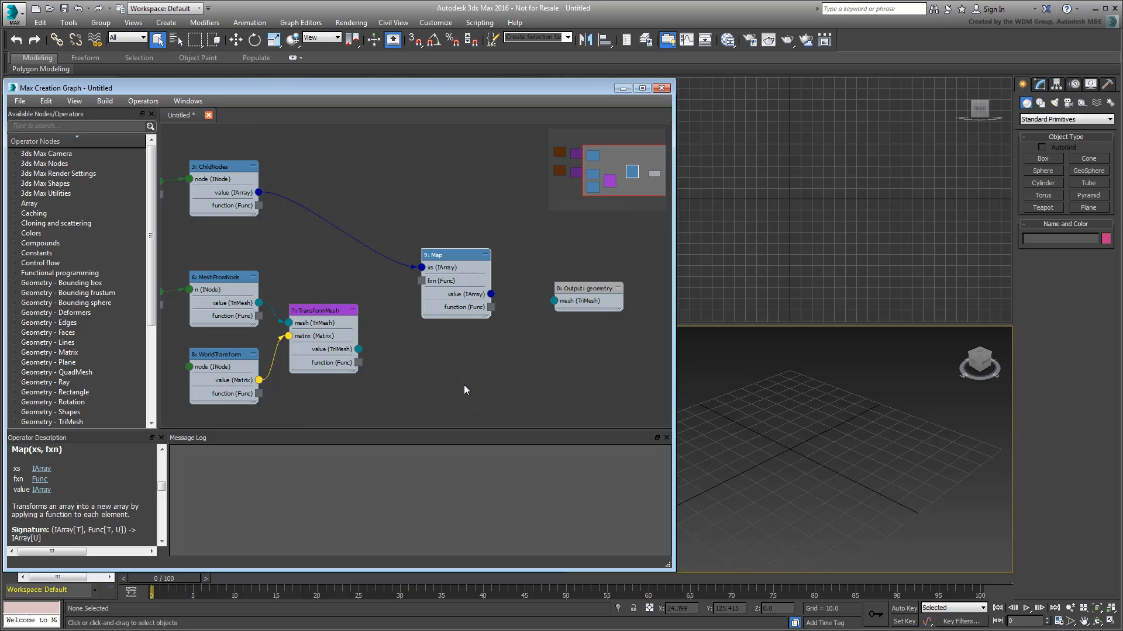
pyautogui.moveTo(426, 355)
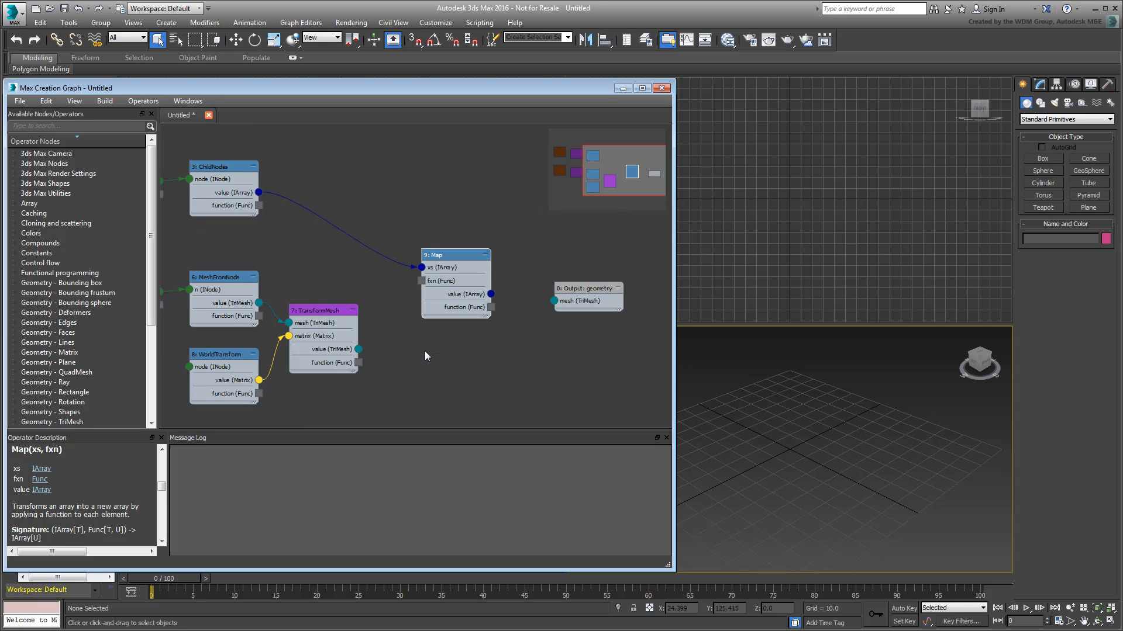
pyautogui.moveTo(358, 350); pyautogui.dragTo(423, 281)
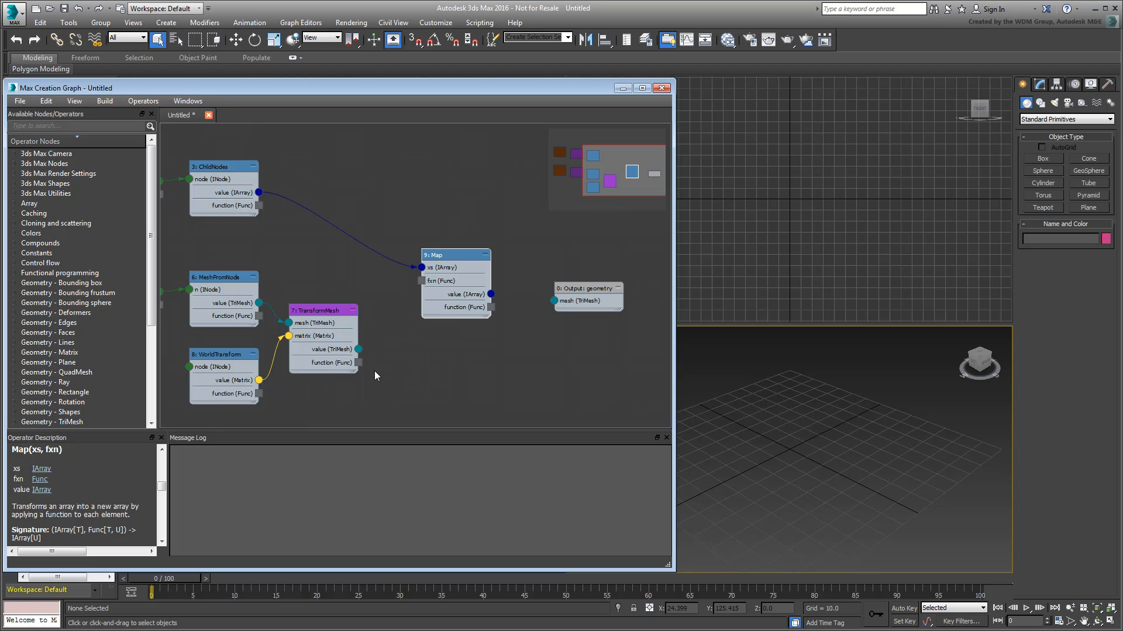
pyautogui.moveTo(359, 363); pyautogui.dragTo(422, 281)
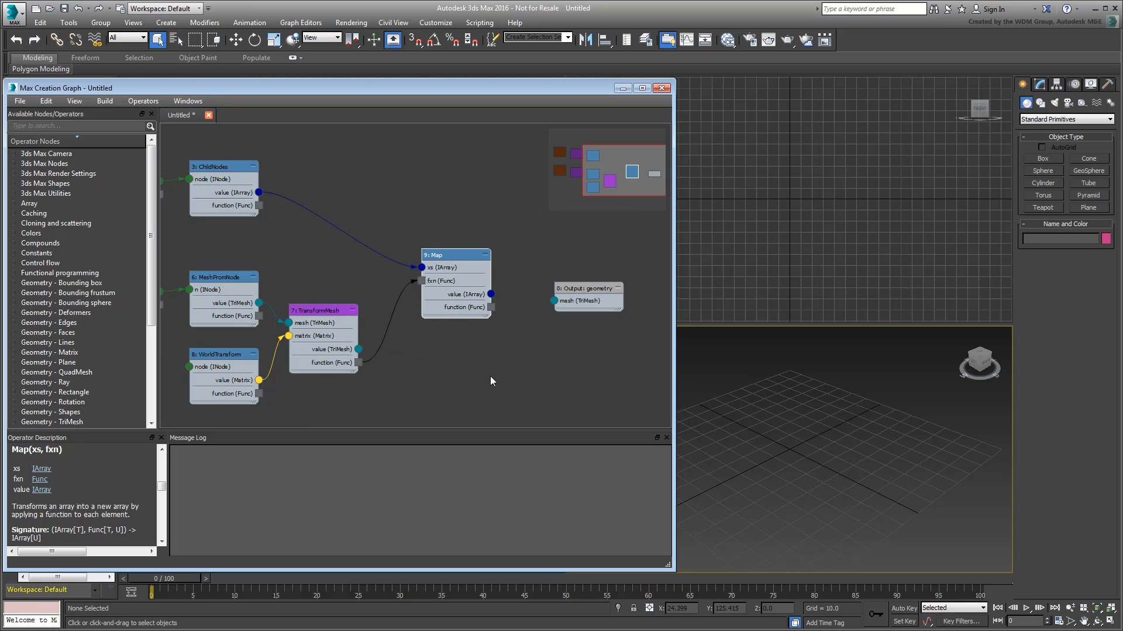
pyautogui.moveTo(483, 370)
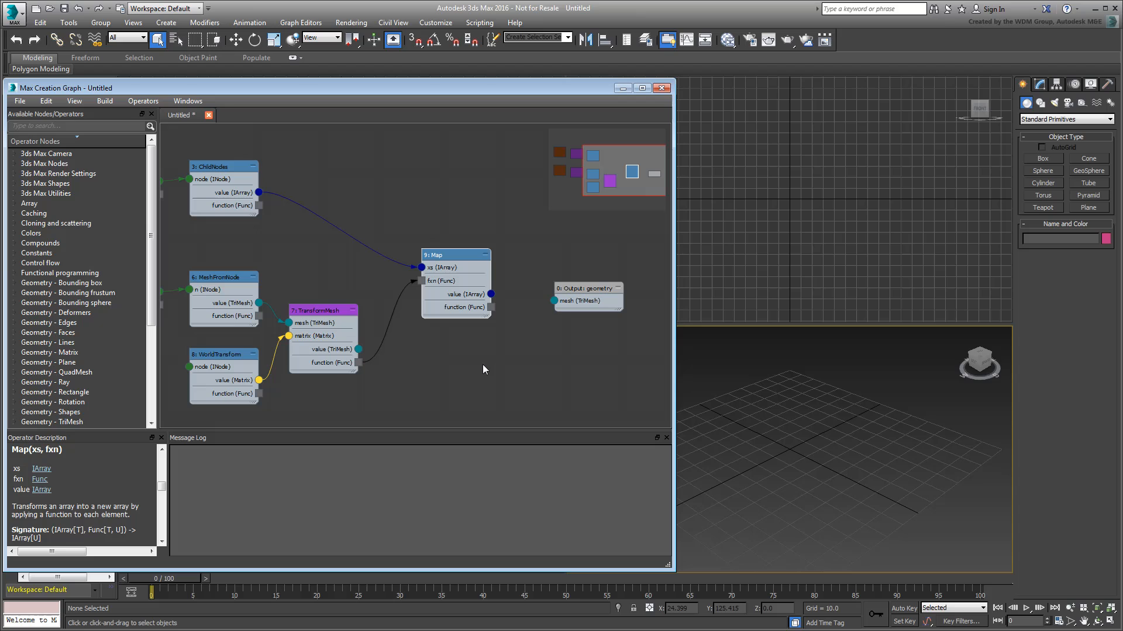
pyautogui.moveTo(473, 369)
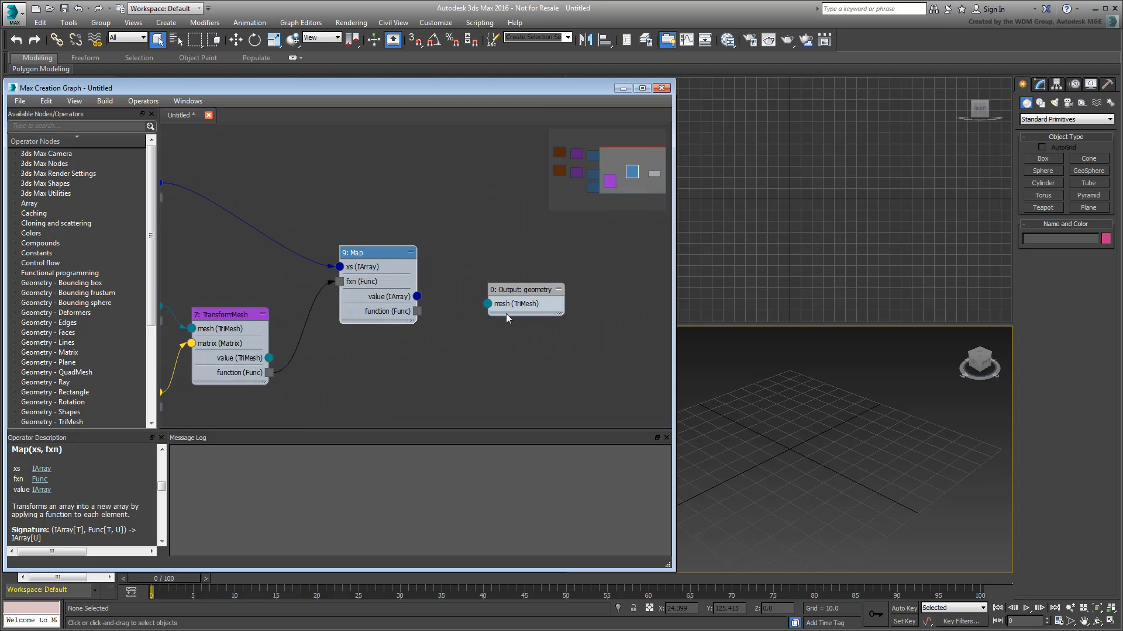
# Insert a CombineAllMeshes node between the Map output and Output: geometry.
pyautogui.click(522, 289)
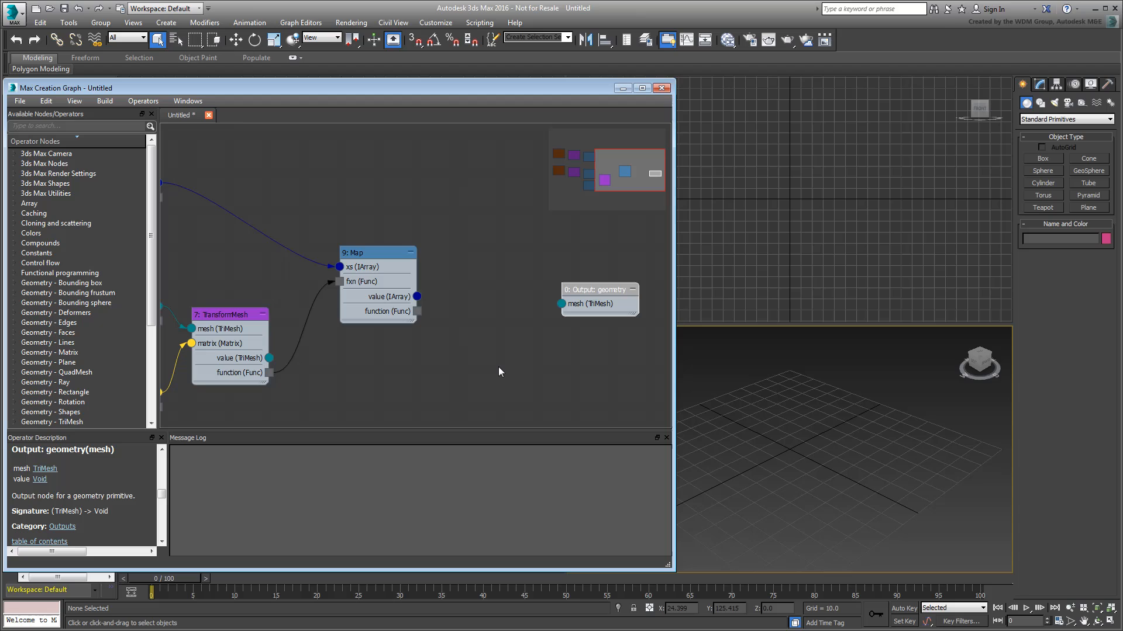
pyautogui.moveTo(418, 296); pyautogui.dragTo(560, 304)
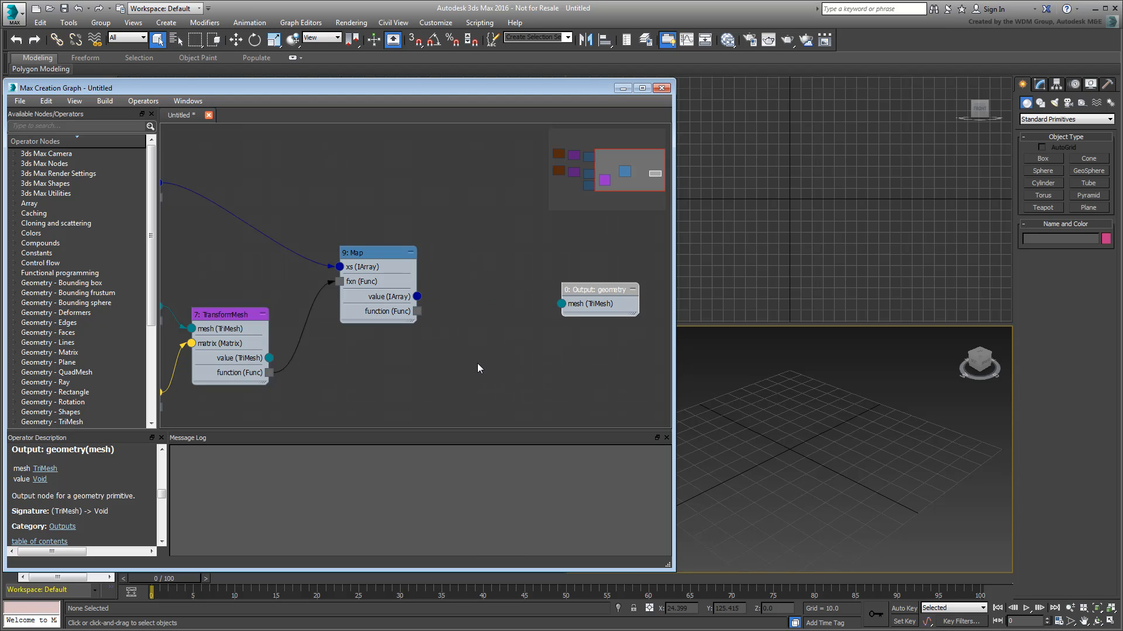
pyautogui.write('com')
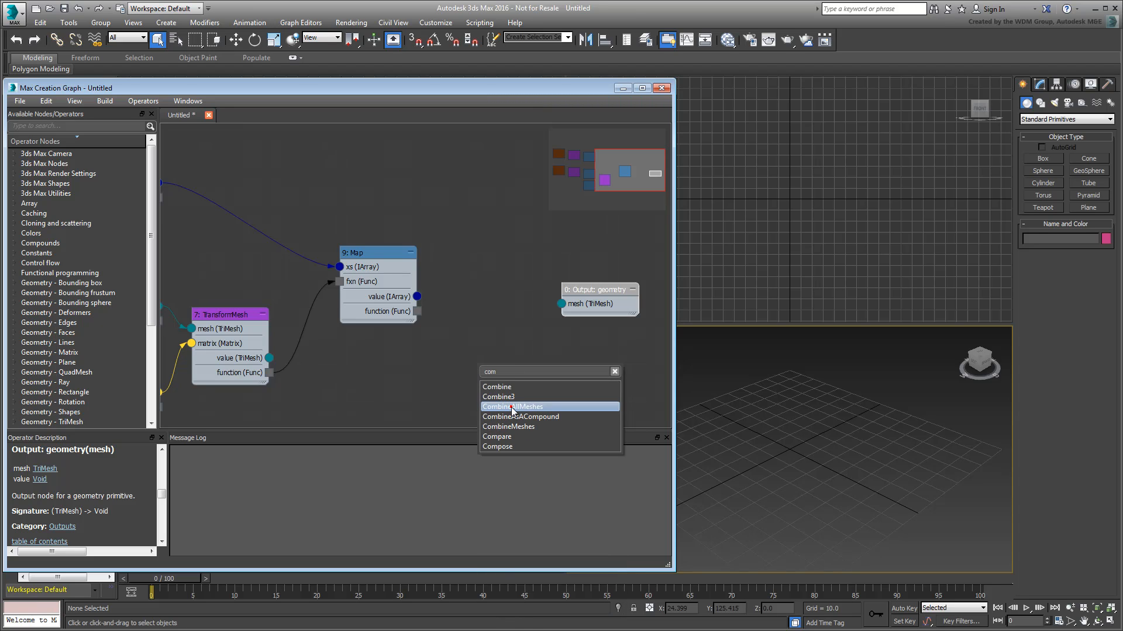
pyautogui.click(517, 405)
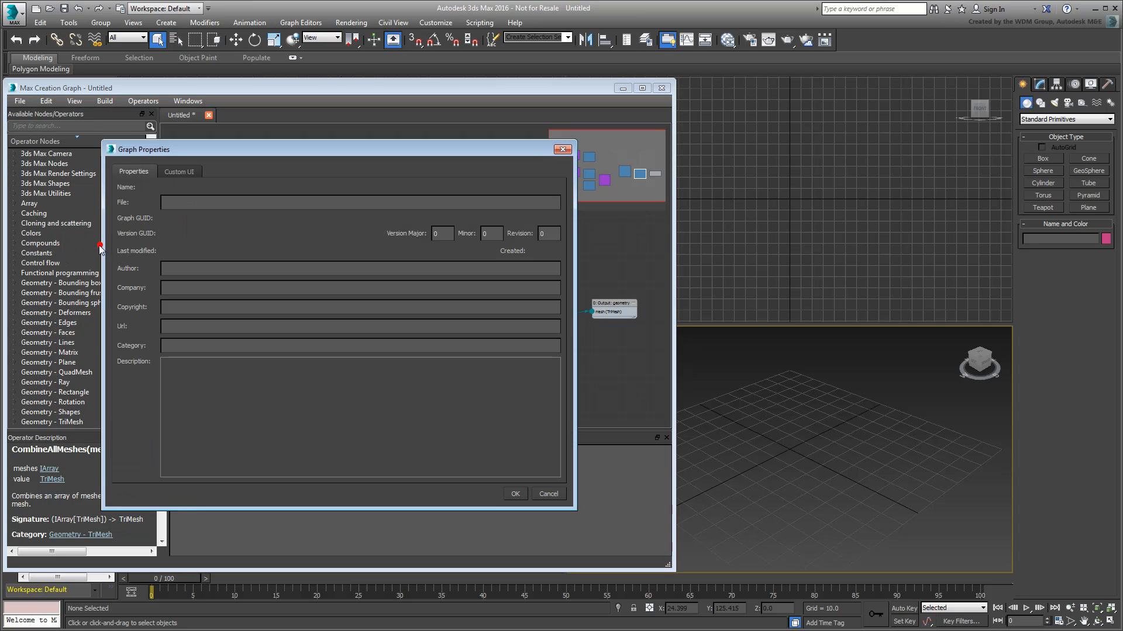
# Set graph properties Author and Company to Autodesk and Category to MCG Tools.
pyautogui.write('A')
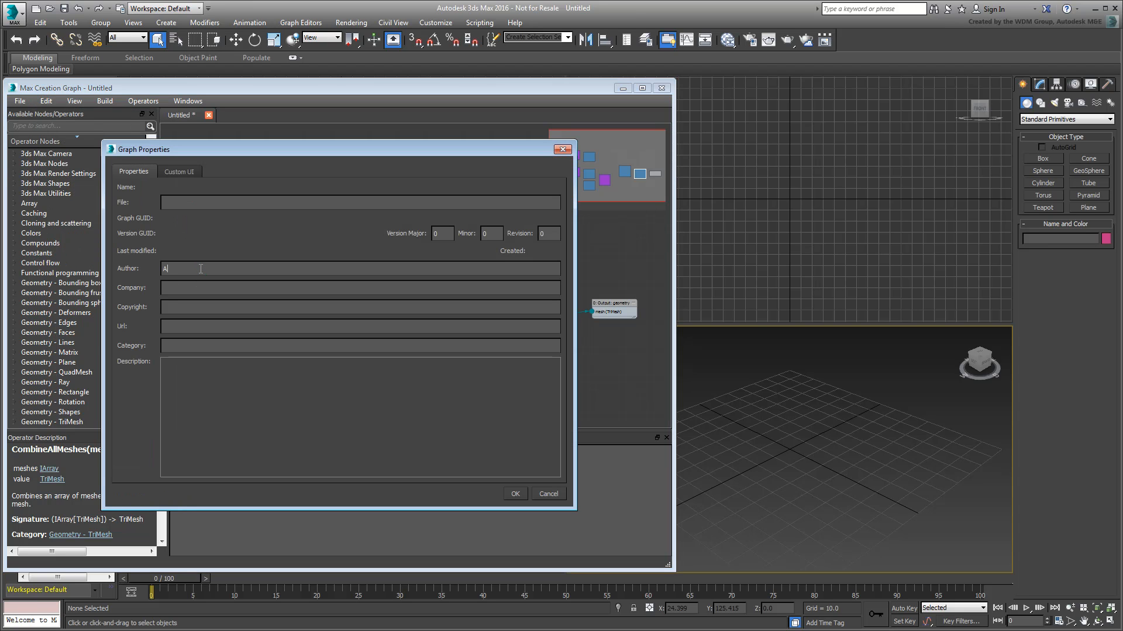
pyautogui.write('utodesk')
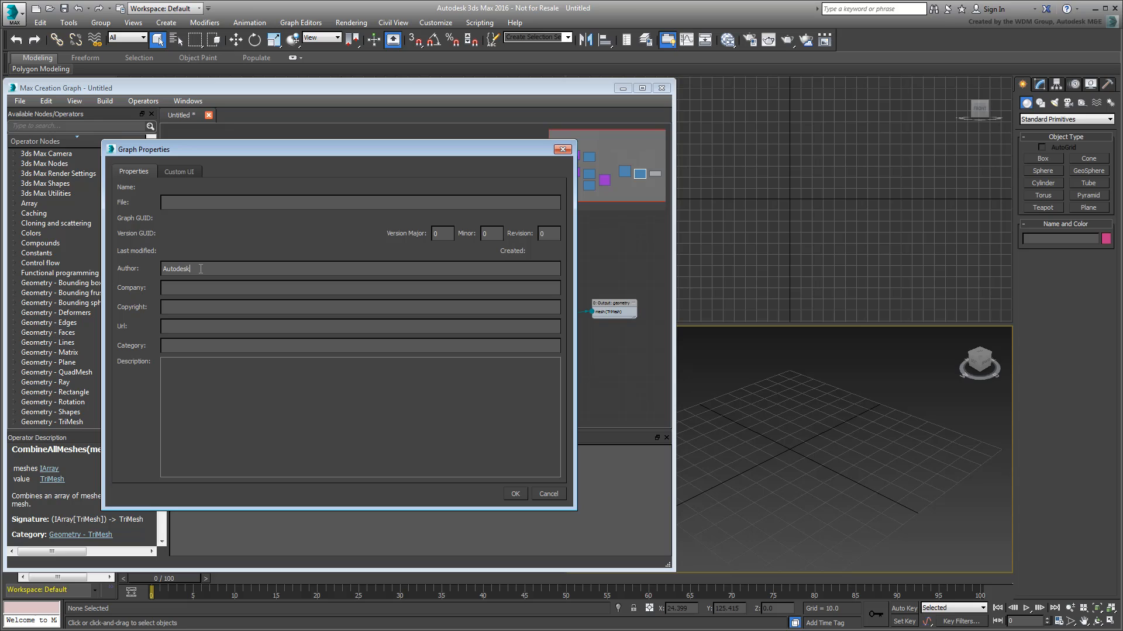
pyautogui.write('Autodesk')
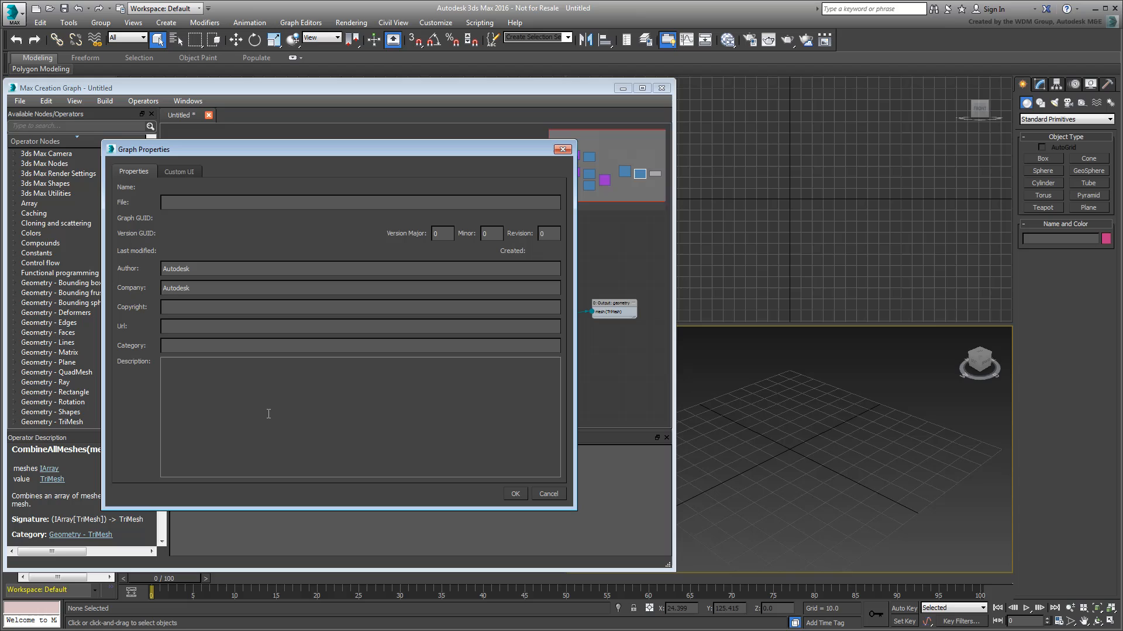
pyautogui.write('MCG Tools')
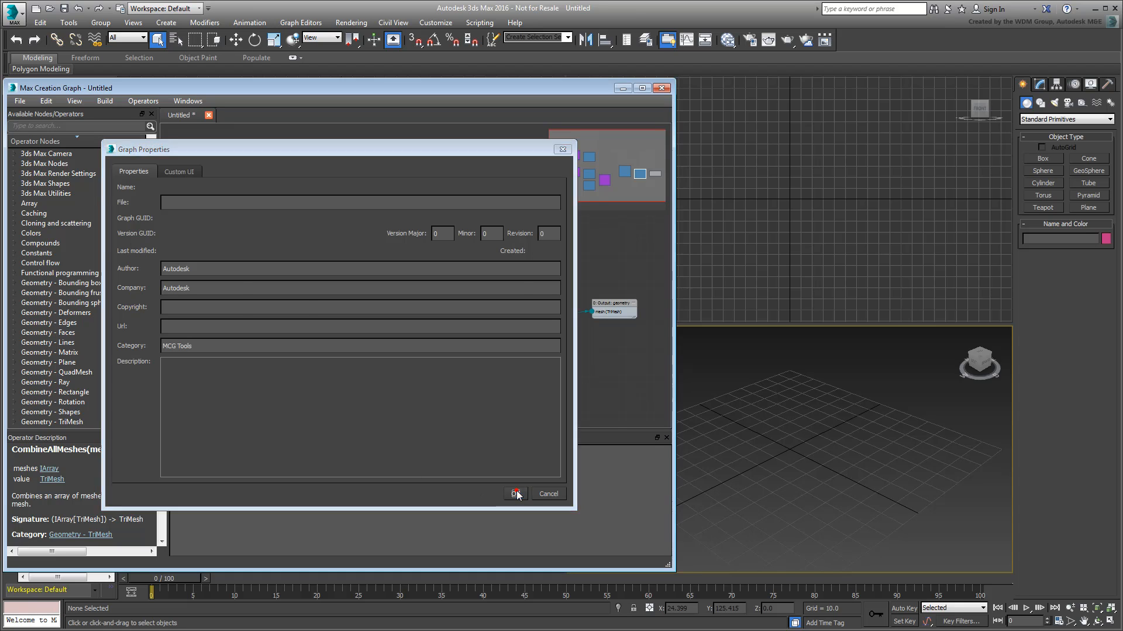
pyautogui.click(515, 493)
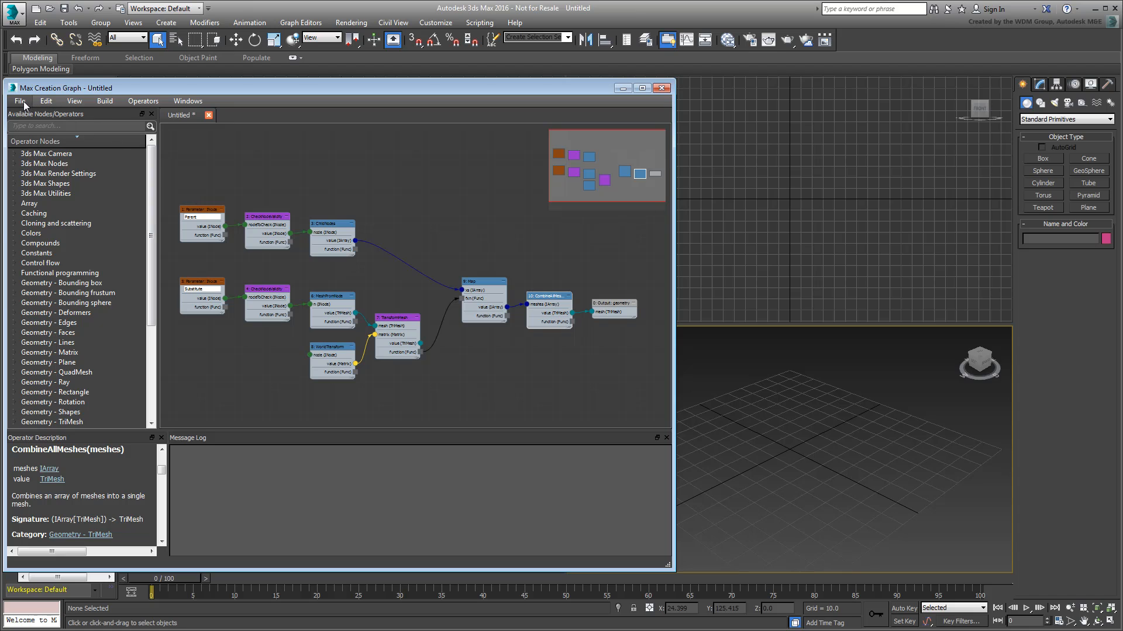
# Save the graph as mysub.maxtool and evaluate it via Build > Evaluate.
pyautogui.click(20, 101)
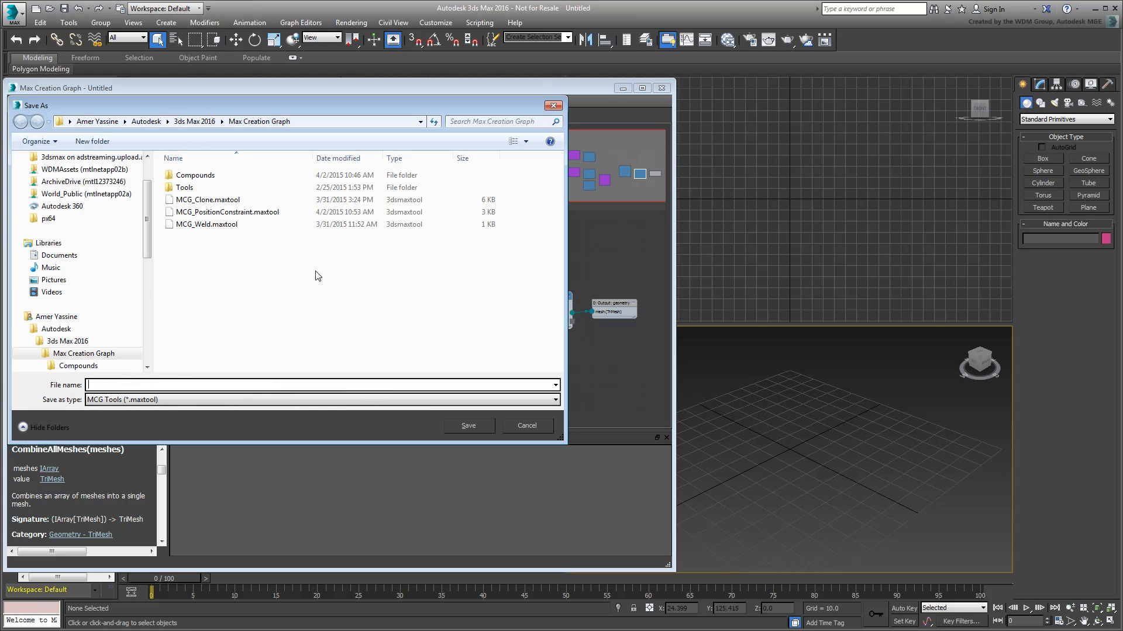
pyautogui.write('mysub')
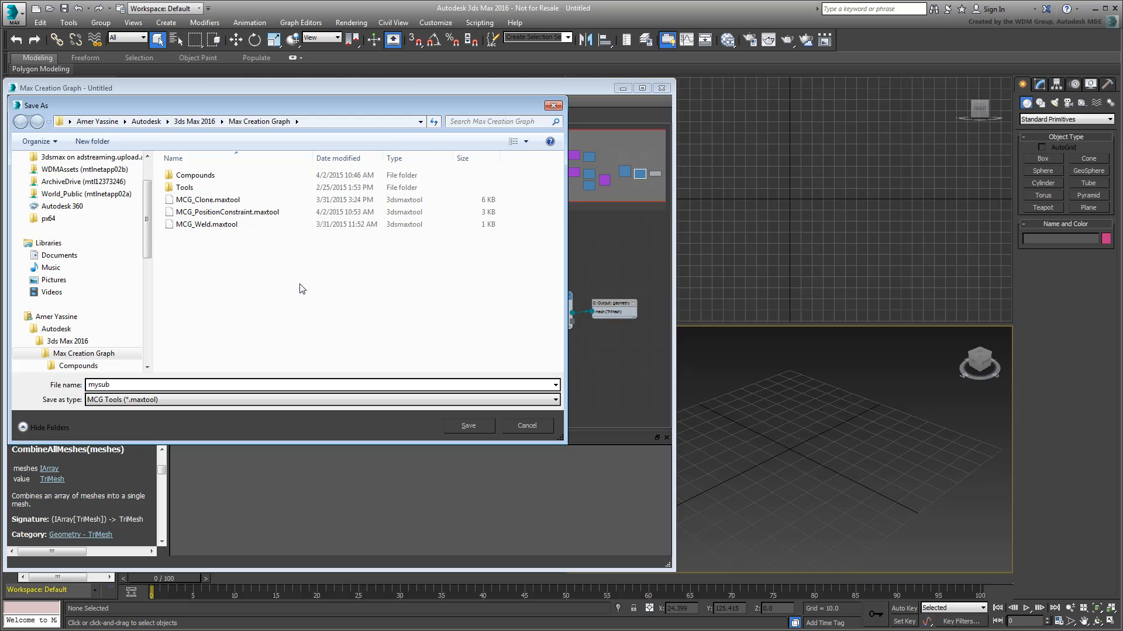
pyautogui.moveTo(305, 293)
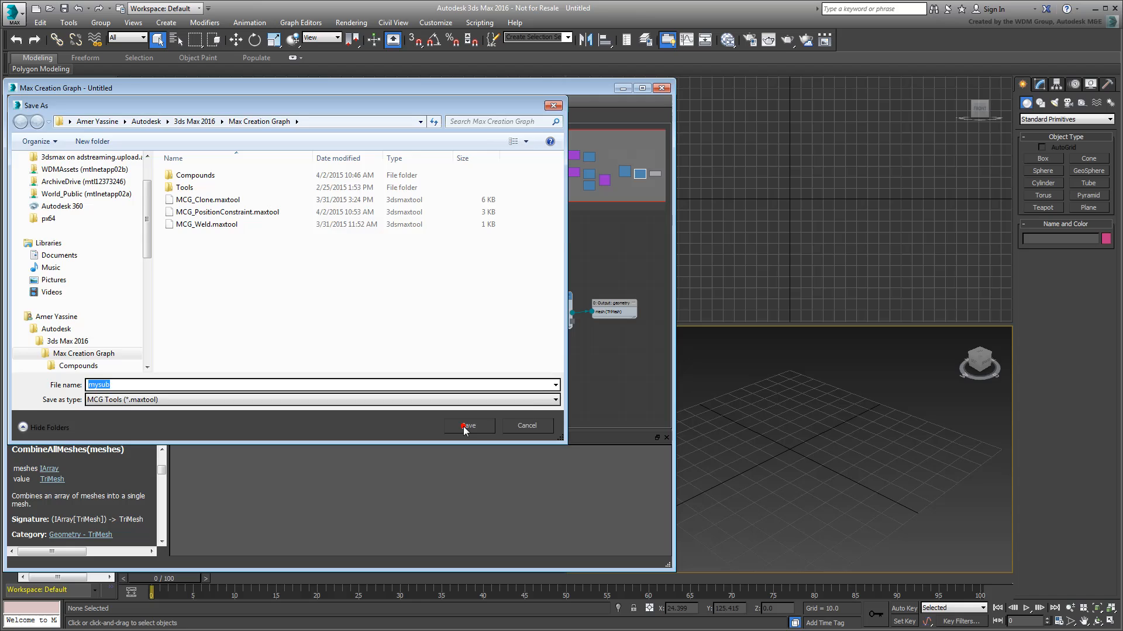
pyautogui.click(467, 426)
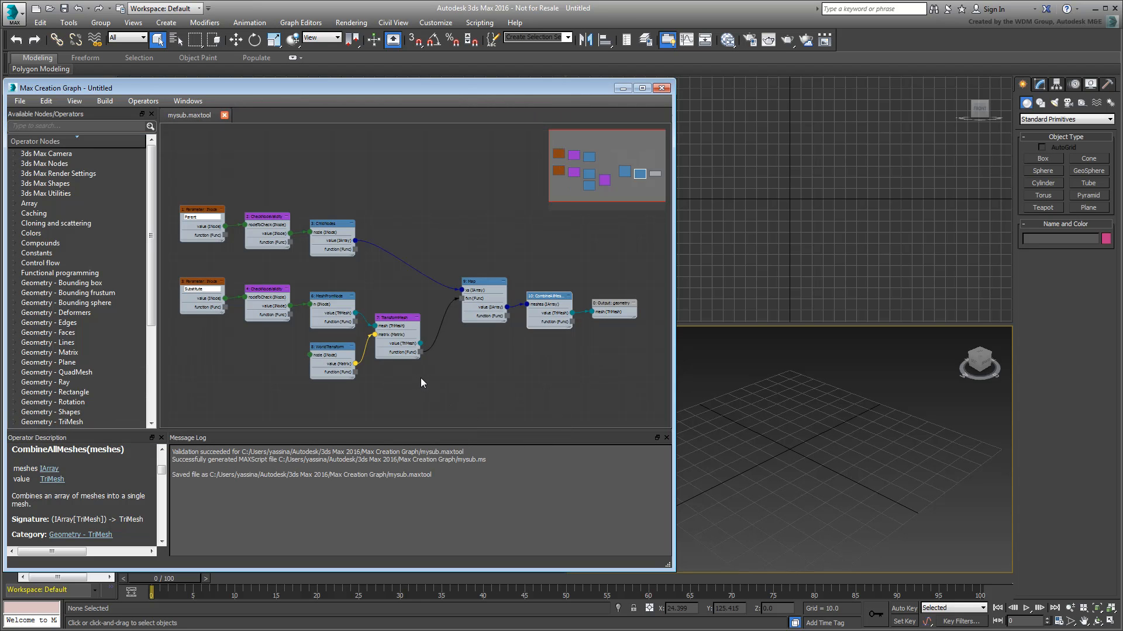
pyautogui.click(104, 101)
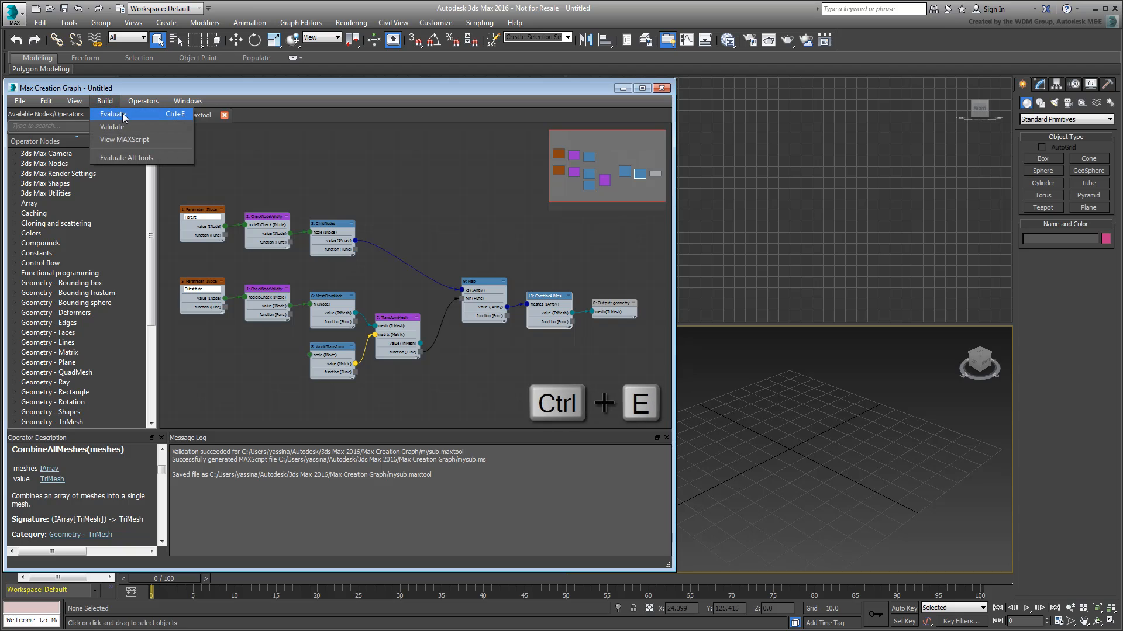
pyautogui.click(112, 113)
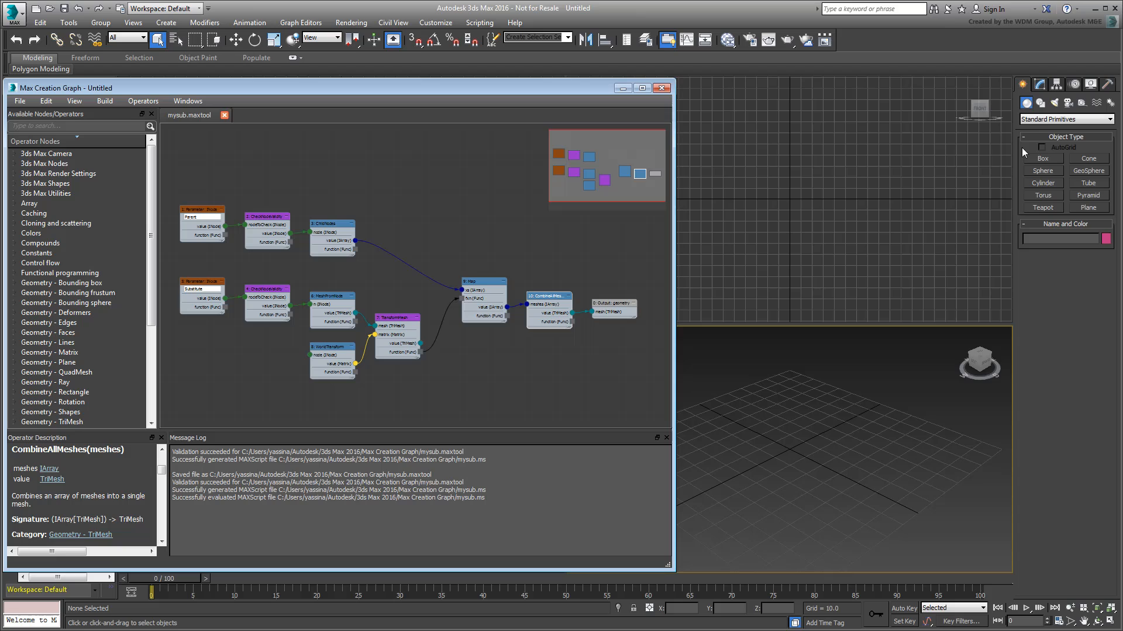
# Switch the Create panel category to MCG Tools to confirm mysub is listed.
pyautogui.click(1065, 119)
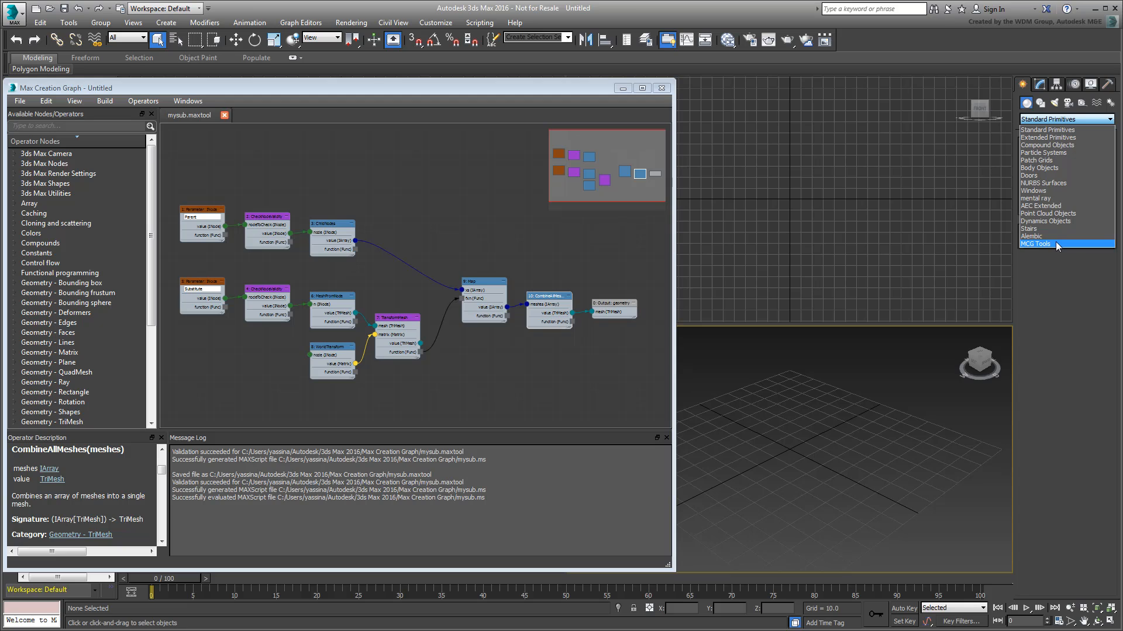
pyautogui.click(1065, 243)
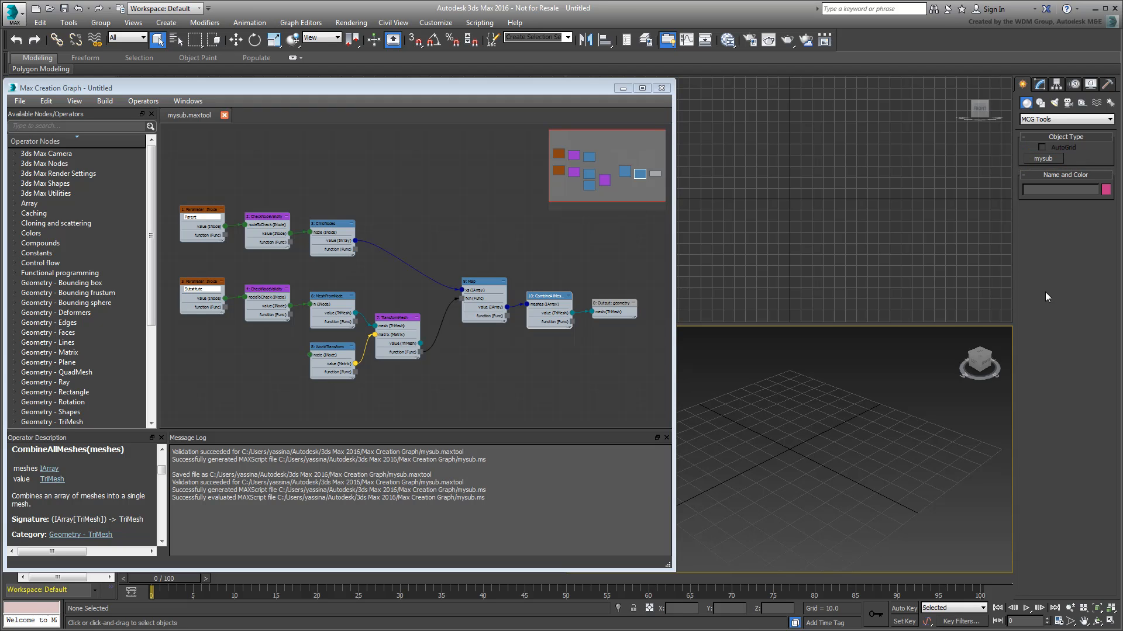
pyautogui.click(1063, 120)
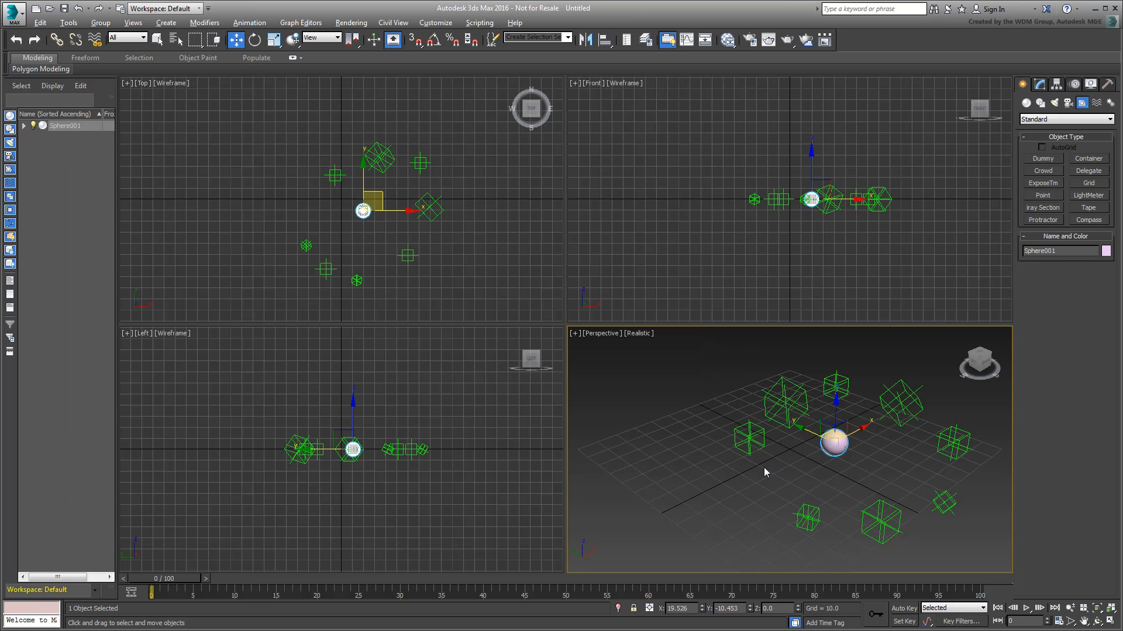
# Maximize the perspective view and give the new teapot a colour from the Object Color dialog.
pyautogui.press('alt+w')
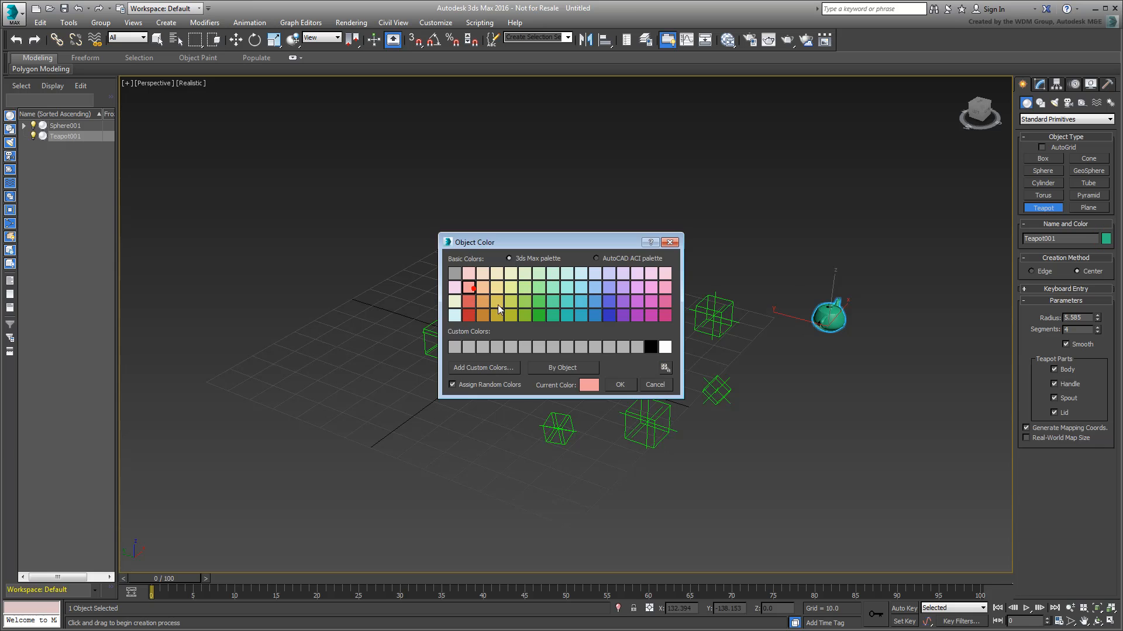
pyautogui.click(617, 385)
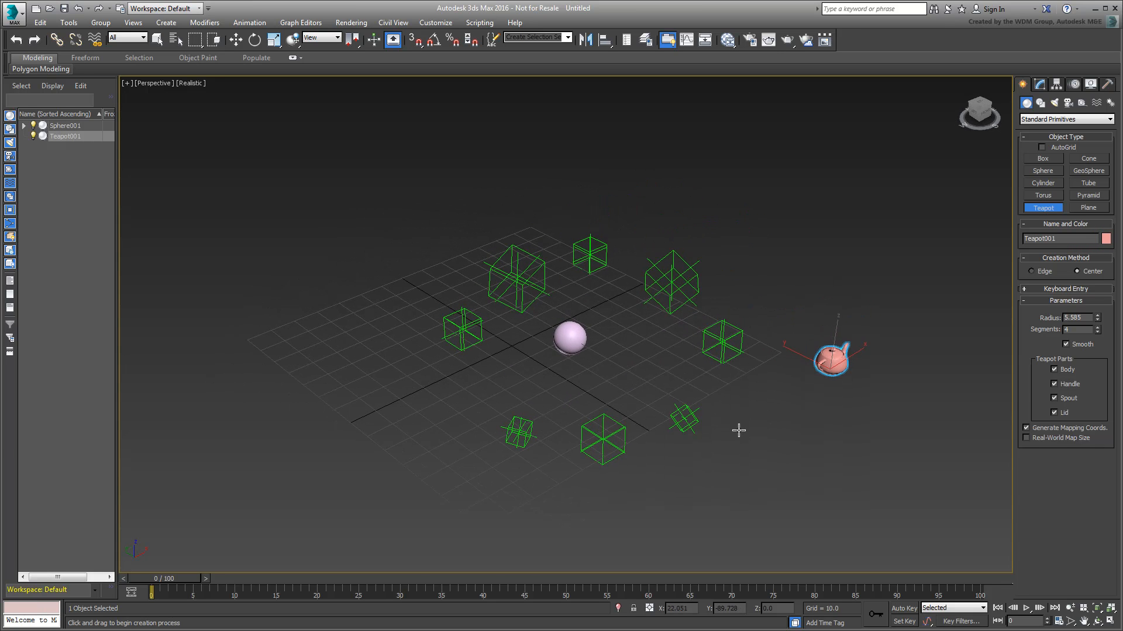
pyautogui.moveTo(738, 429); pyautogui.dragTo(812, 414)
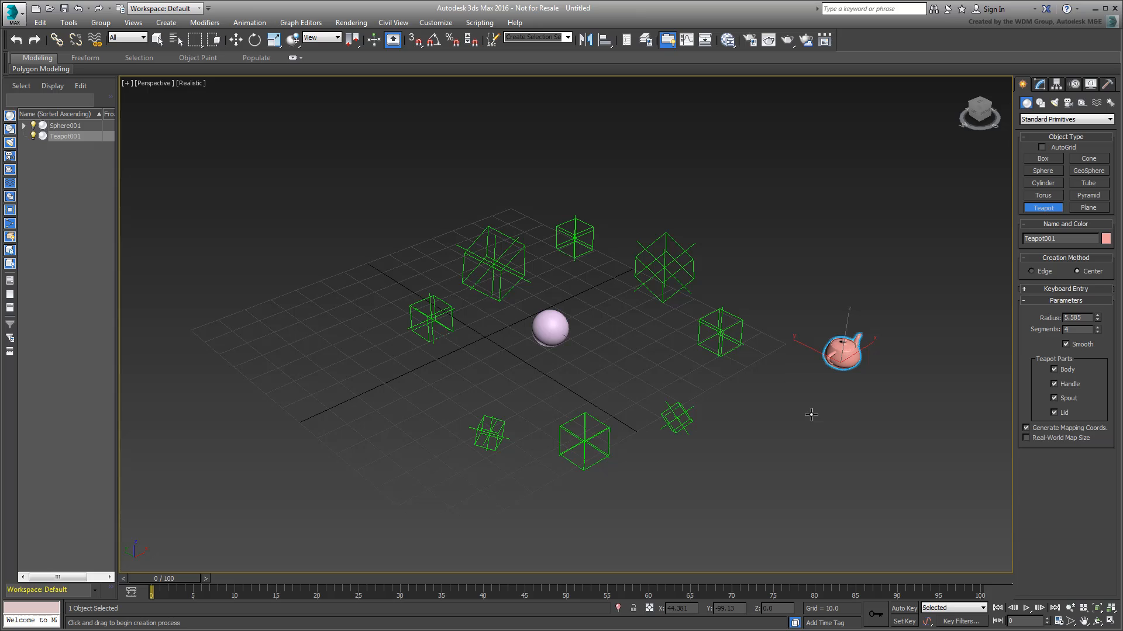
# Create a mySub001 object from the MCG Tools category in the viewport.
pyautogui.click(1065, 119)
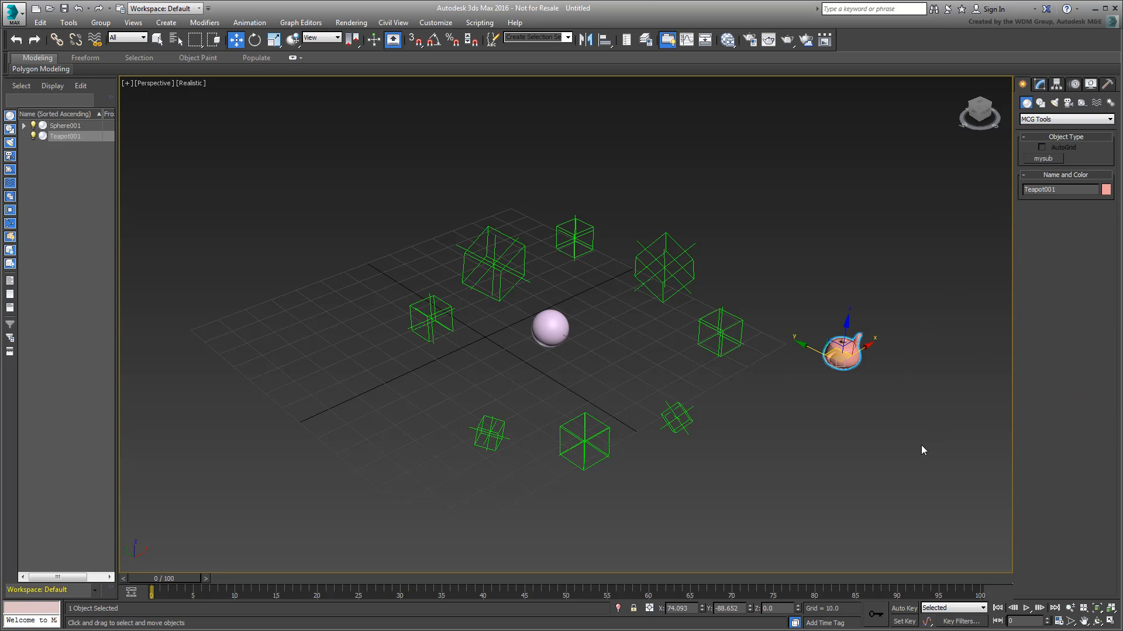
pyautogui.click(1042, 158)
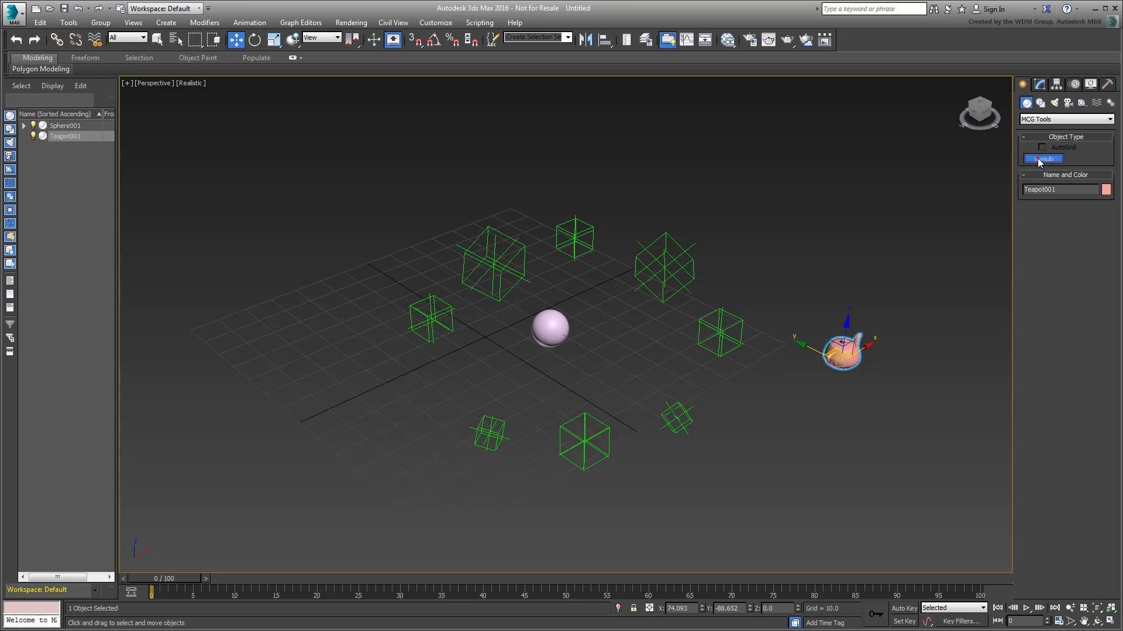
pyautogui.click(1042, 157)
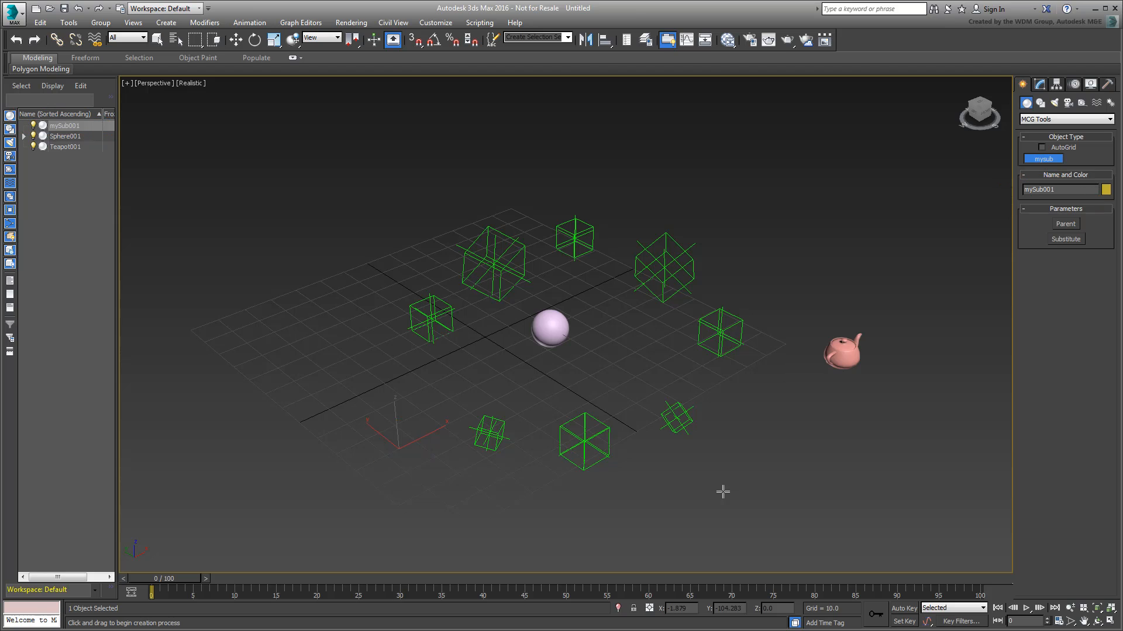
# Pick Sphere001 as Parent and Teapot001 as Substitute, then move mySub001 so teapots land on the boxes.
pyautogui.click(232, 40)
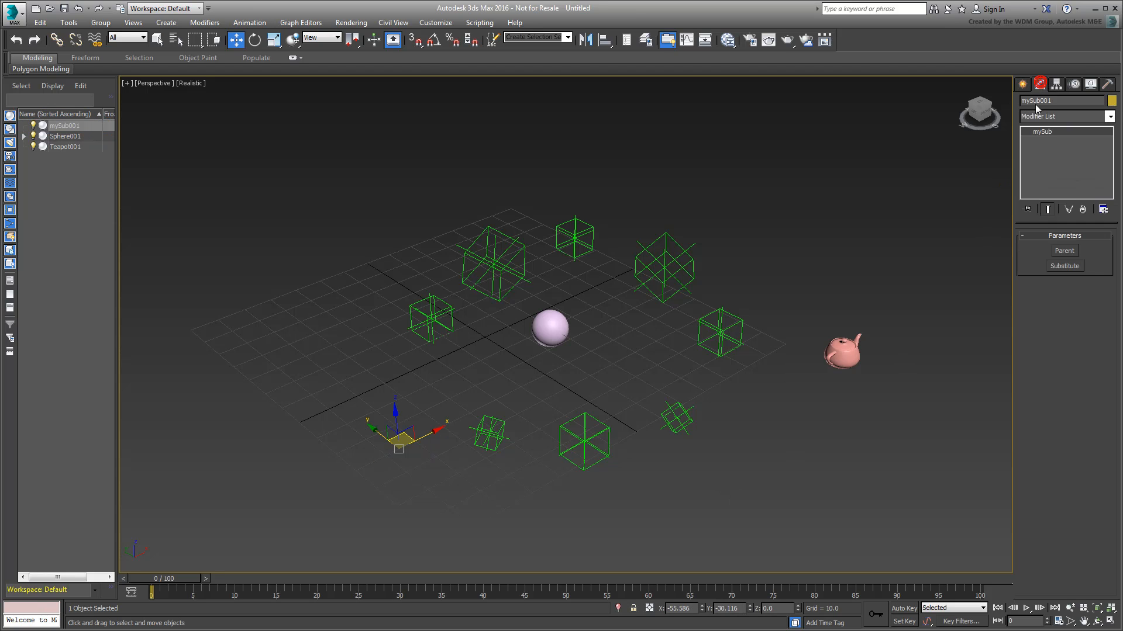
pyautogui.click(1063, 250)
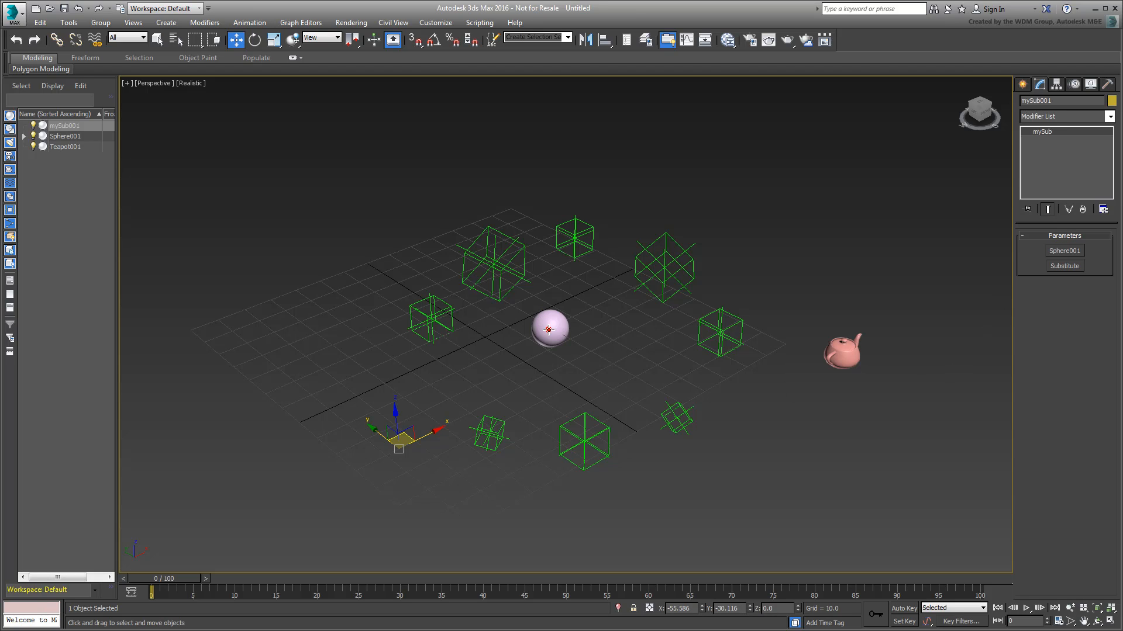
pyautogui.click(1064, 265)
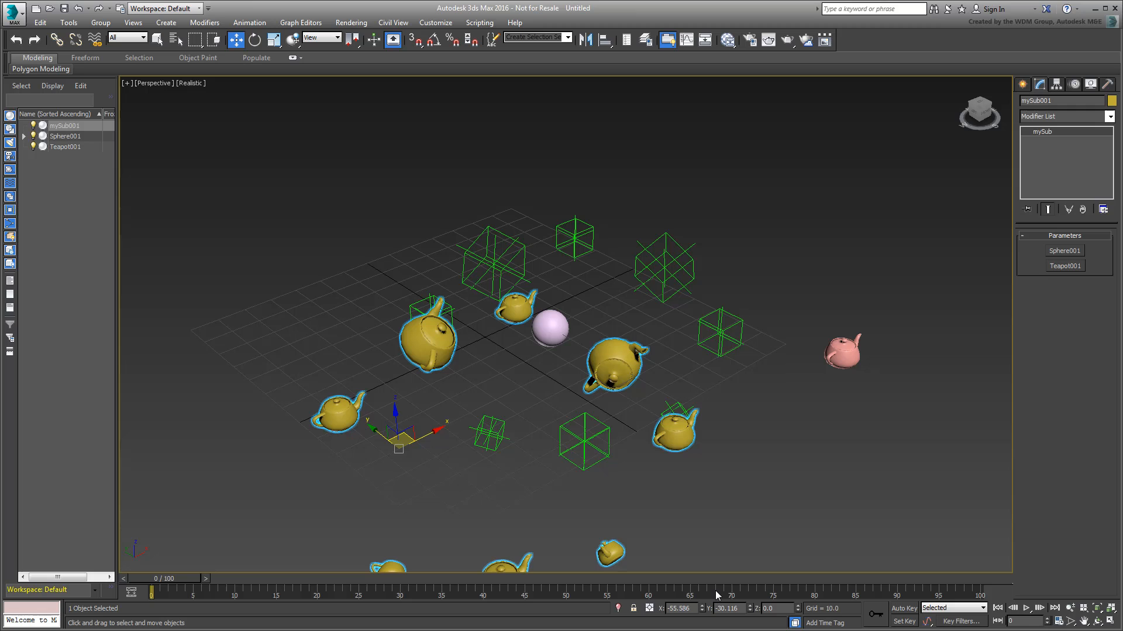
pyautogui.moveTo(755, 525)
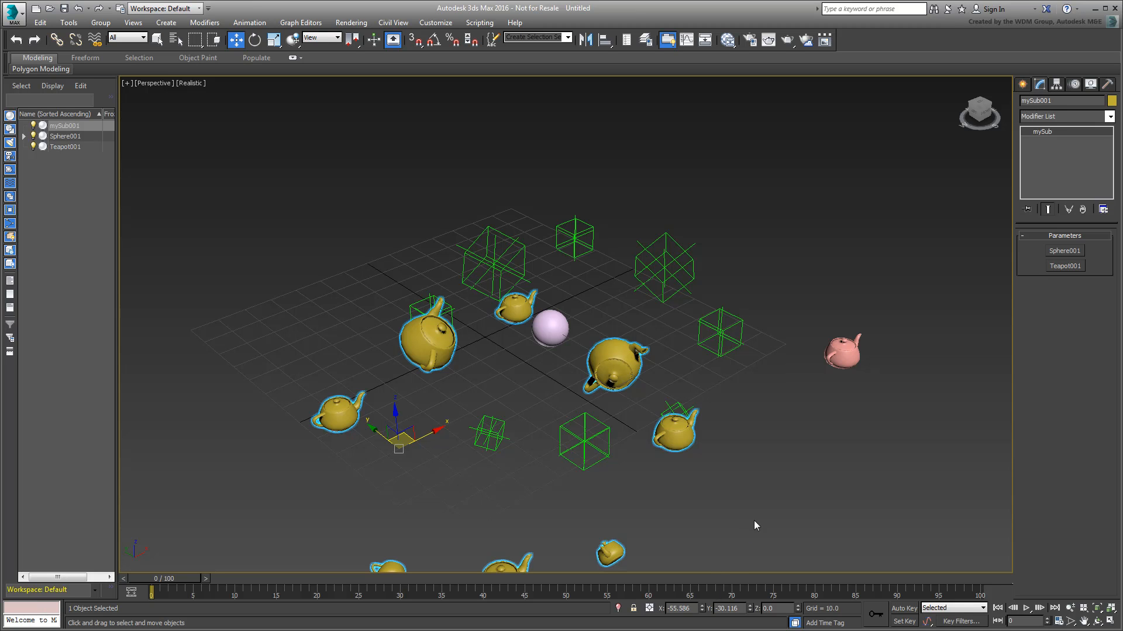
pyautogui.moveTo(754, 525); pyautogui.dragTo(761, 488)
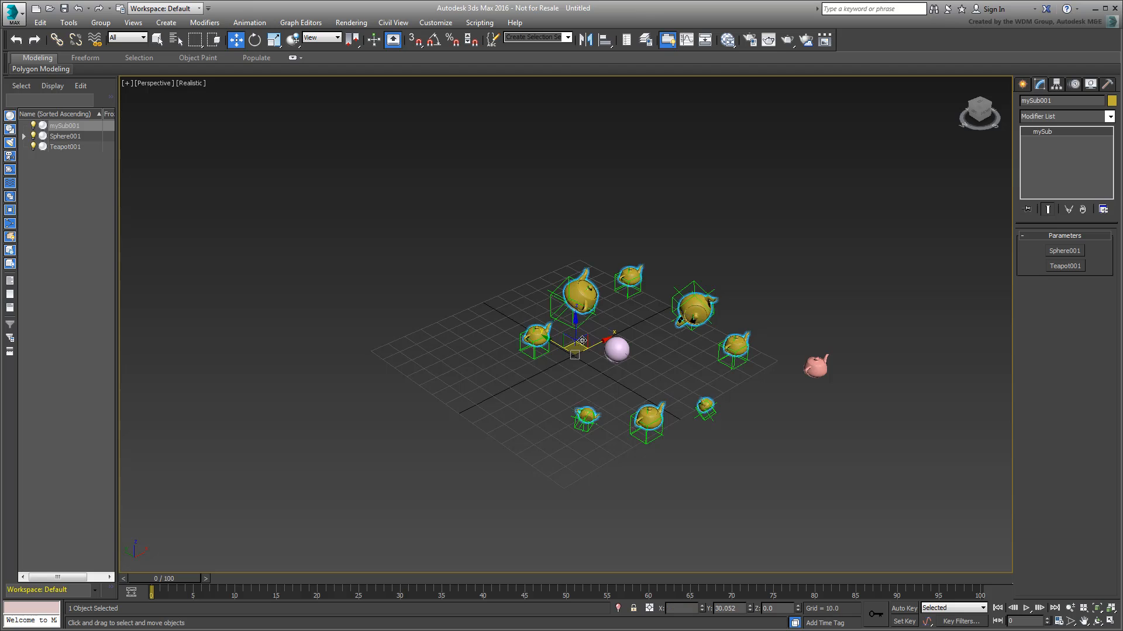
pyautogui.moveTo(575, 351); pyautogui.dragTo(527, 429)
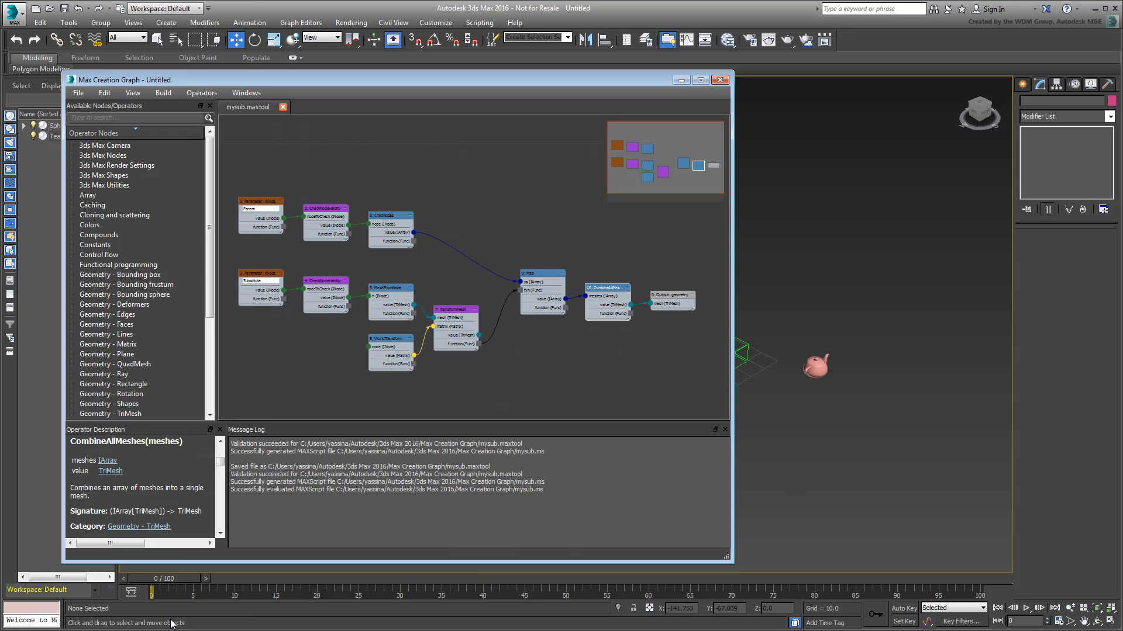
pyautogui.moveTo(592, 359)
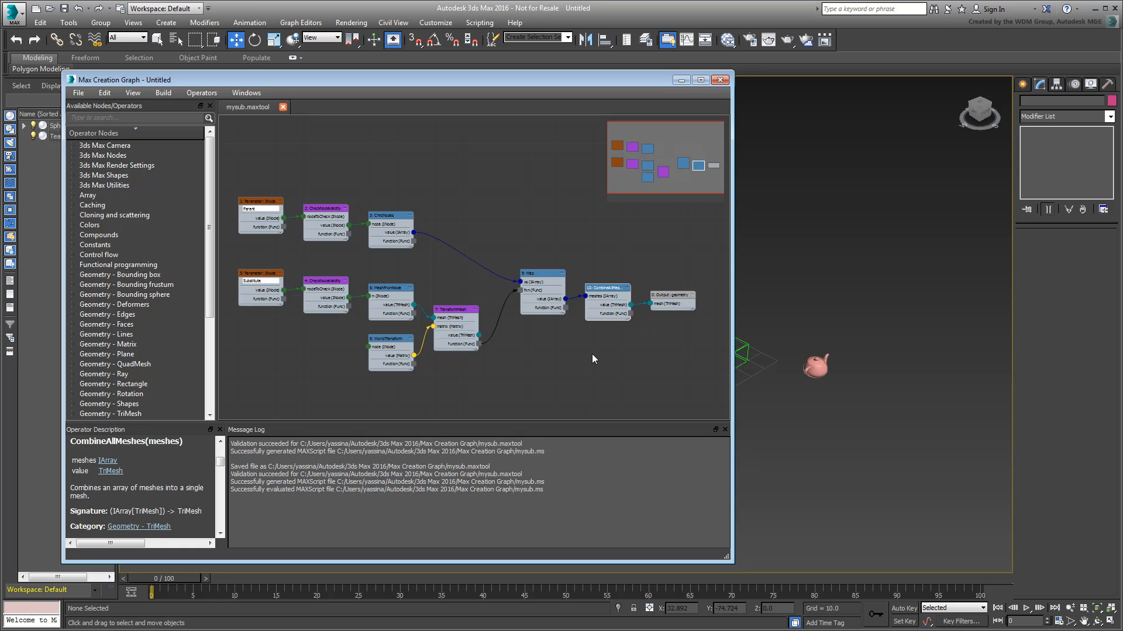
pyautogui.moveTo(465, 387)
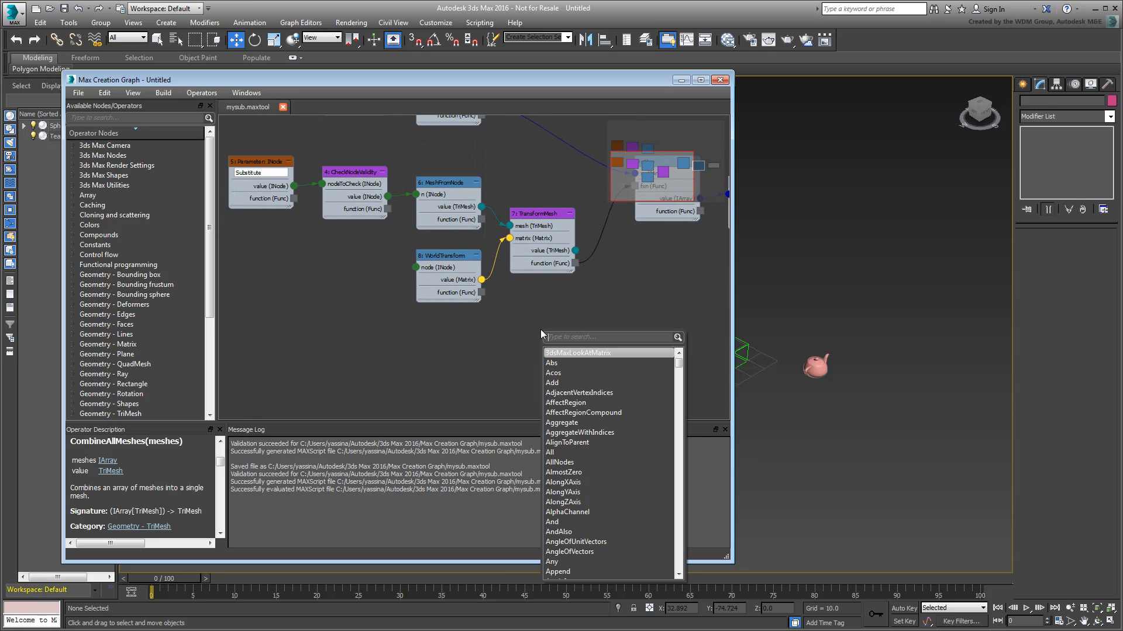
# Add a MeshInLocalSpace node after TransformMesh, fed by a Geometry Matrix node, before Map.
pyautogui.write('meshin')
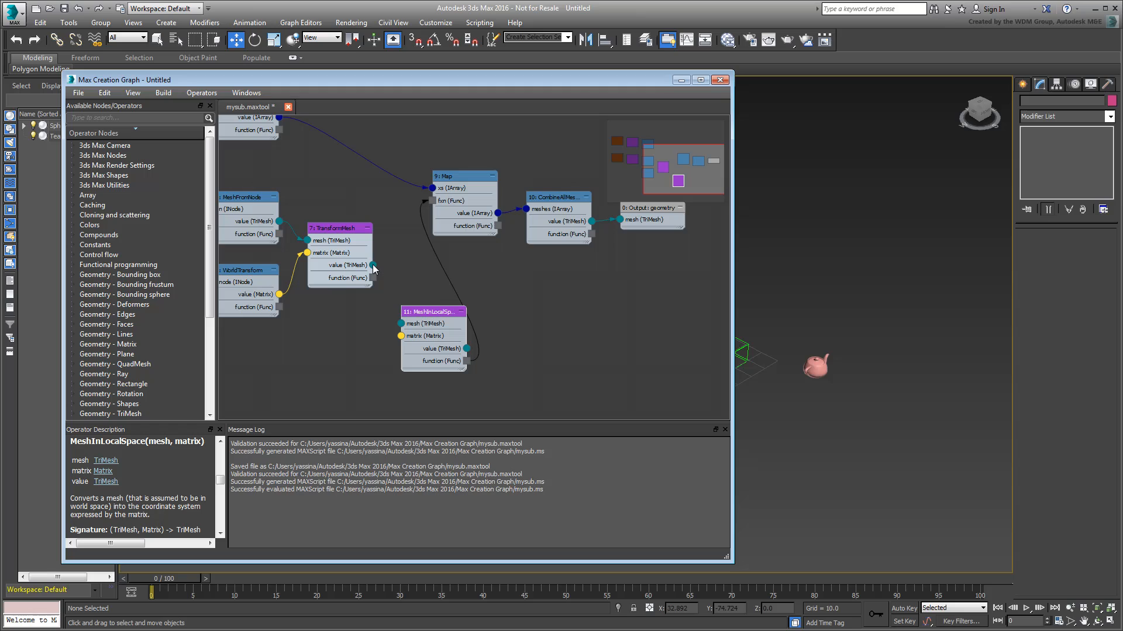
pyautogui.moveTo(372, 266); pyautogui.dragTo(401, 335)
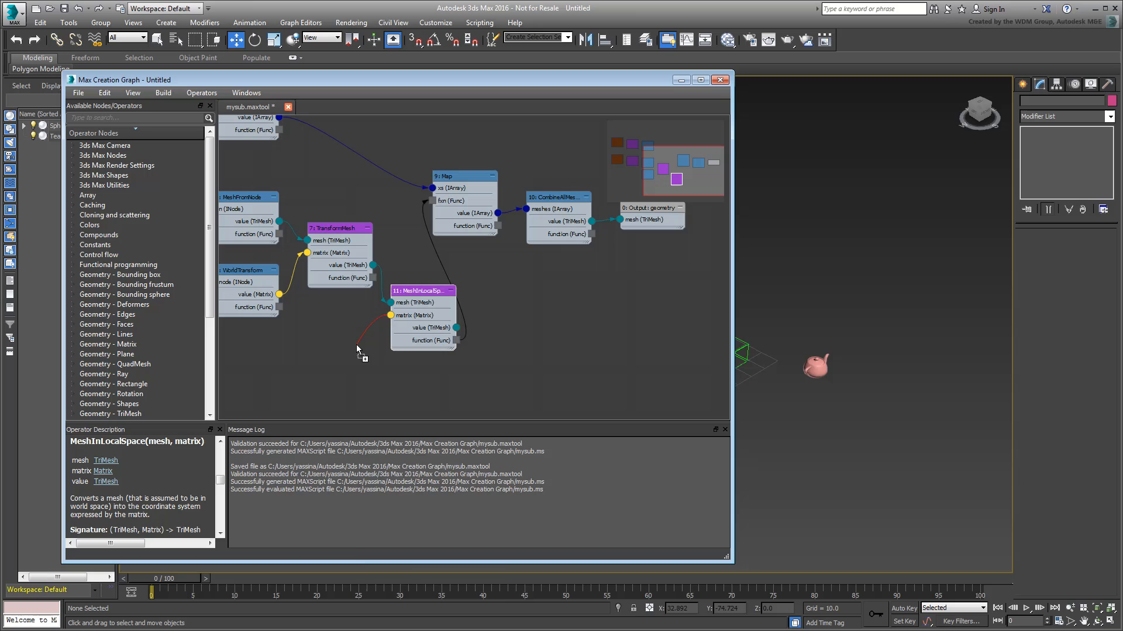
pyautogui.write('geom')
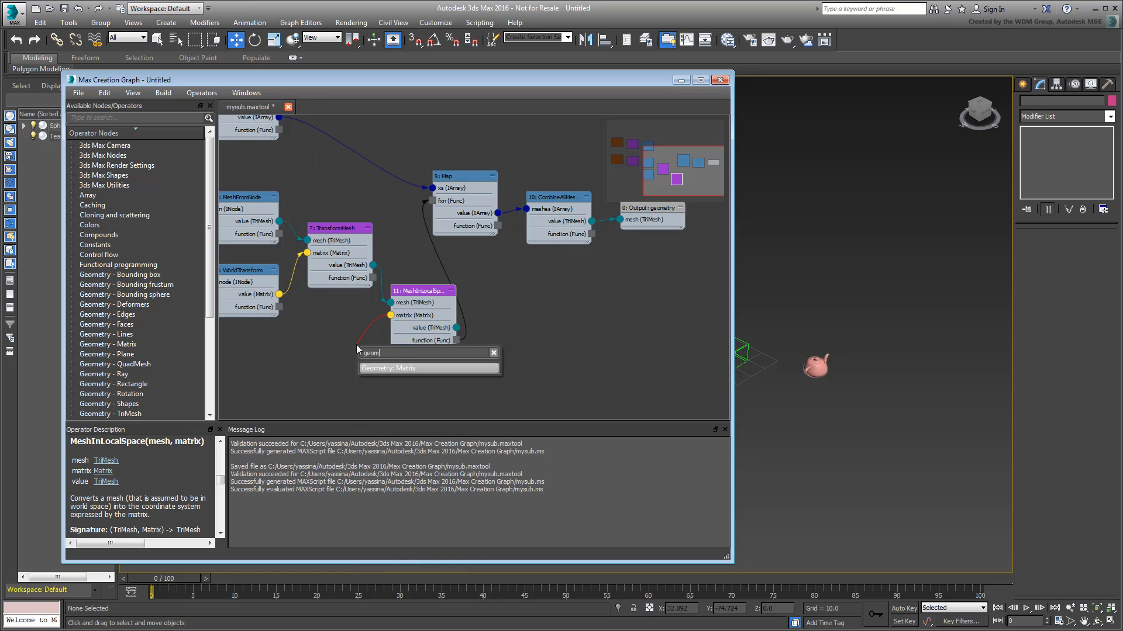
pyautogui.click(428, 368)
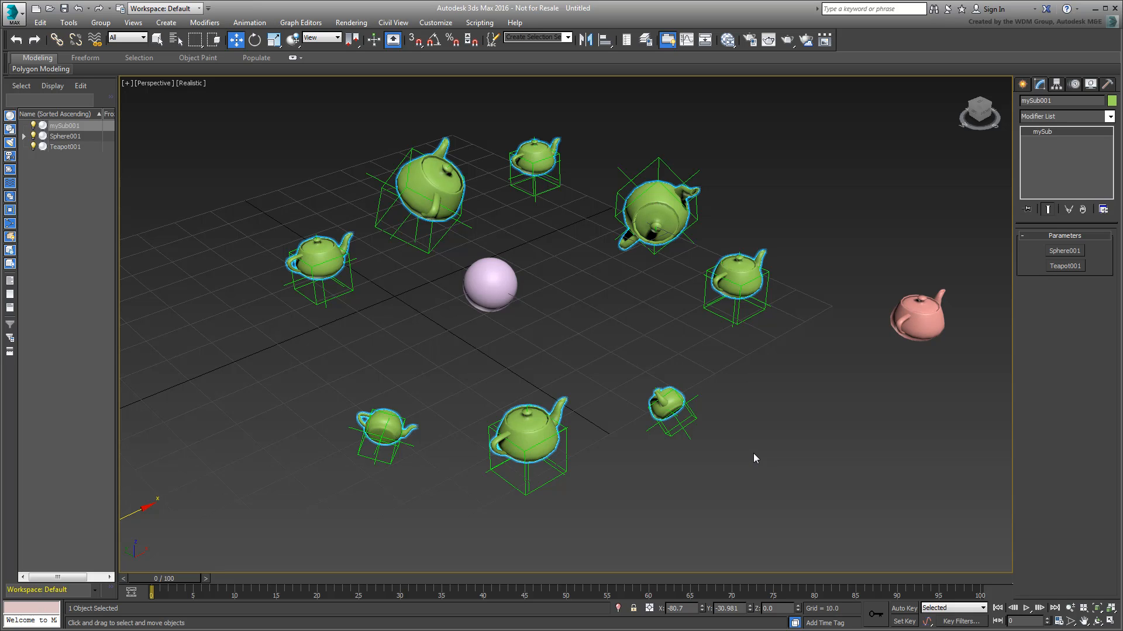
pyautogui.moveTo(754, 459); pyautogui.dragTo(799, 427)
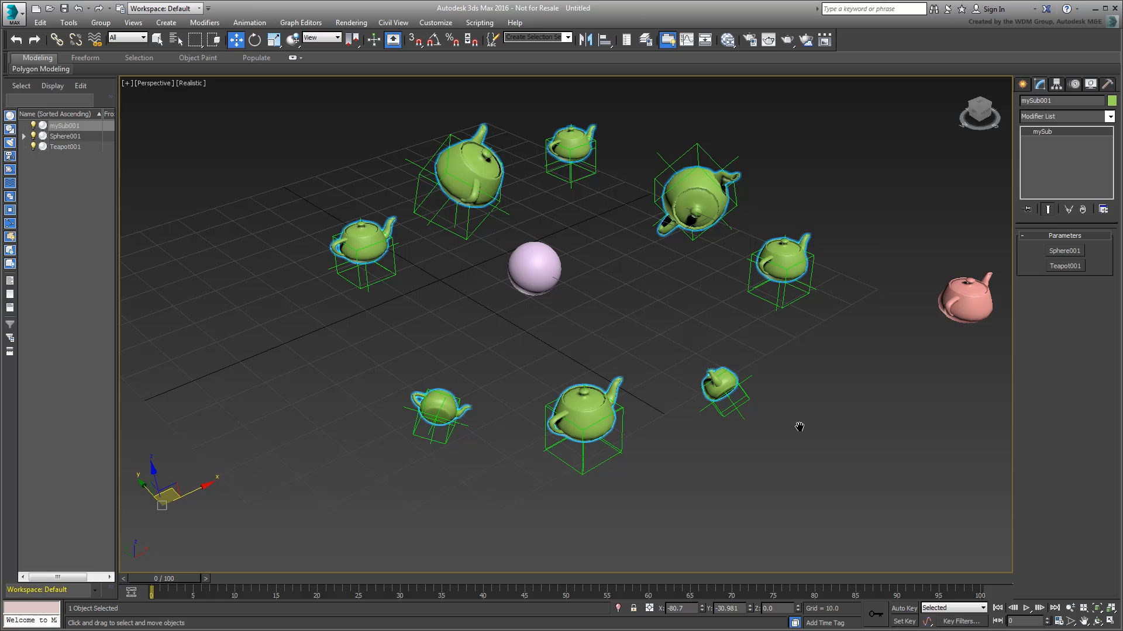
pyautogui.moveTo(799, 427); pyautogui.dragTo(301, 480)
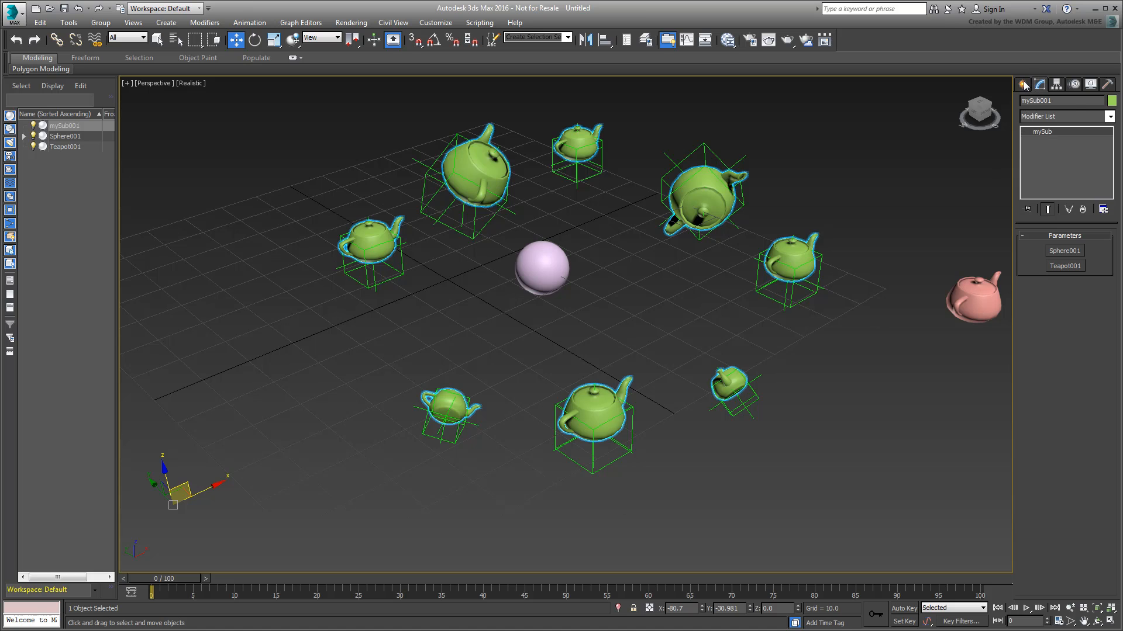
pyautogui.click(1024, 84)
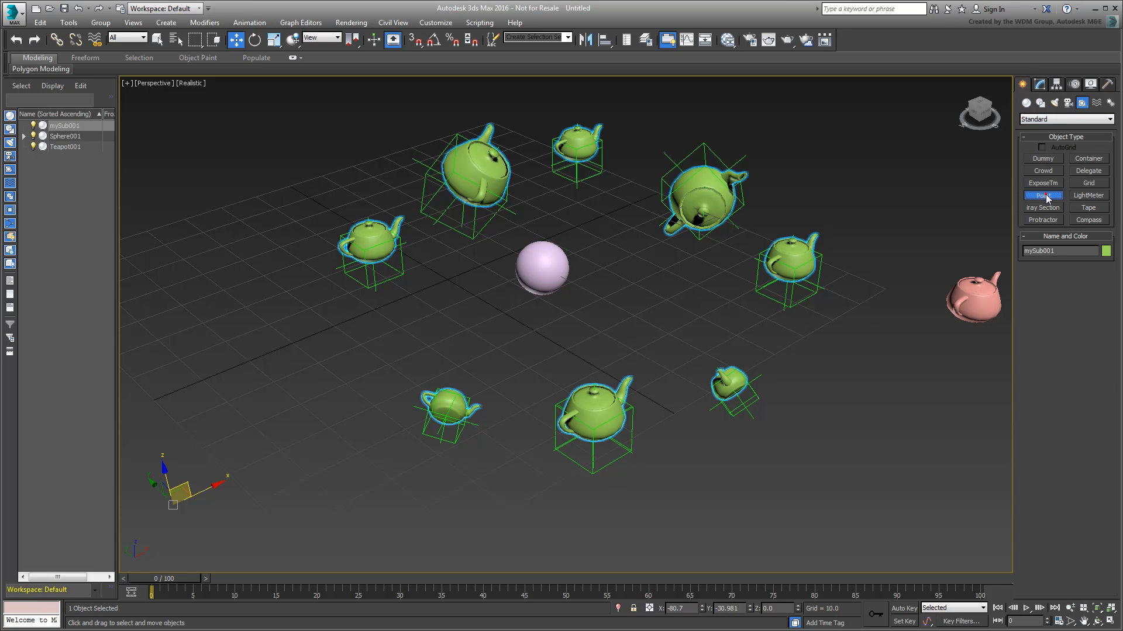
pyautogui.click(1042, 195)
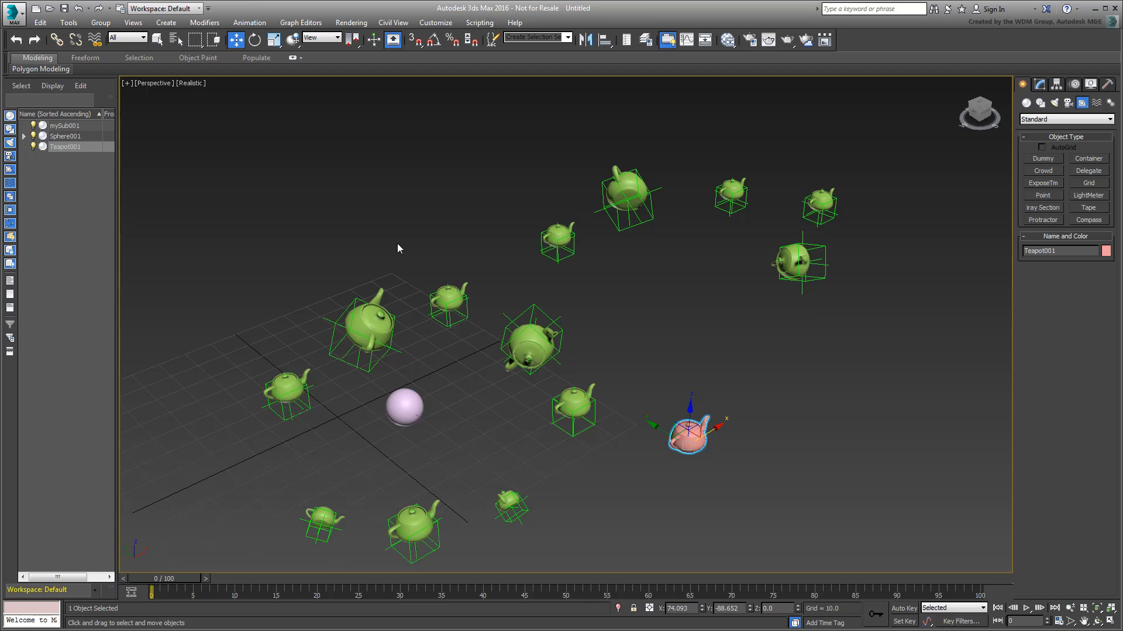
# Load childsub.max without saving the teapot scene and select the 3D chair.
pyautogui.click(14, 12)
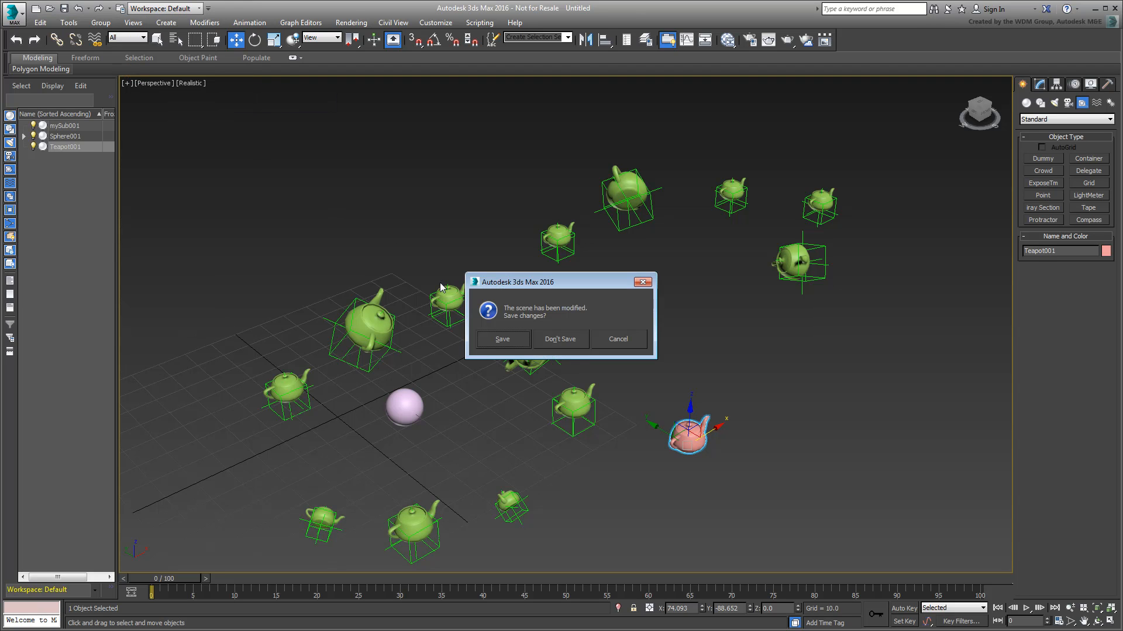
pyautogui.click(561, 339)
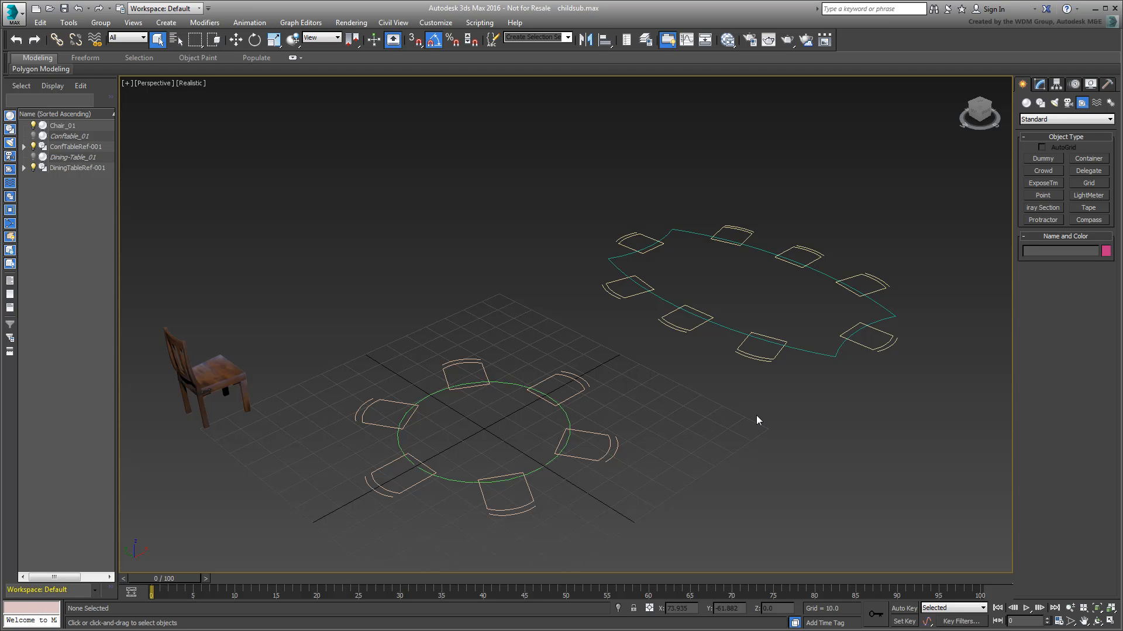
pyautogui.click(566, 418)
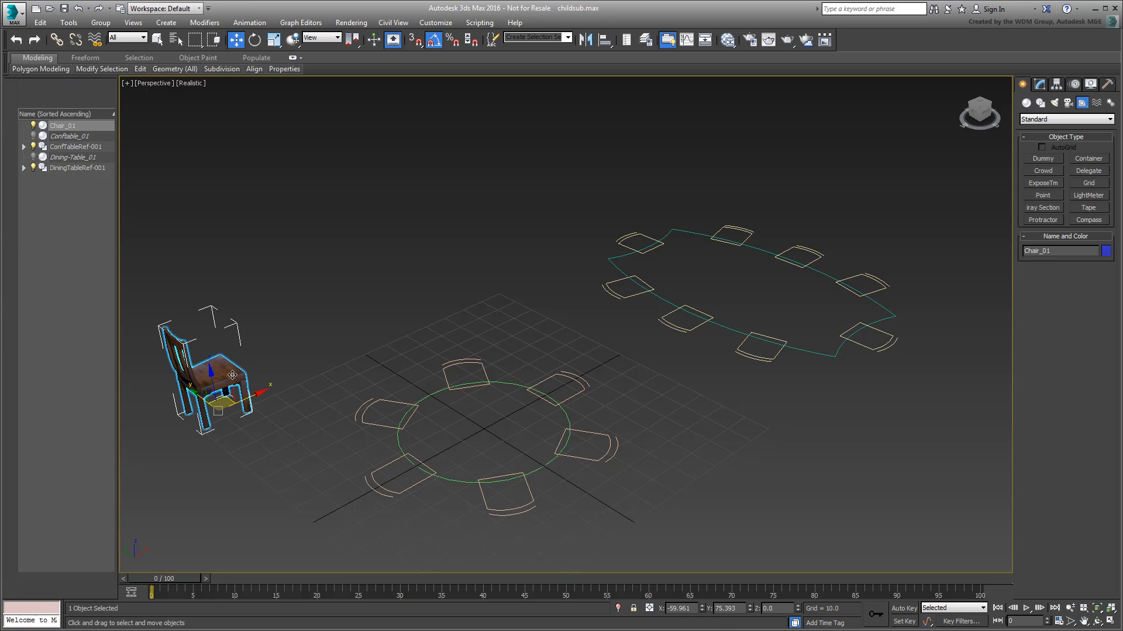
# Create a mySub with DiningTableRef-001 as Parent and Chair_01 as Substitute.
pyautogui.click(783, 435)
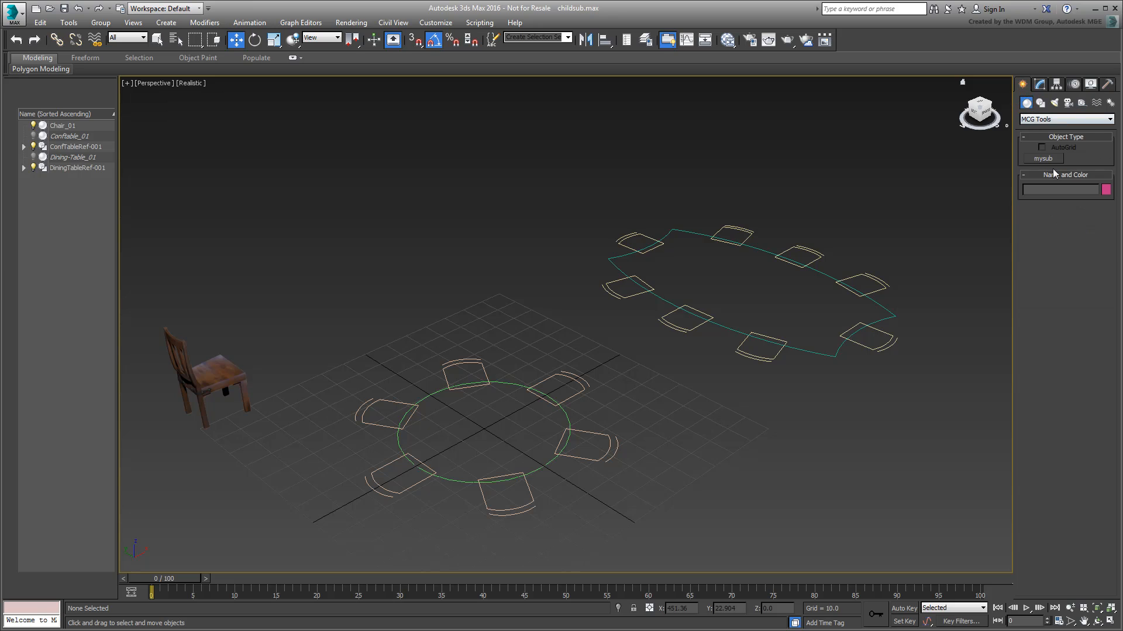
pyautogui.click(1042, 157)
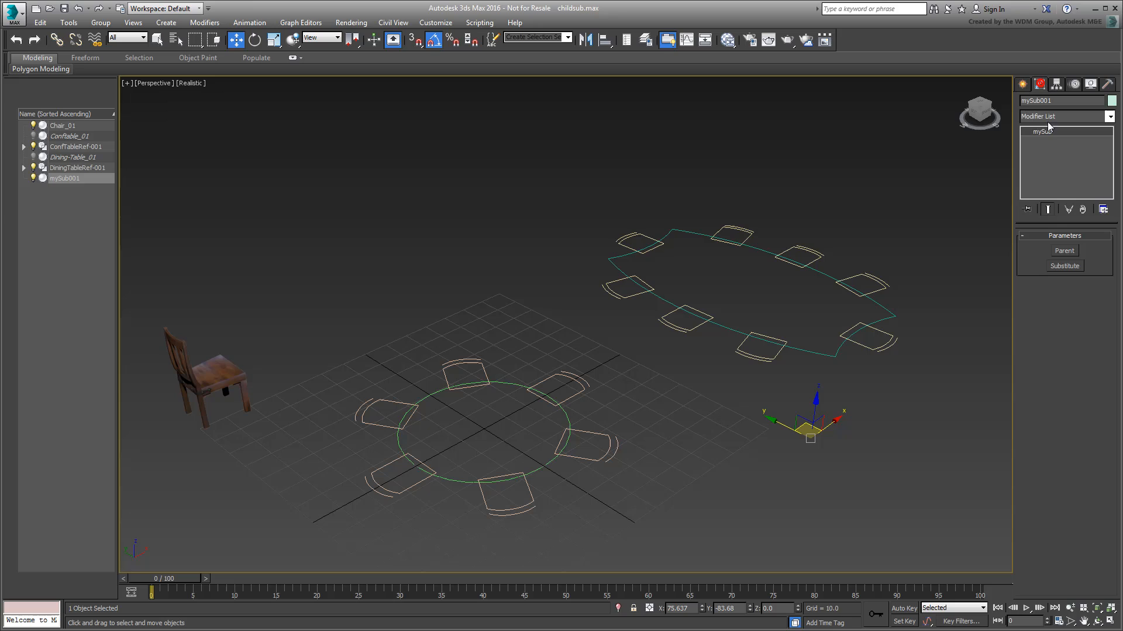
pyautogui.click(1063, 250)
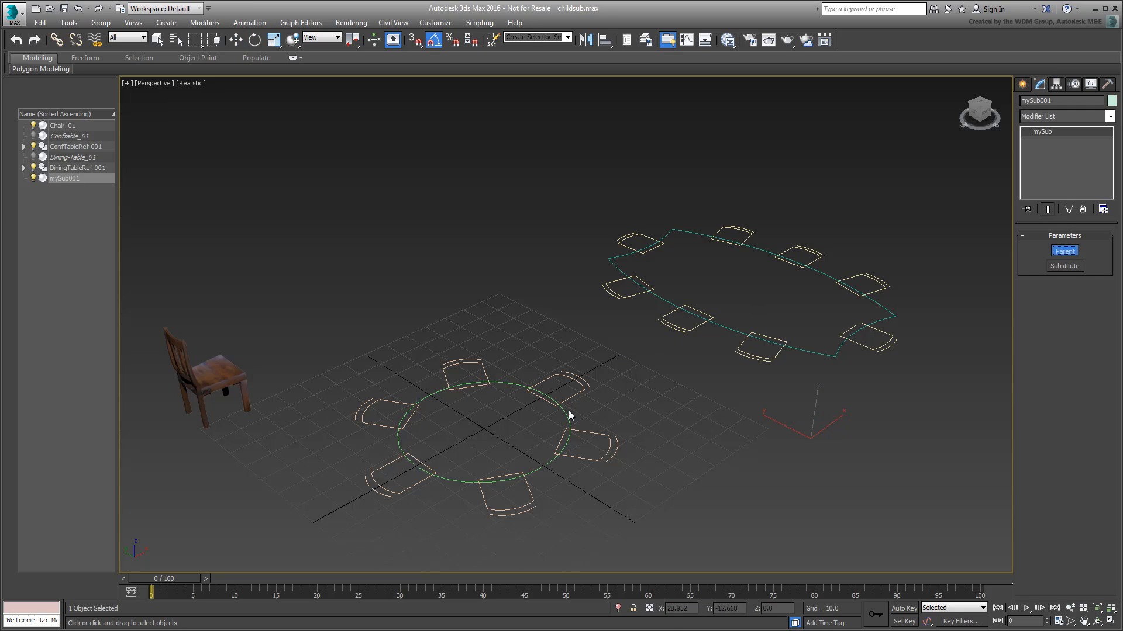
pyautogui.click(1063, 251)
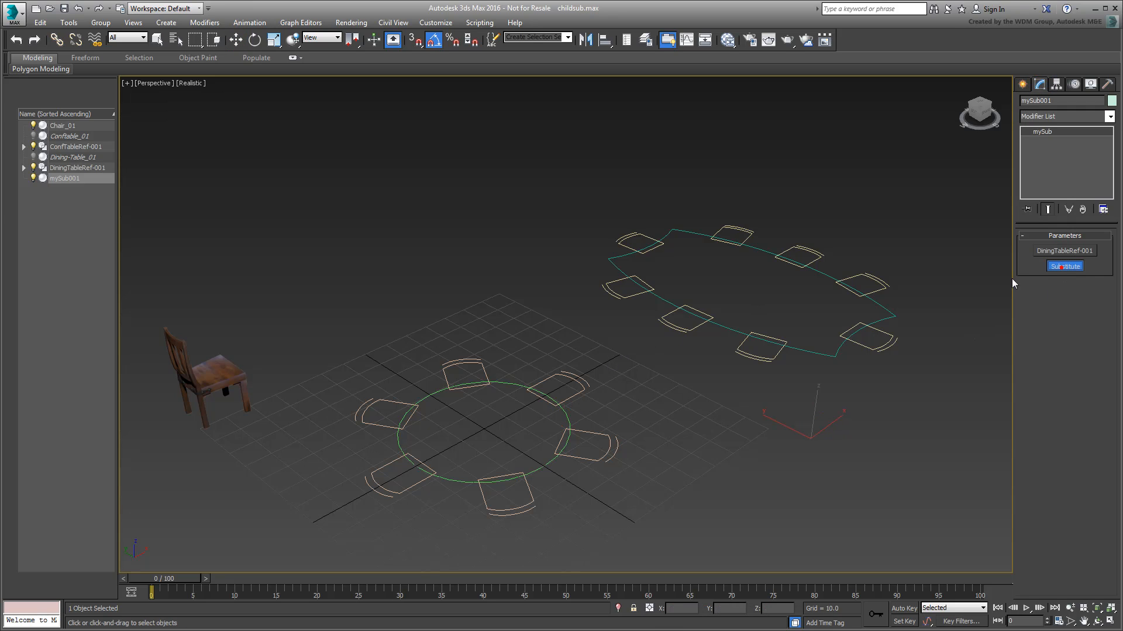
pyautogui.click(1064, 265)
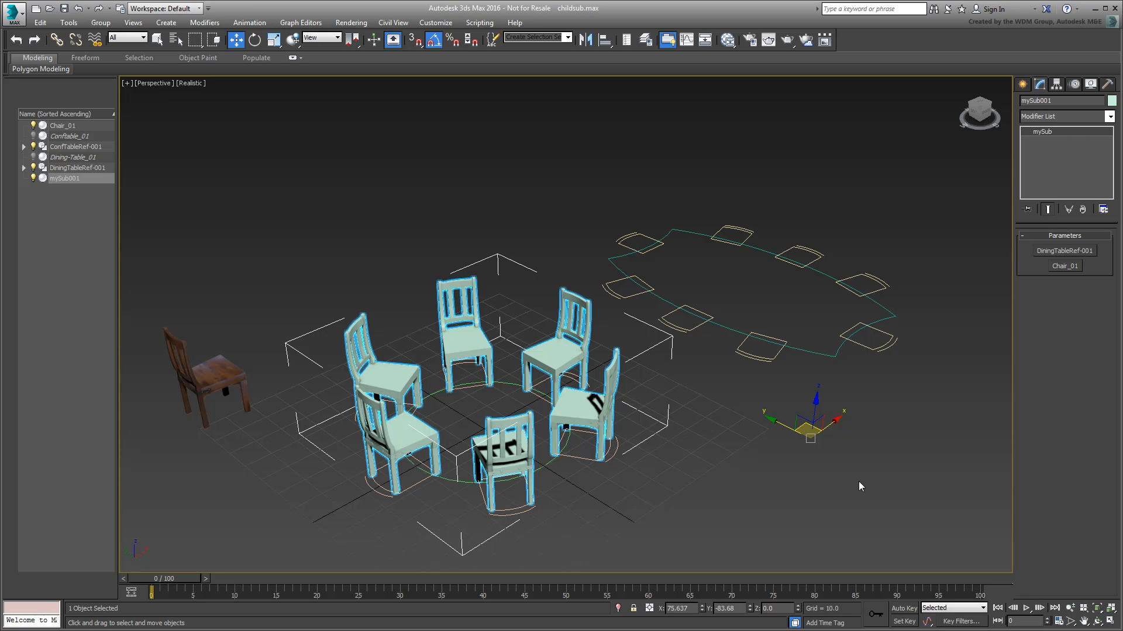
pyautogui.moveTo(1003, 356)
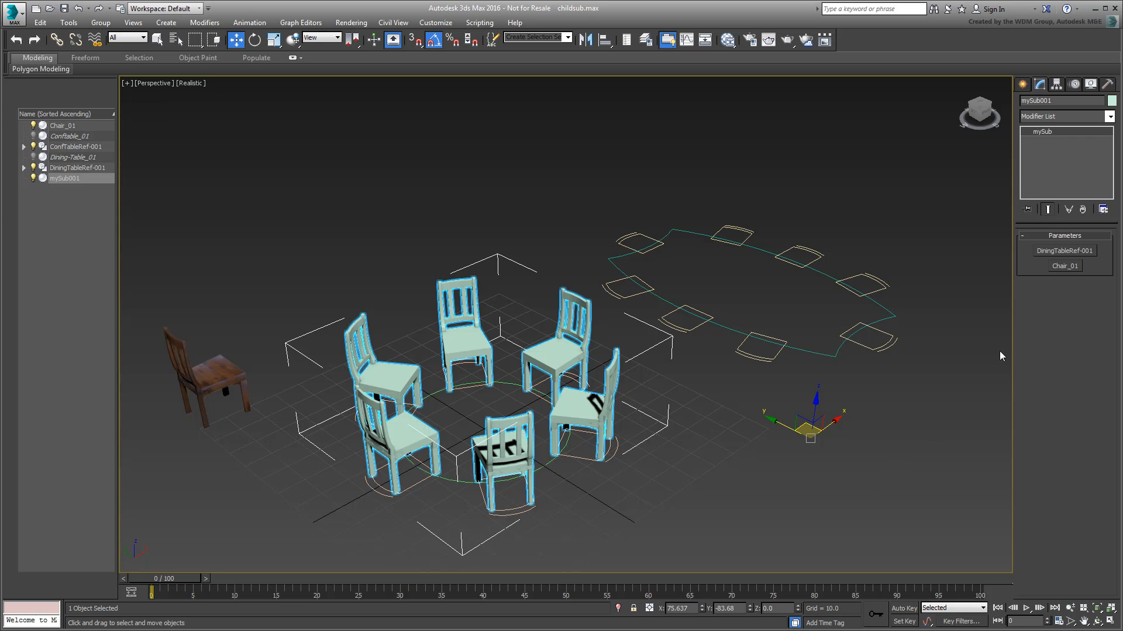
pyautogui.click(1065, 250)
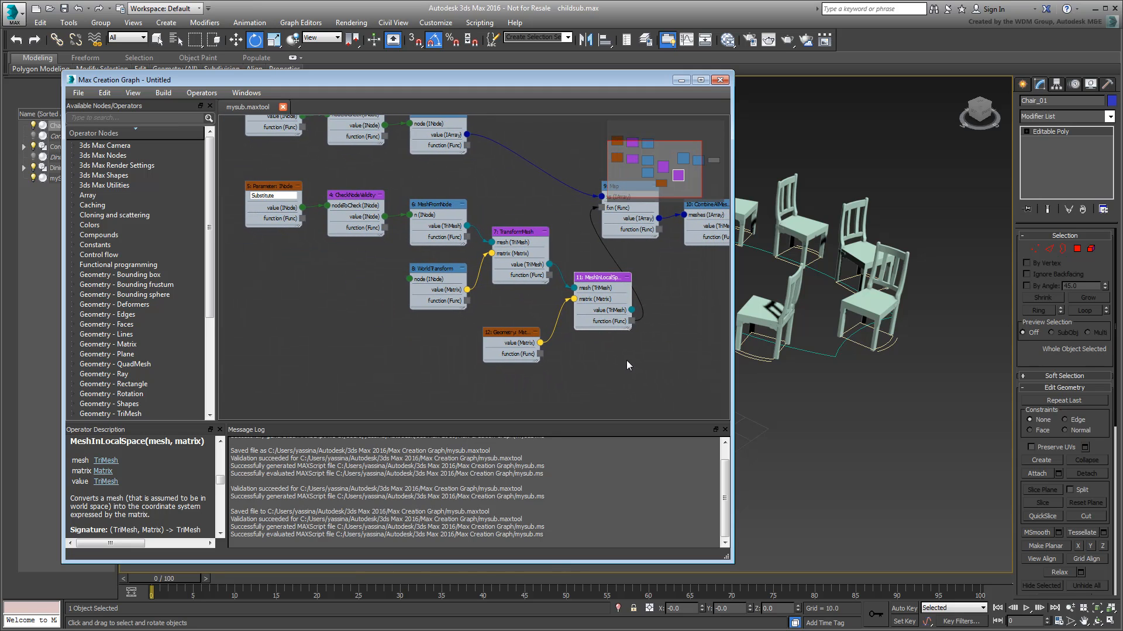
# Add ToRadians, RotationZMatrix and a Parameter:Single node named 'Rotation' to the graph.
pyautogui.press('shift')
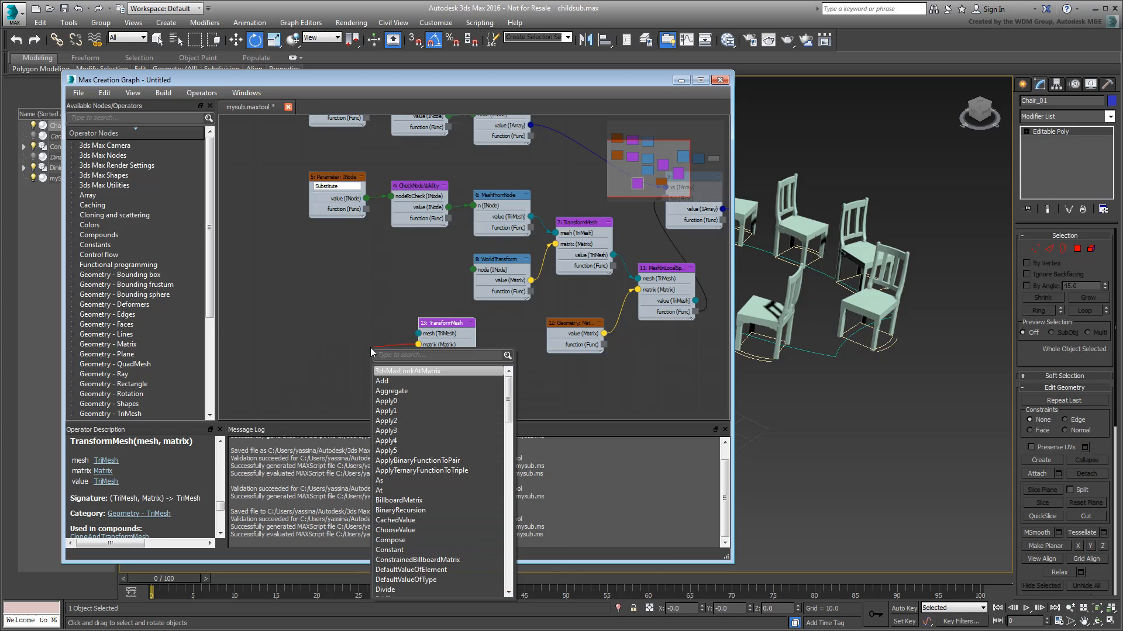
pyautogui.write('rotat')
pyautogui.write('tora')
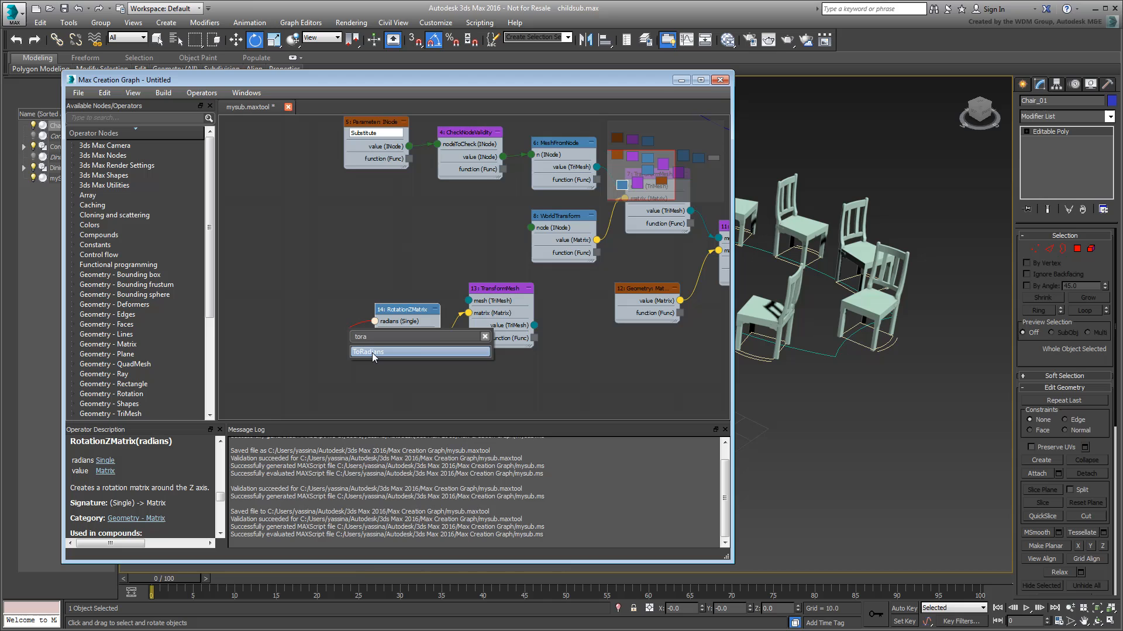
pyautogui.click(368, 352)
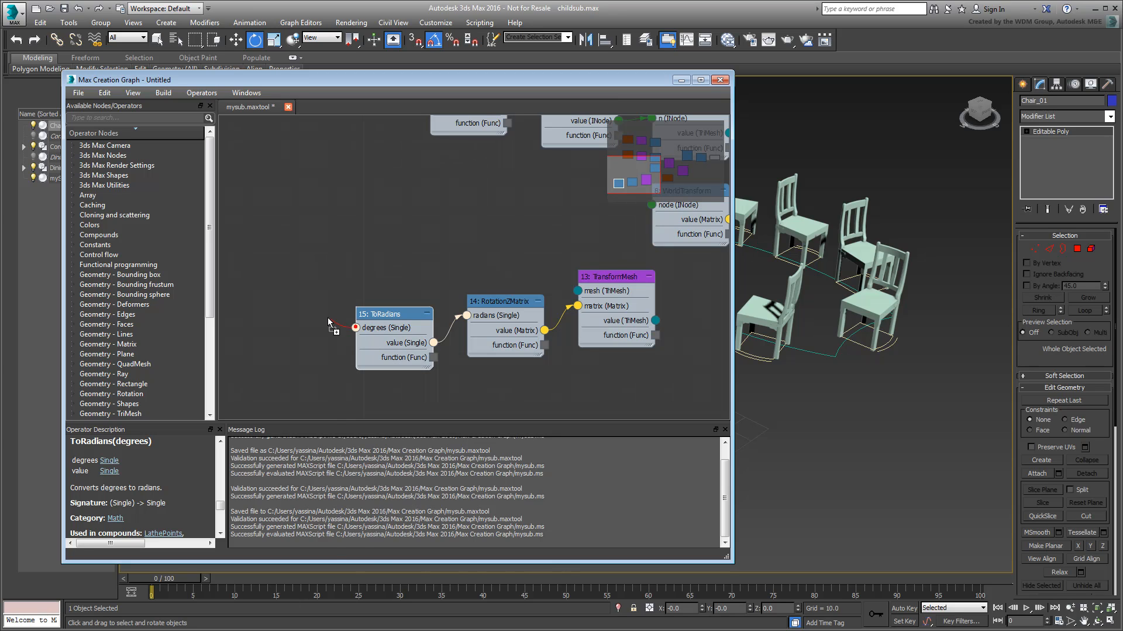
pyautogui.write('para')
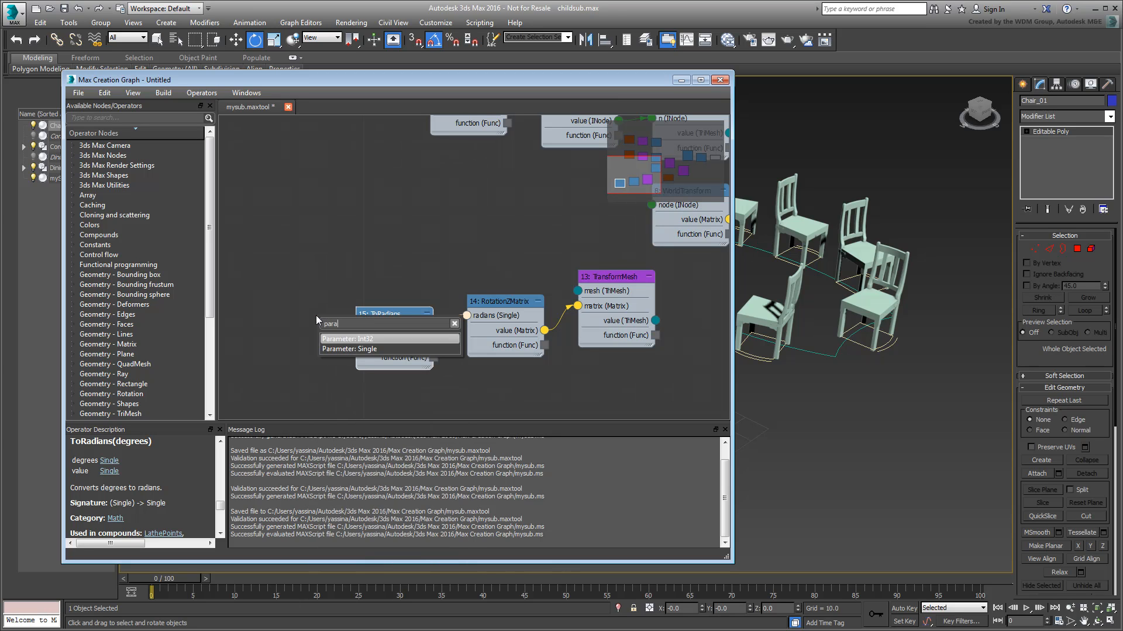
pyautogui.click(366, 348)
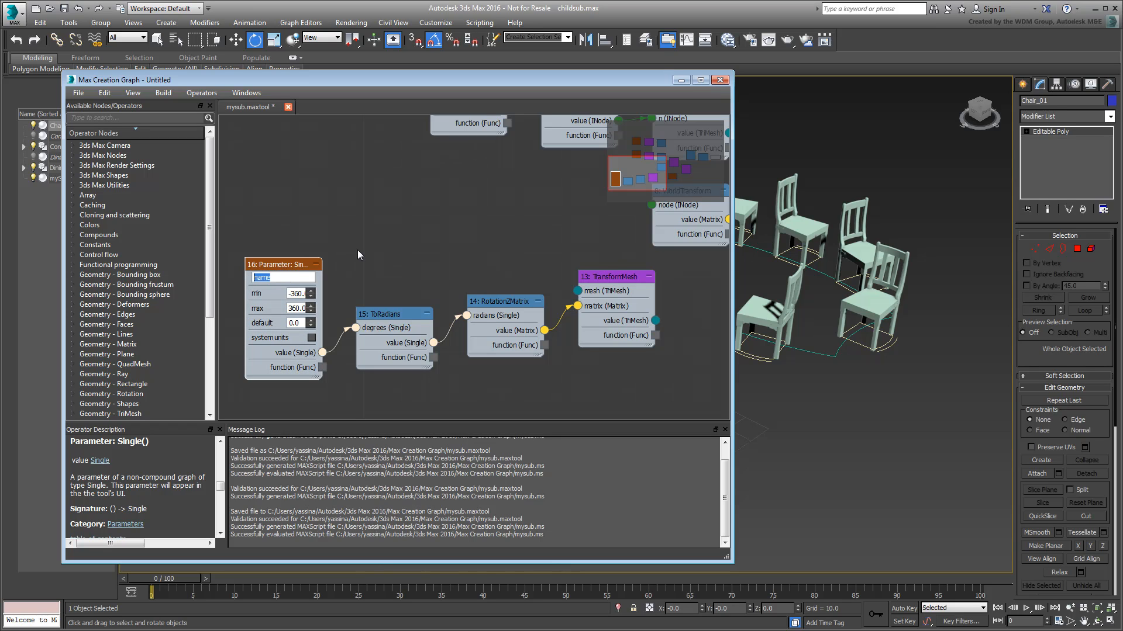
pyautogui.write('Rotation')
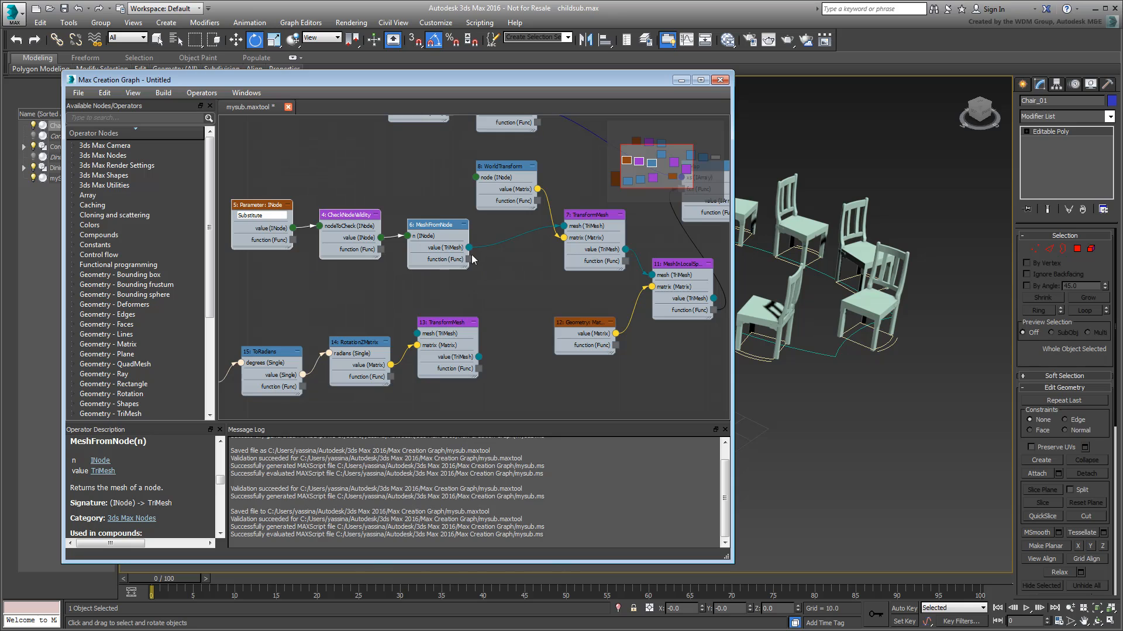
# Wire the chair mesh through the new rotation TransformMesh into the placement transform.
pyautogui.moveTo(470, 260); pyautogui.dragTo(421, 333)
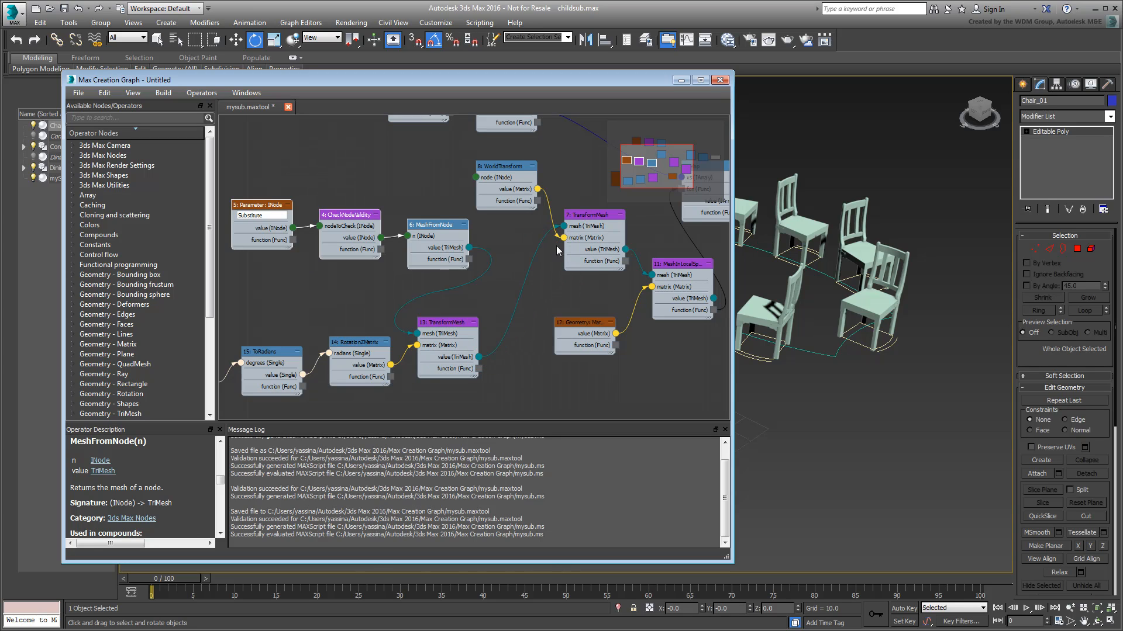
pyautogui.click(448, 323)
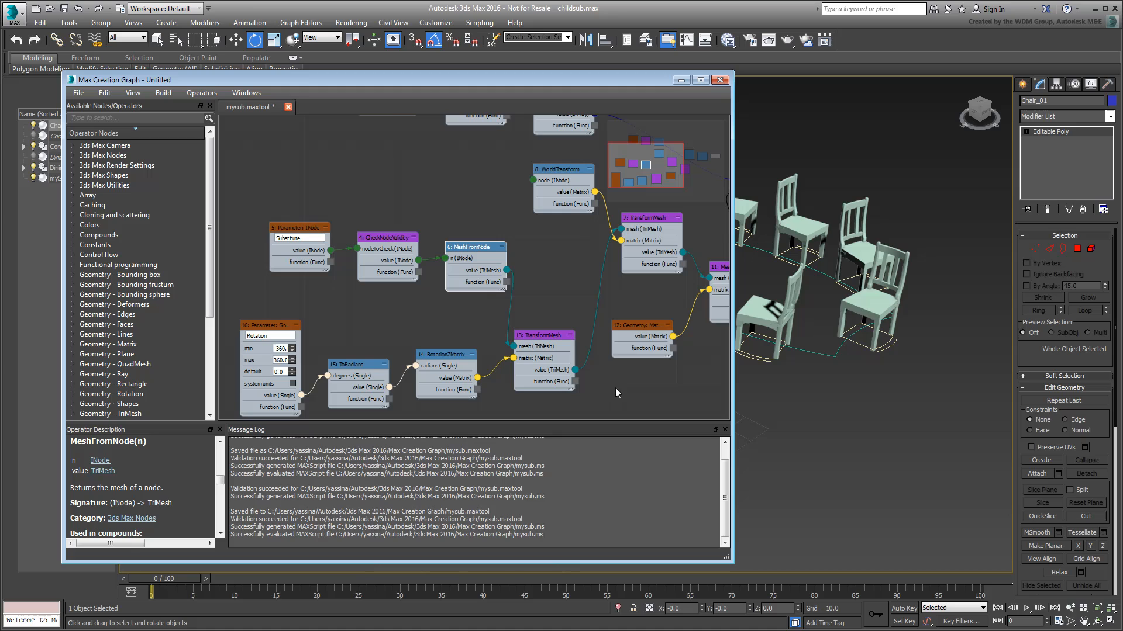
pyautogui.click(77, 92)
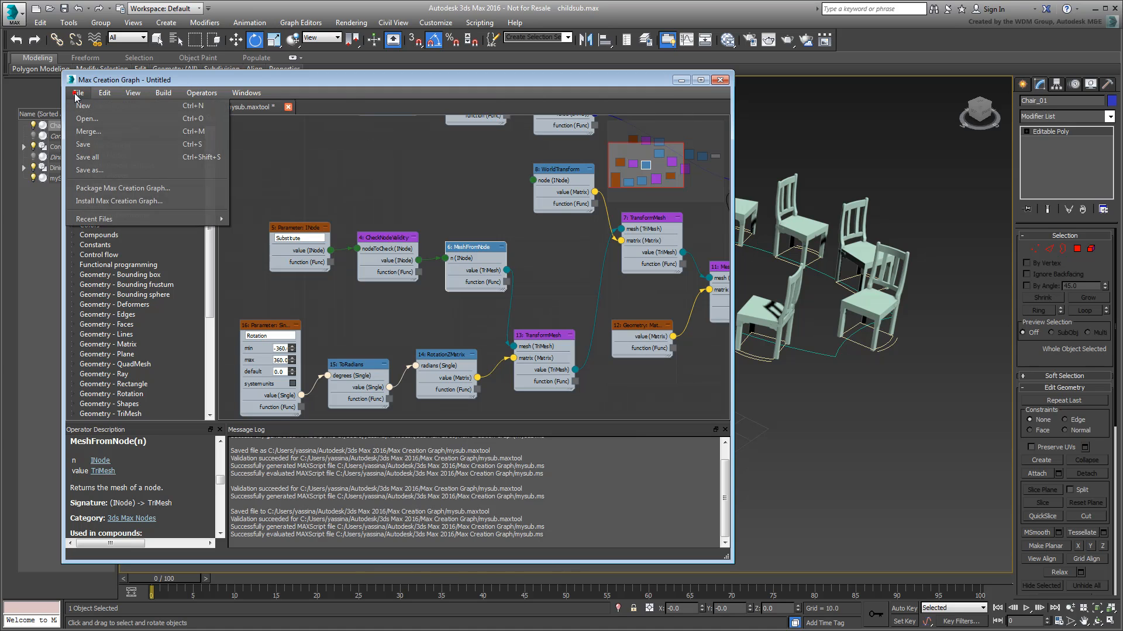
# Save the graph and set Rotation to -90 on the table mySub objects.
pyautogui.click(163, 93)
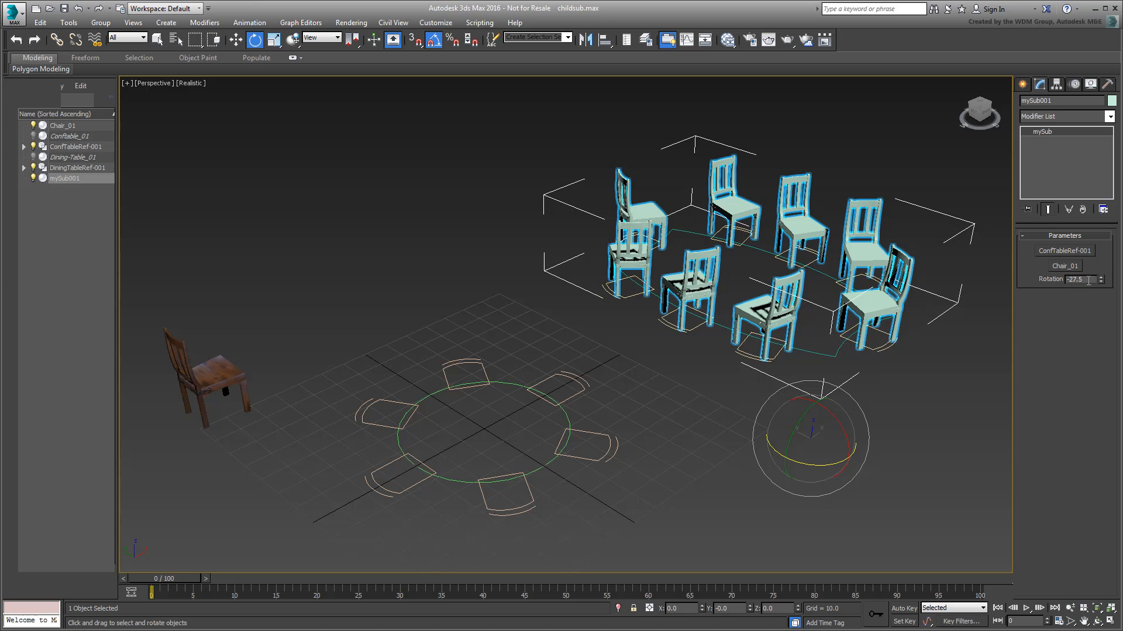
pyautogui.write('-90')
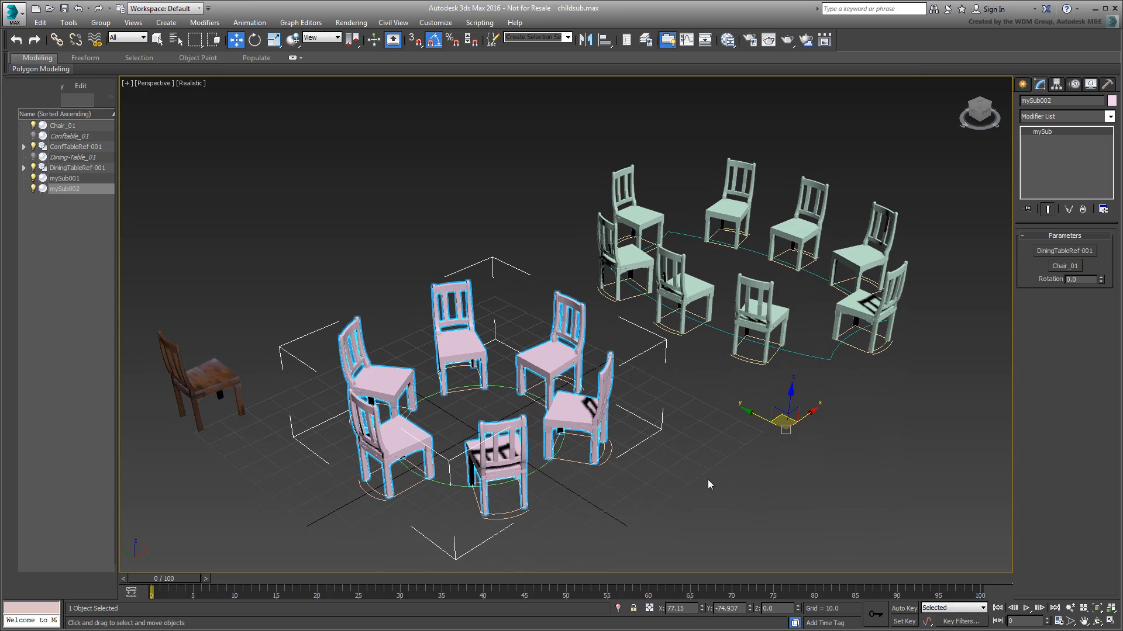
# Unhide Dining-Table_01 and ConfTable_01 and orbit around the furnished tables.
pyautogui.click(709, 484)
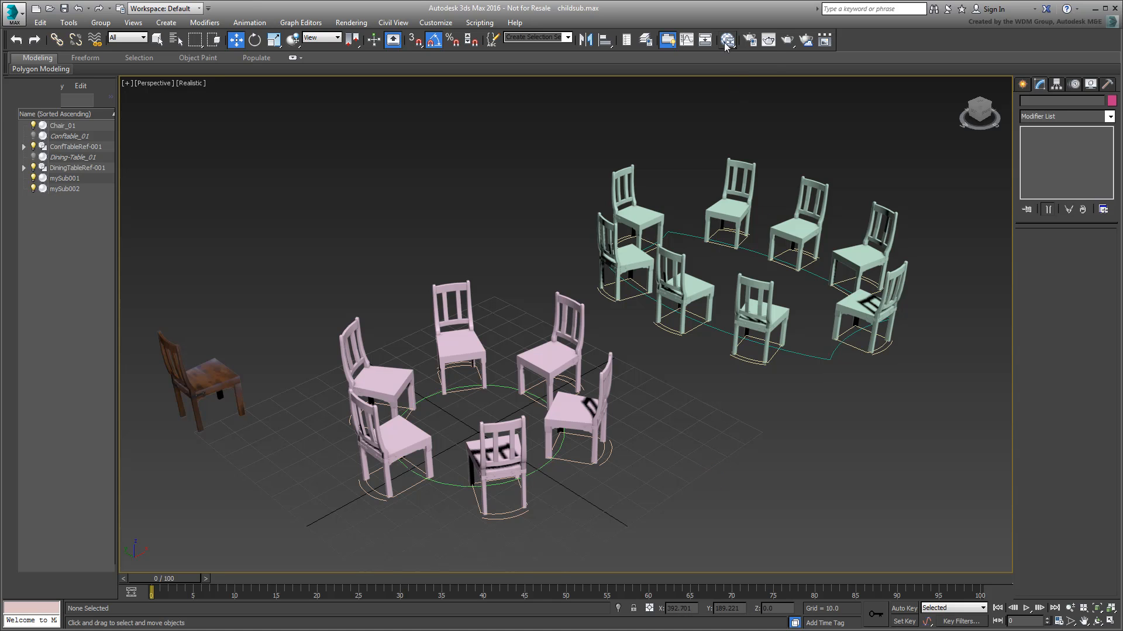
pyautogui.click(726, 40)
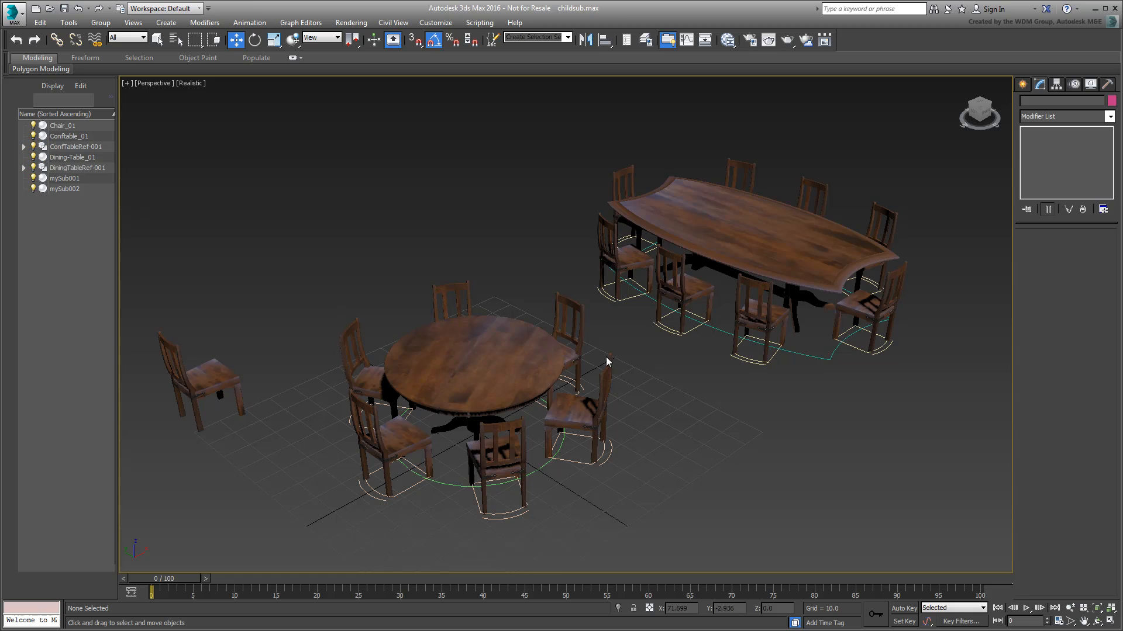
pyautogui.moveTo(607, 361); pyautogui.dragTo(682, 428)
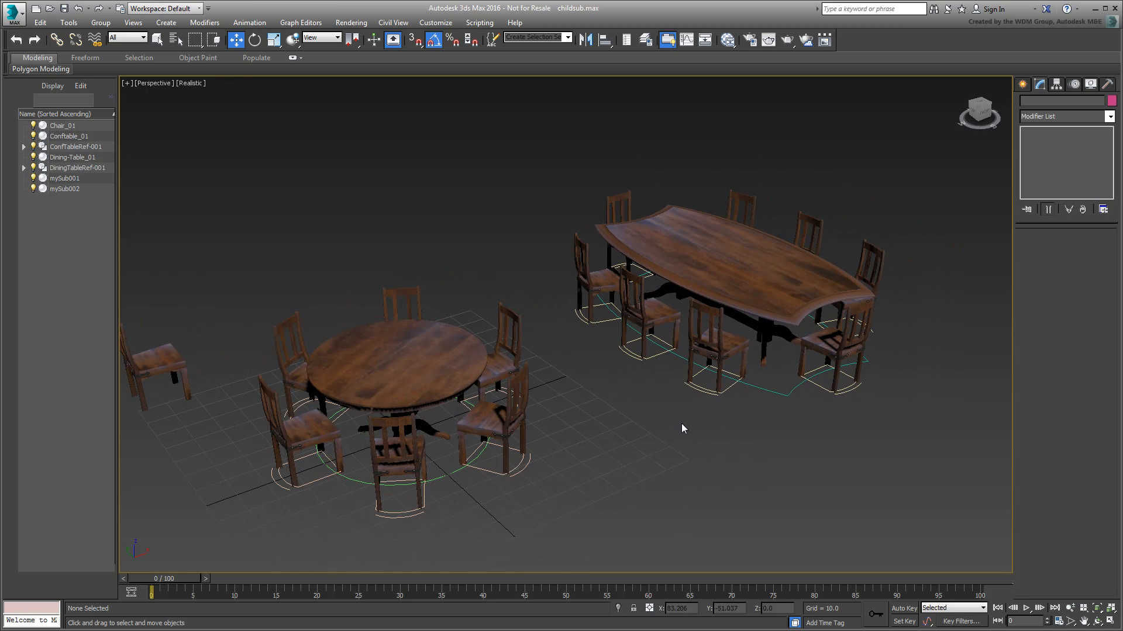